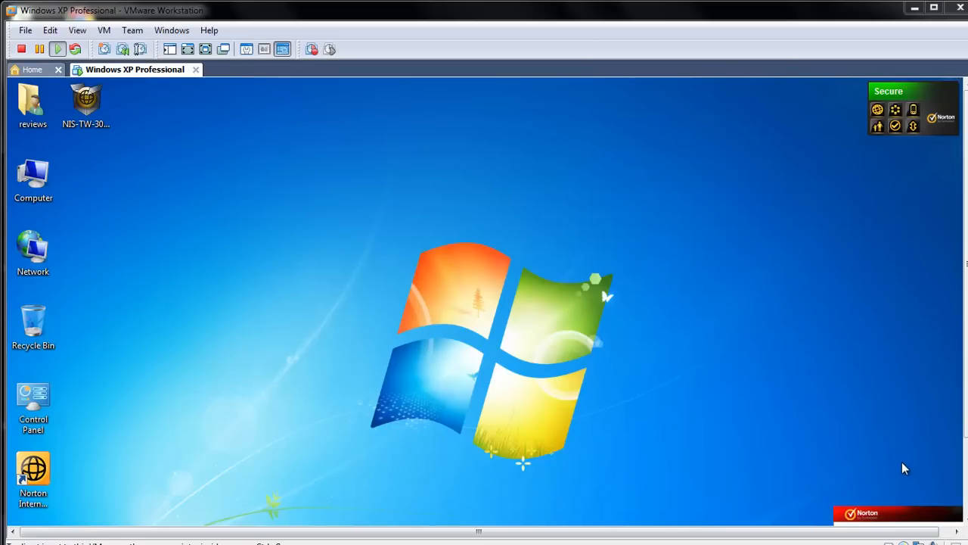
mouse_move(895, 471)
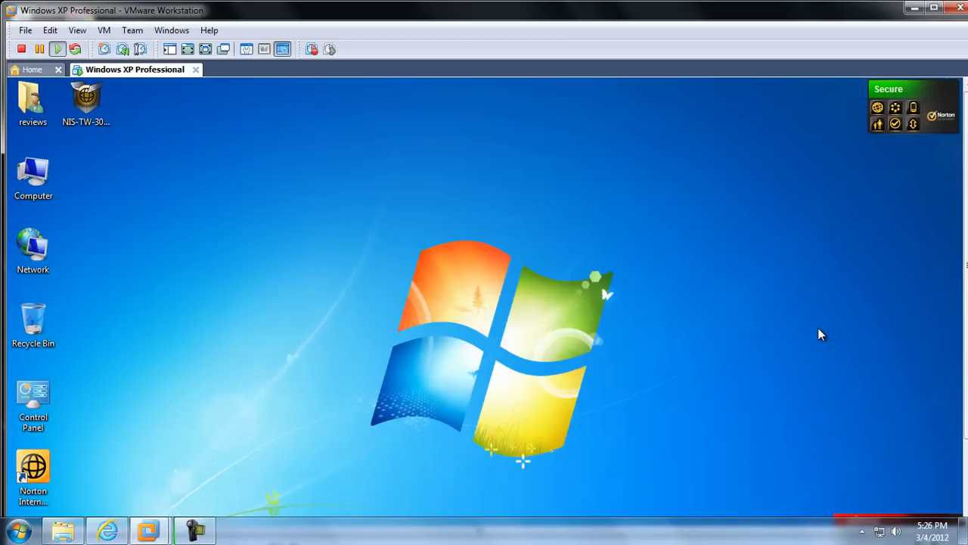
mouse_move(813, 331)
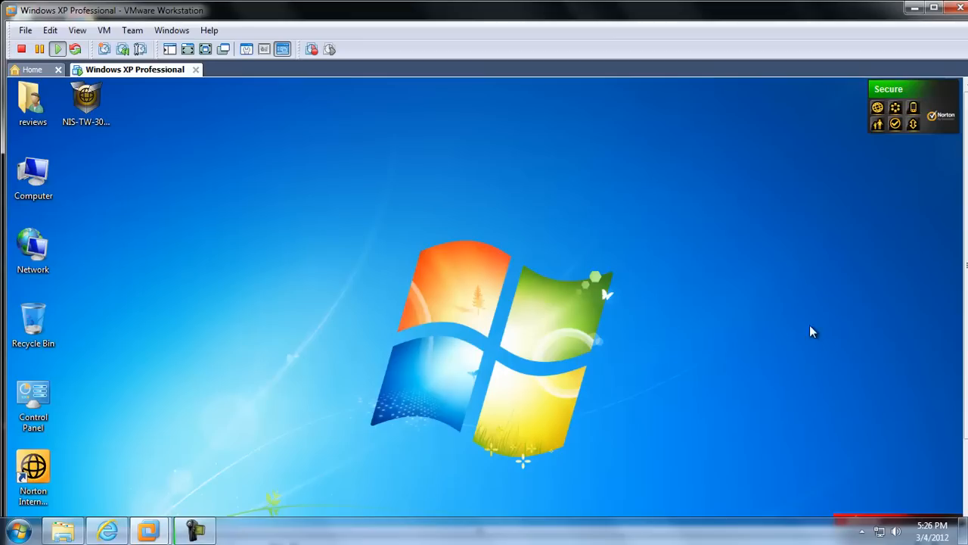
mouse_move(121, 206)
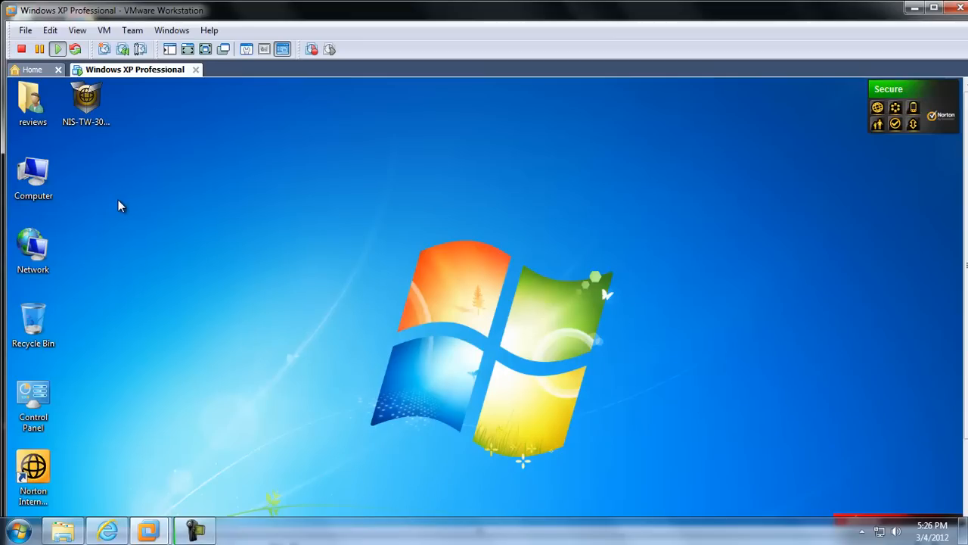
mouse_move(128, 209)
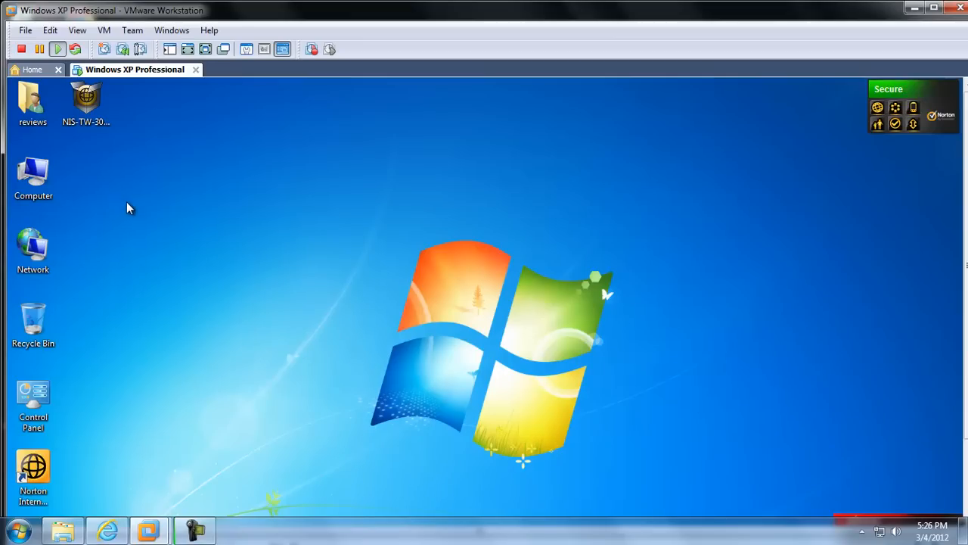
mouse_move(180, 213)
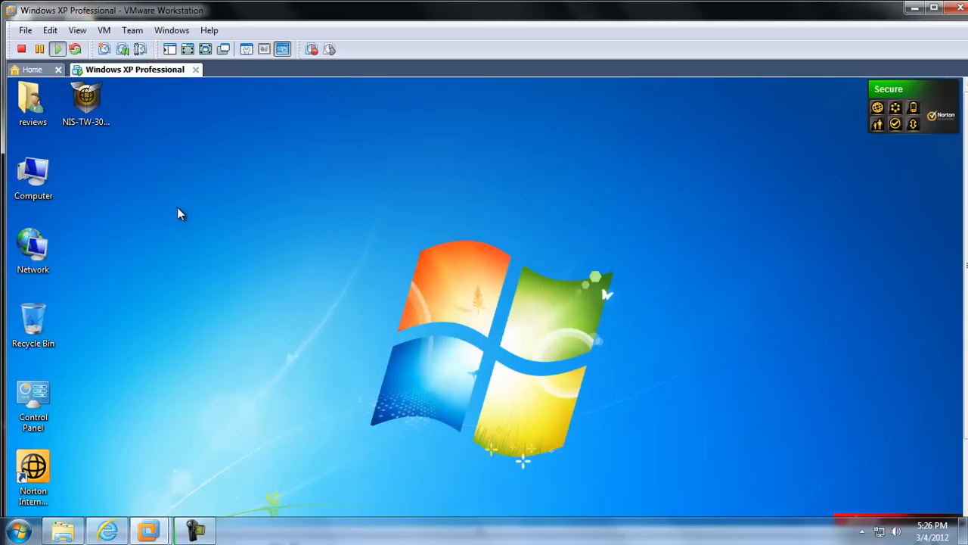
mouse_move(965, 350)
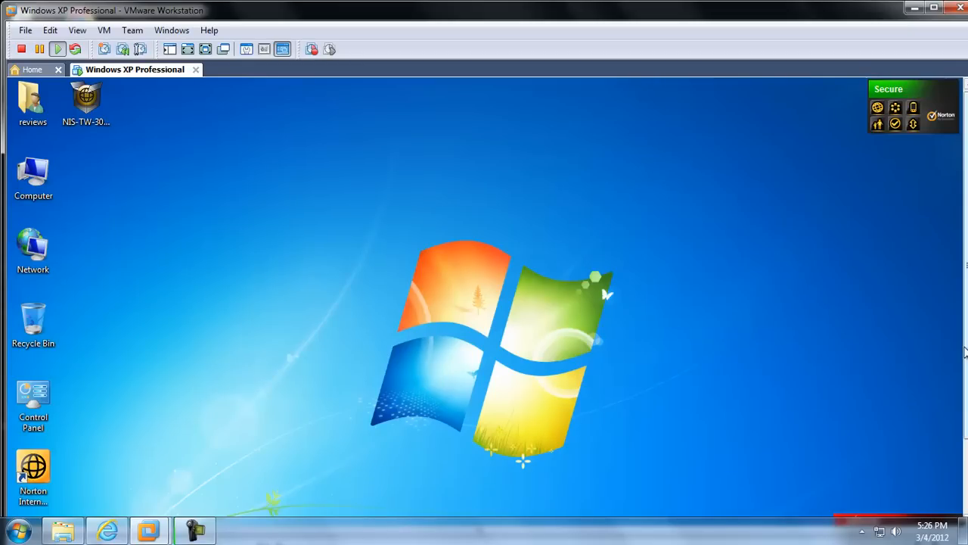
mouse_move(961, 354)
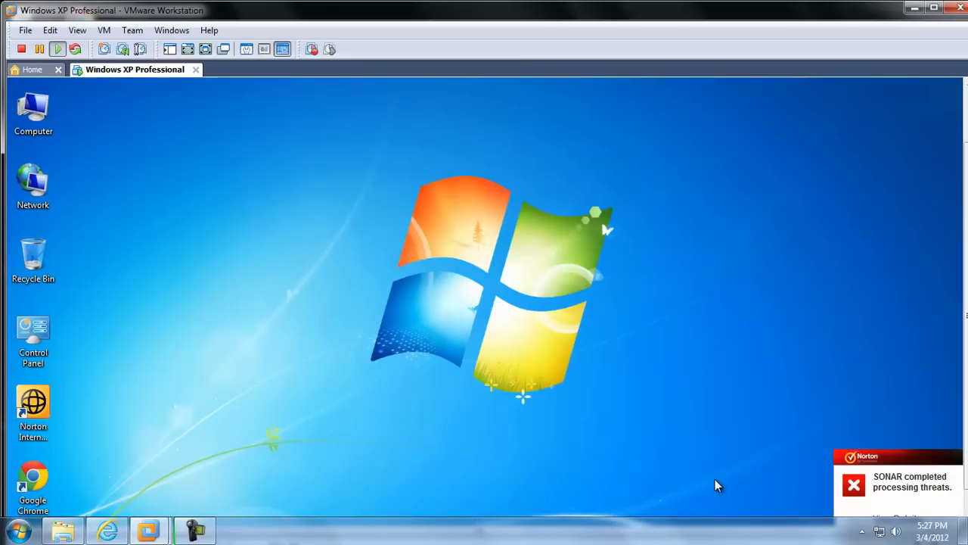
mouse_move(910, 371)
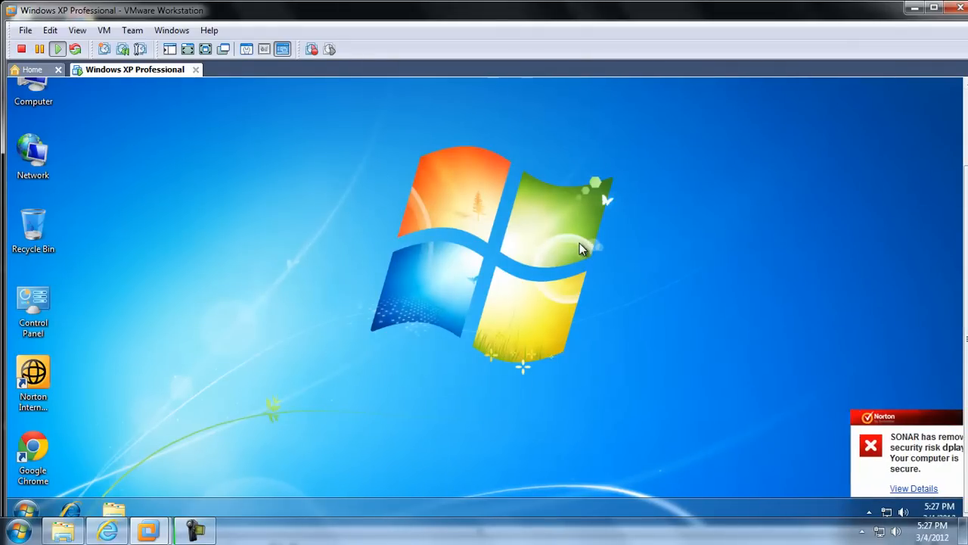
left_click(914, 488)
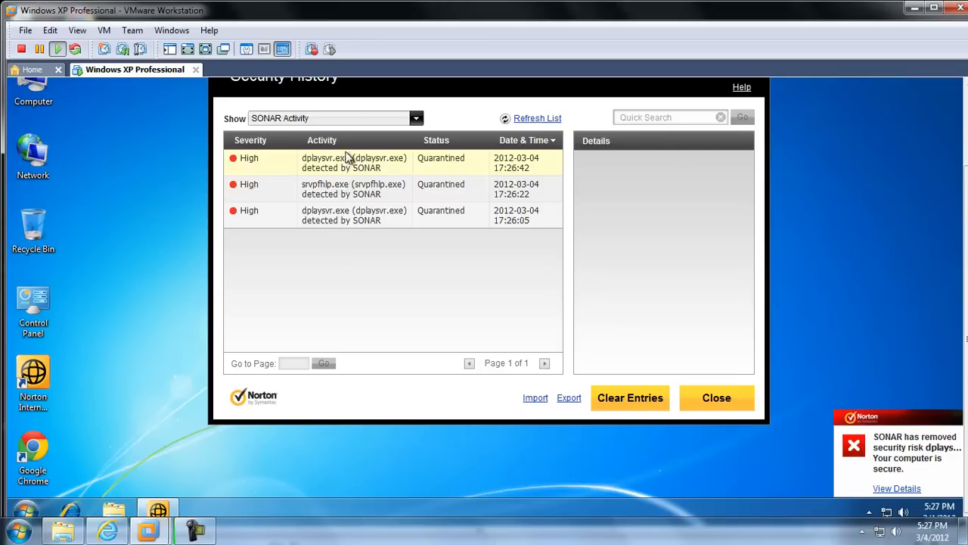
left_click(353, 163)
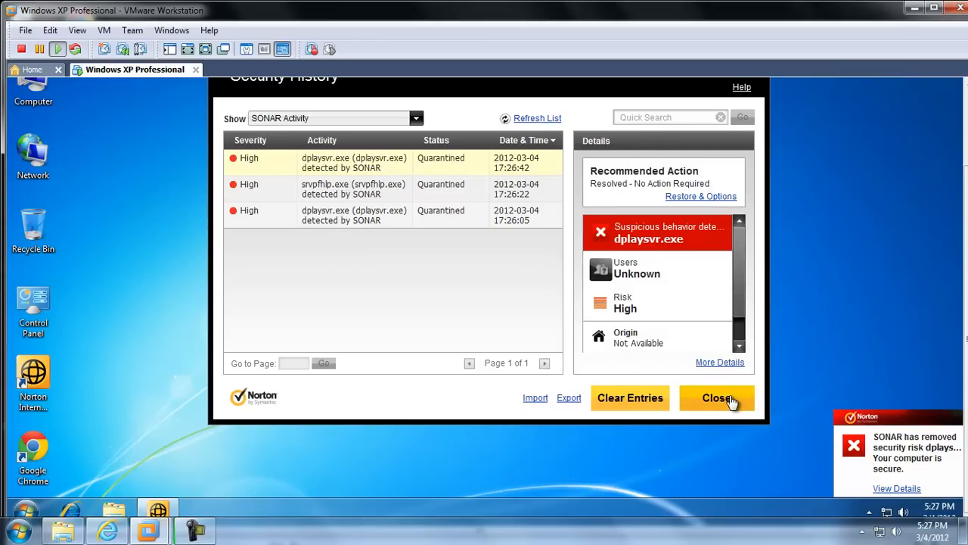
left_click(717, 398)
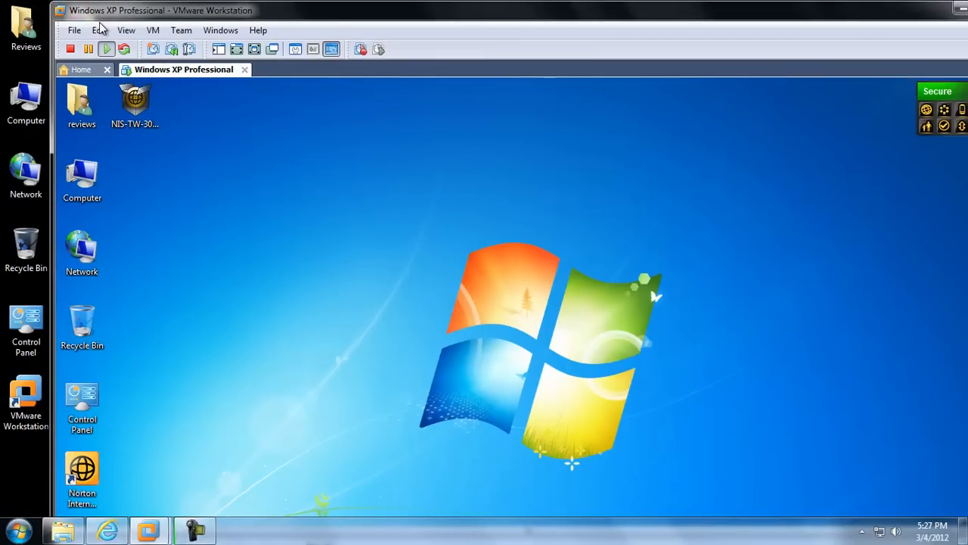
mouse_move(126, 30)
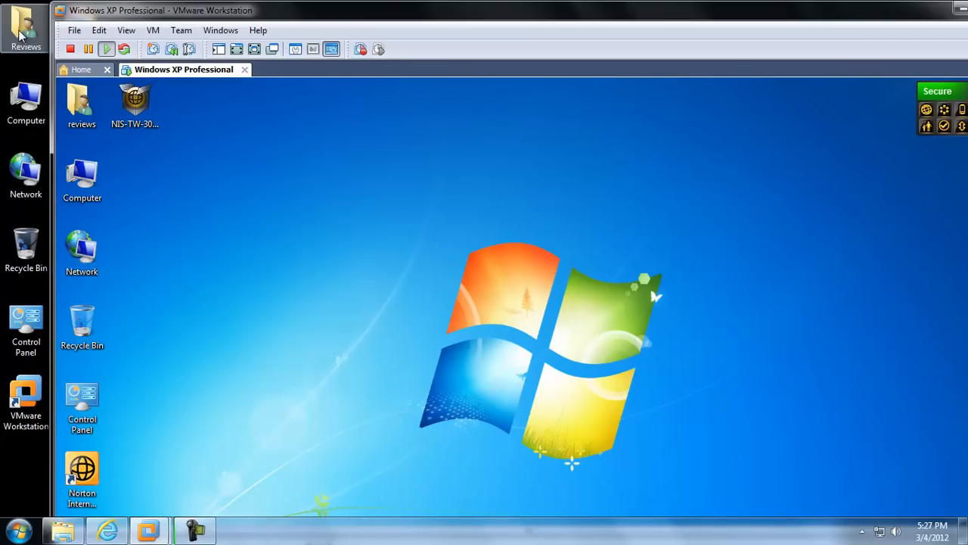
- Copy NPE from the Reviews > Downloads folder to the Windows 7 guest desktop, then close Explorer
double_click(81, 102)
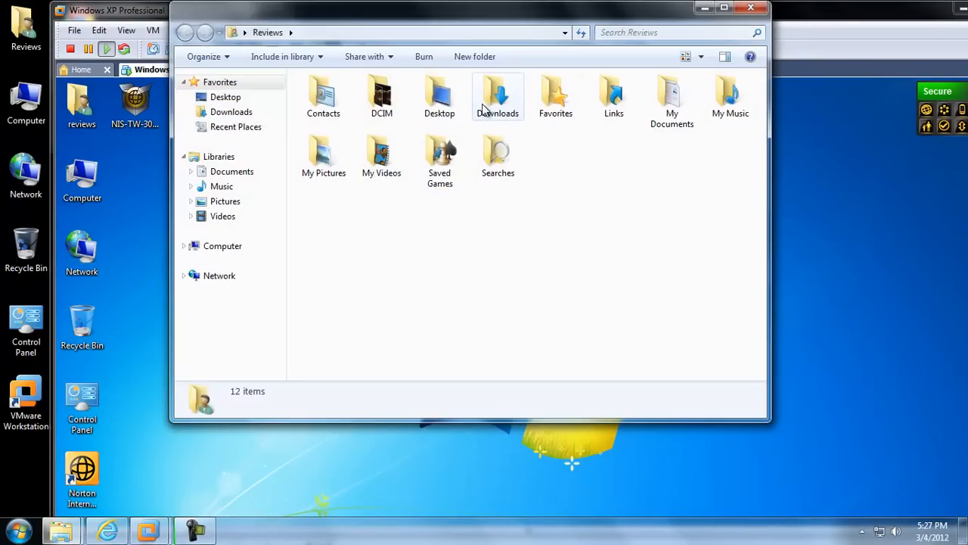
double_click(498, 95)
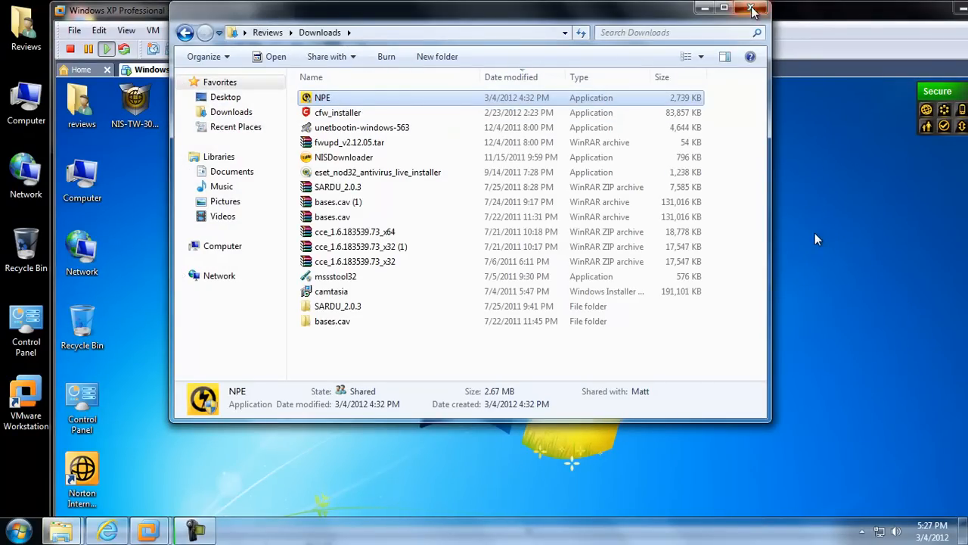
left_click(752, 9)
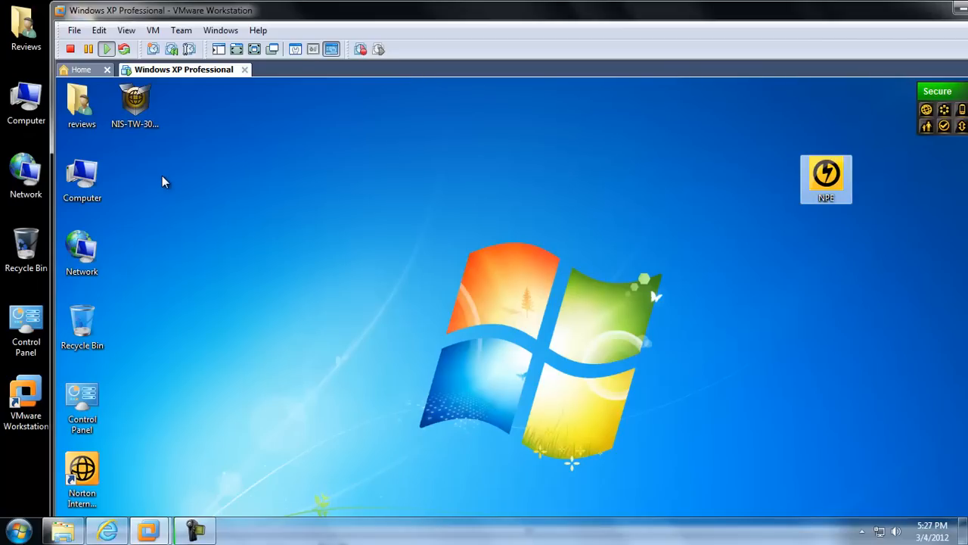
mouse_move(874, 174)
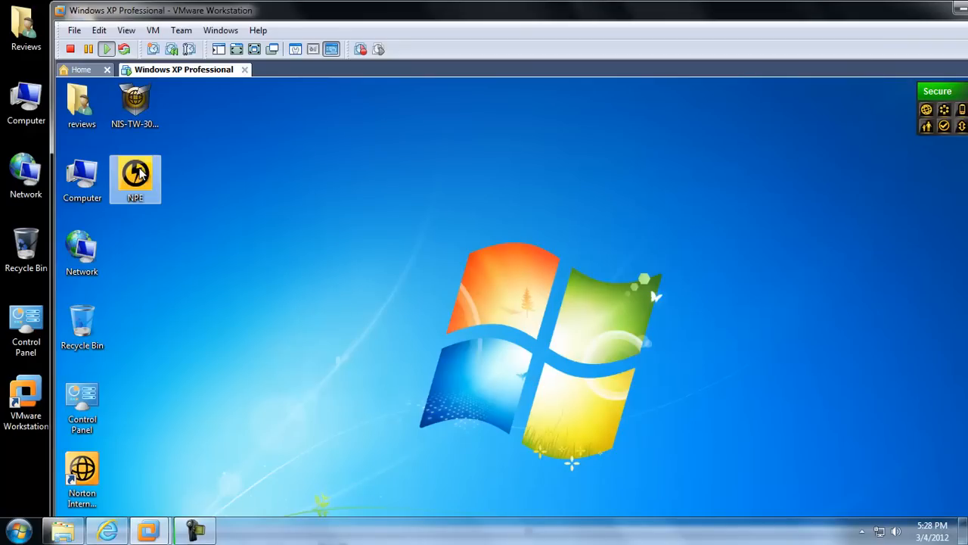
mouse_move(189, 214)
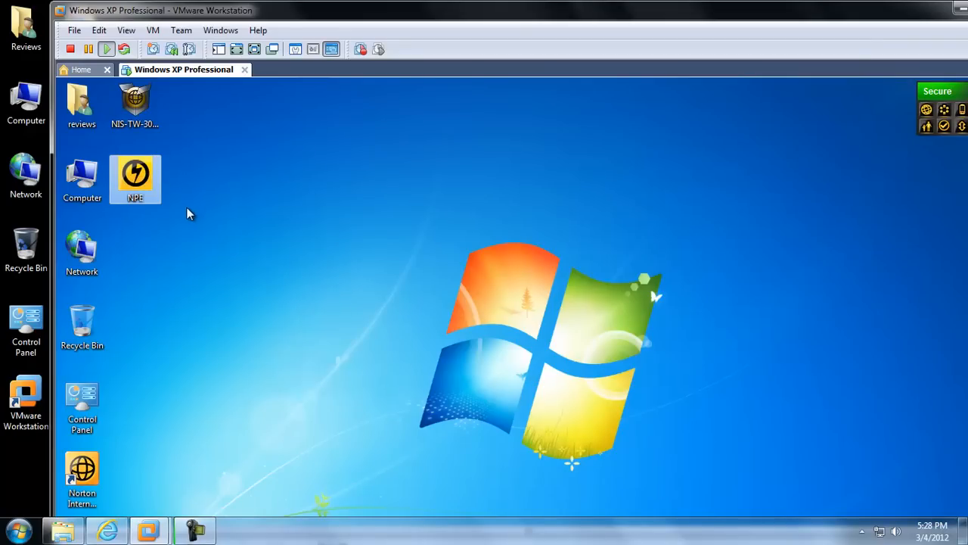
mouse_move(136, 179)
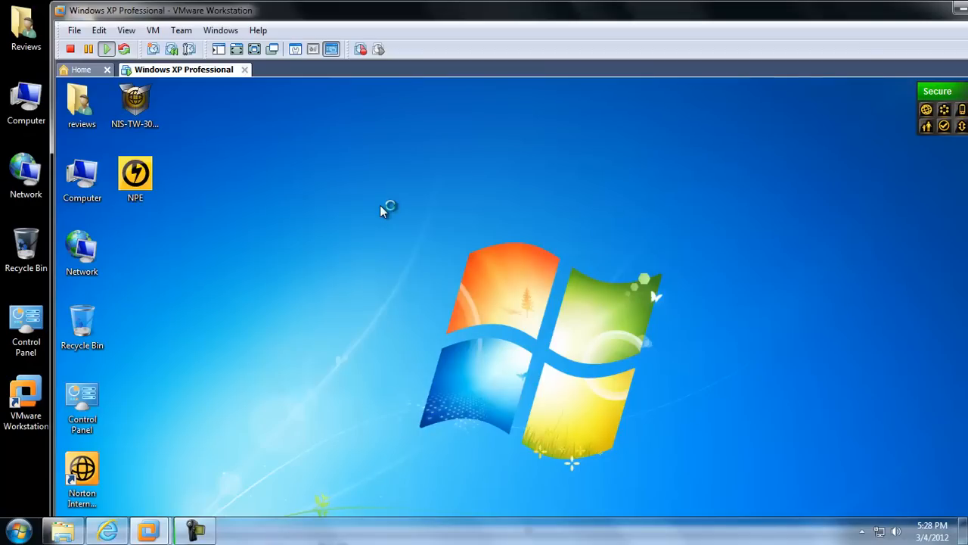
- Launch Norton Power Eraser, accept the license, scan for risks, and restart for the rootkit scan
double_click(135, 174)
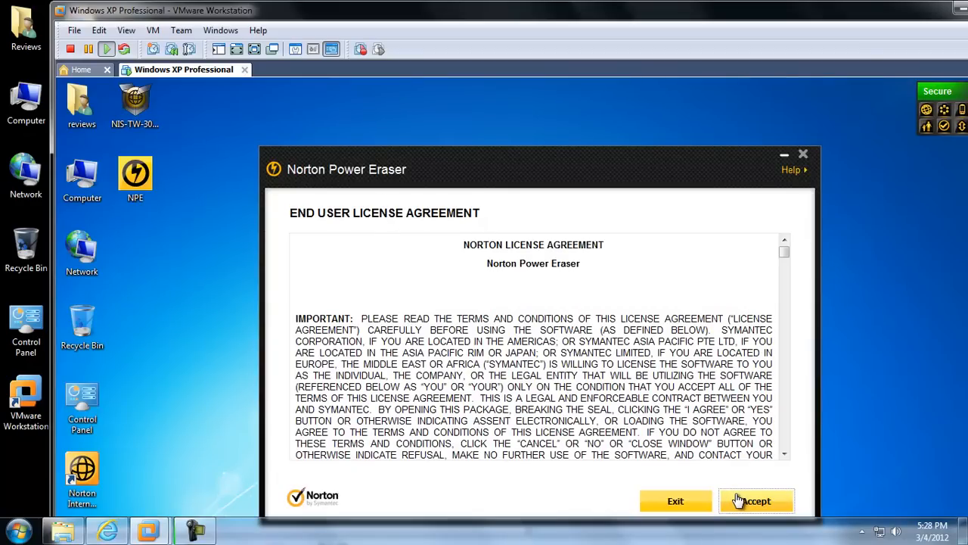
left_click(757, 501)
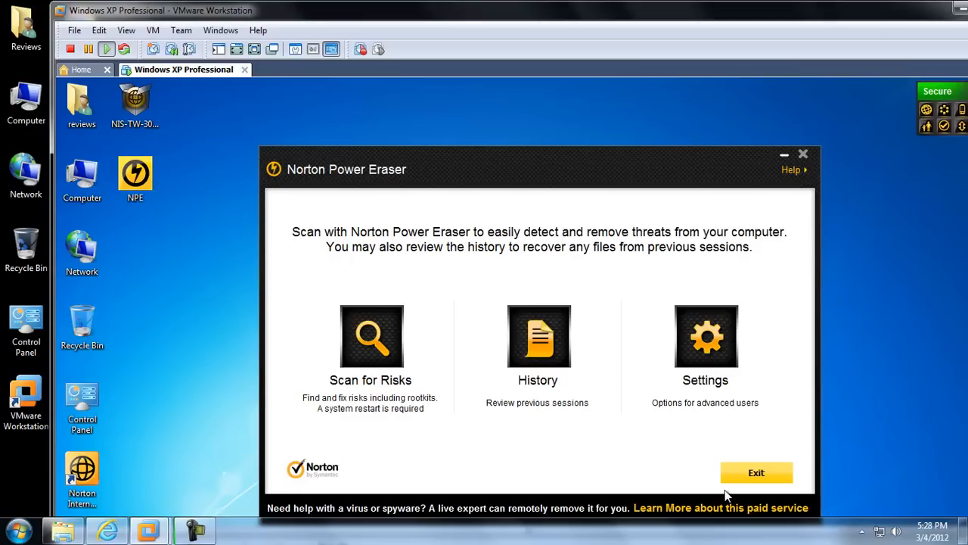
mouse_move(372, 348)
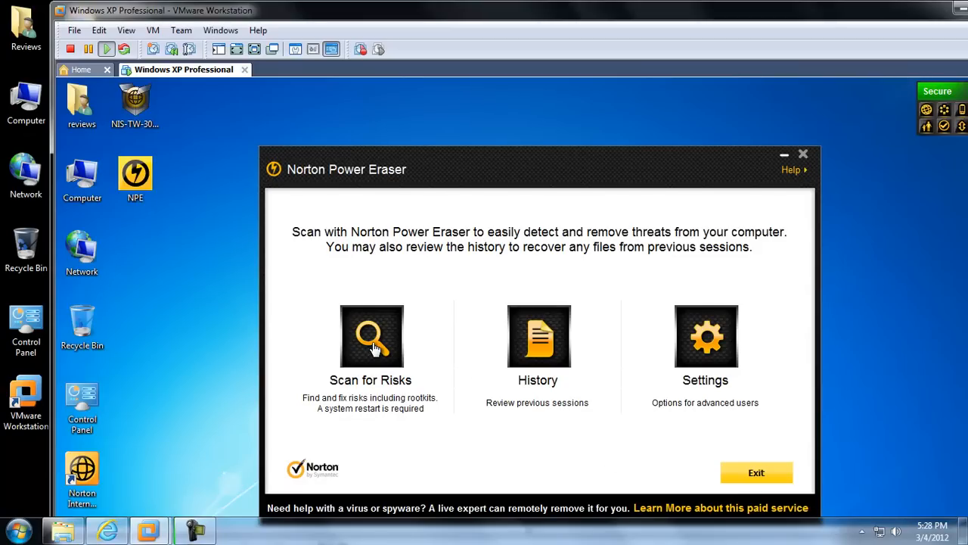
left_click(371, 336)
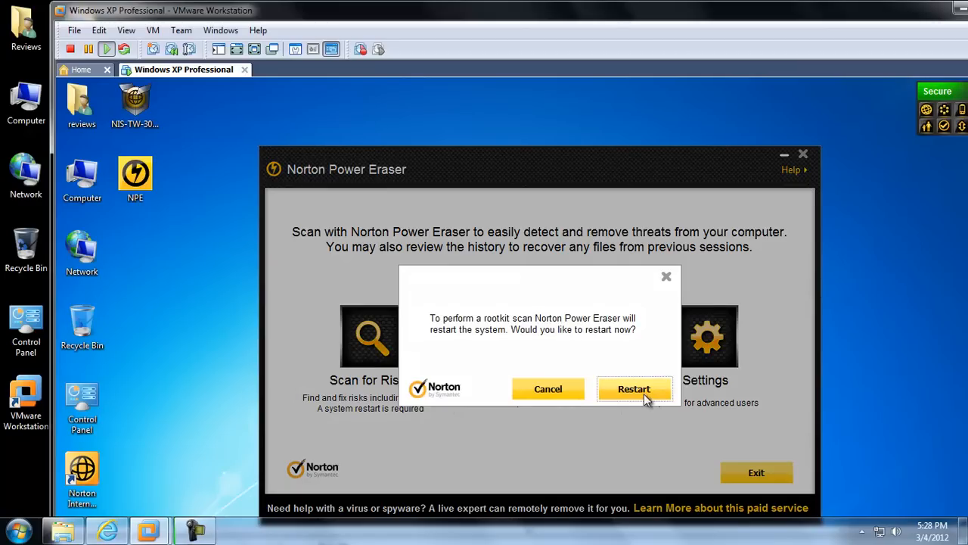
left_click(634, 388)
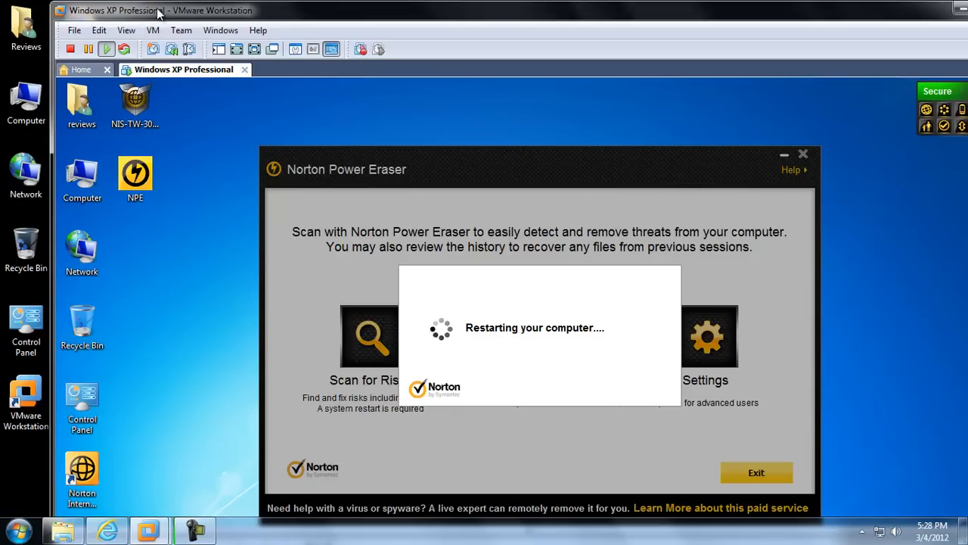
mouse_move(382, 31)
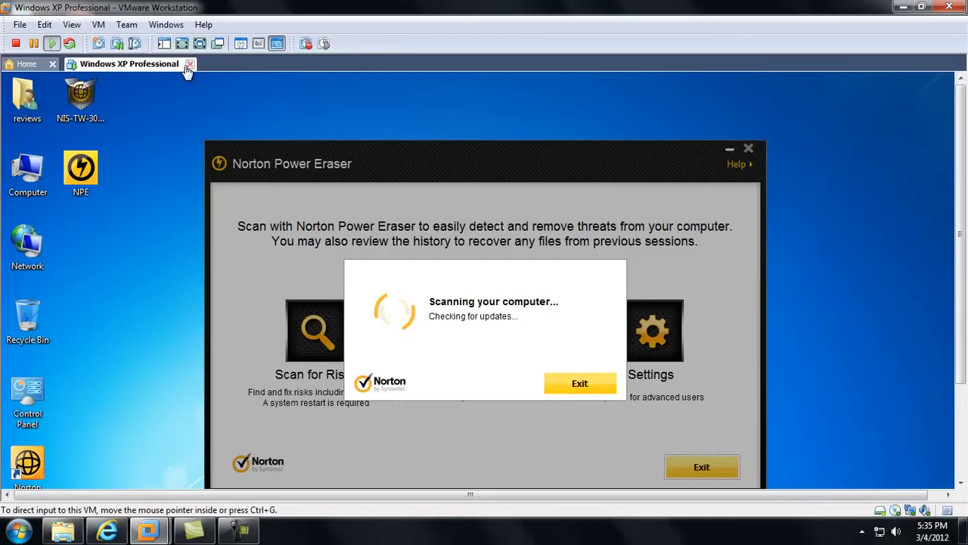
mouse_move(201, 44)
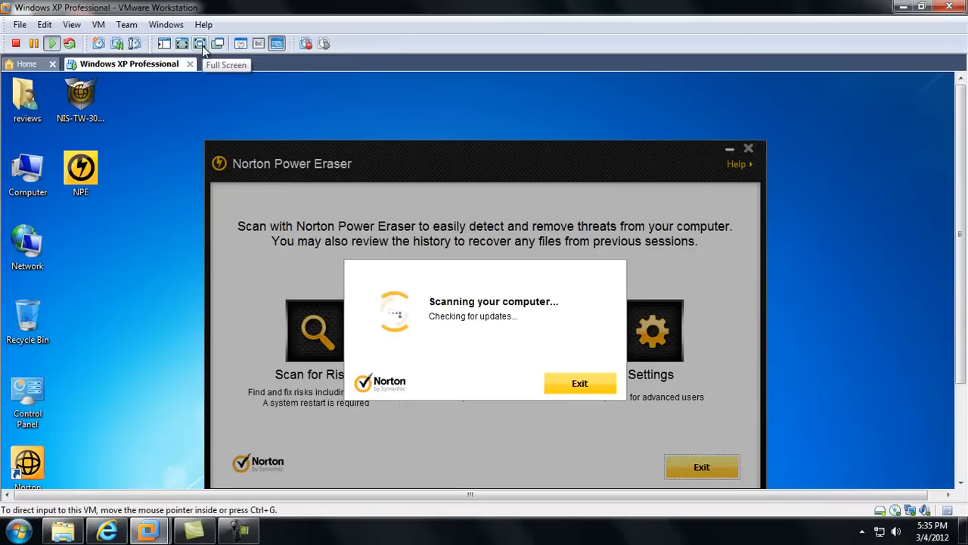
- Show the VMware guest full screen while Norton Power Eraser scans after the reboot
left_click(200, 43)
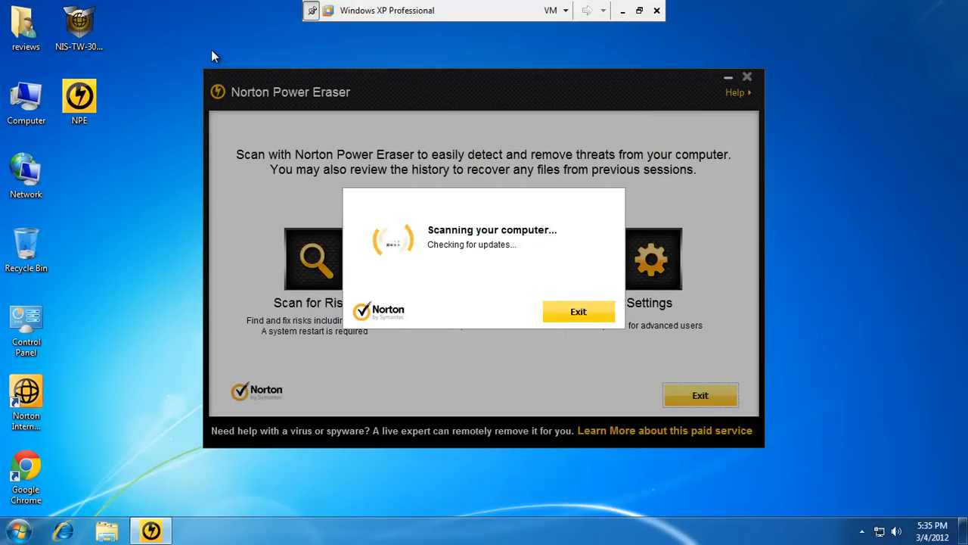
mouse_move(485, 212)
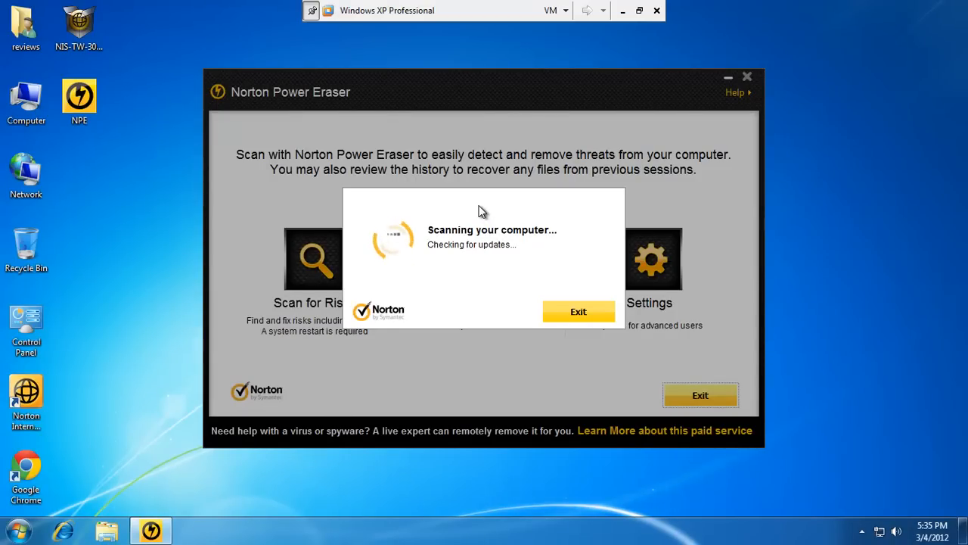
mouse_move(498, 275)
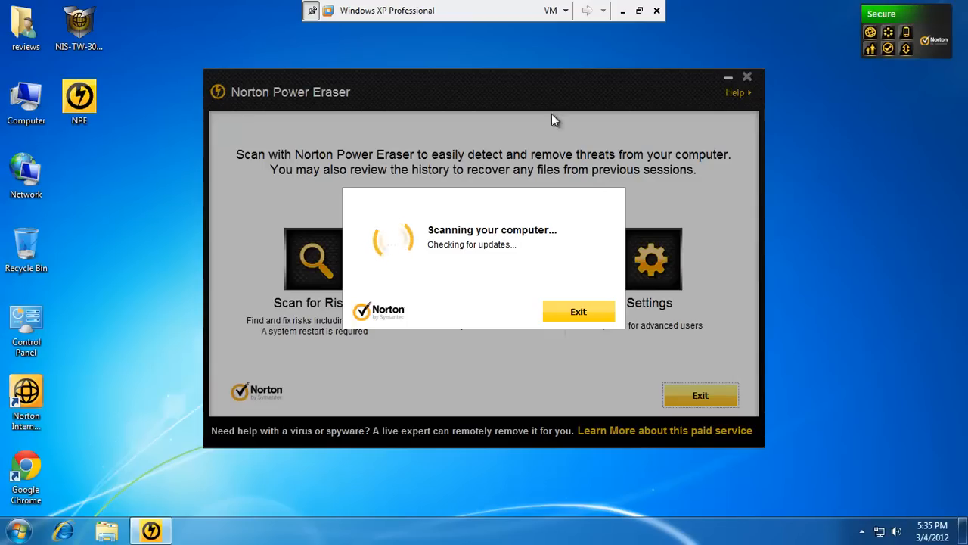
mouse_move(900, 455)
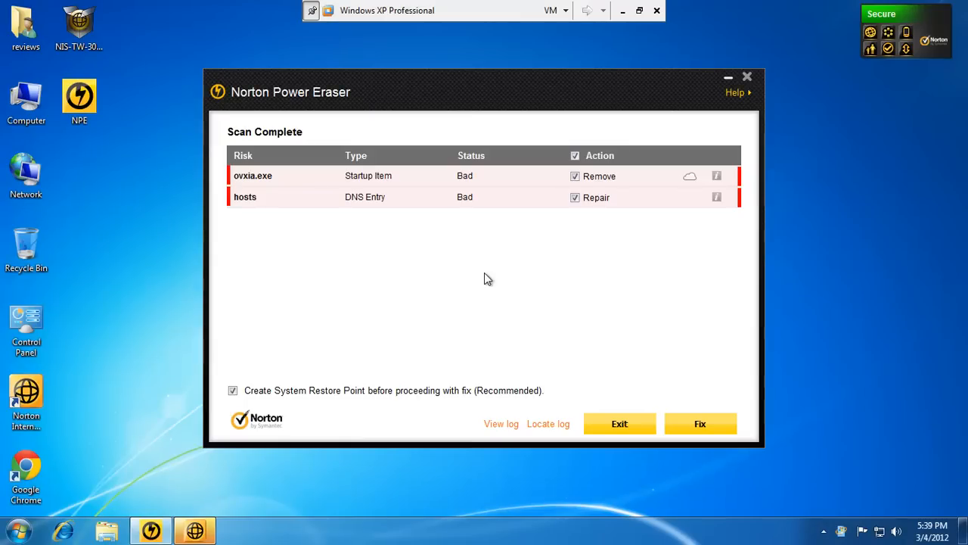
mouse_move(237, 220)
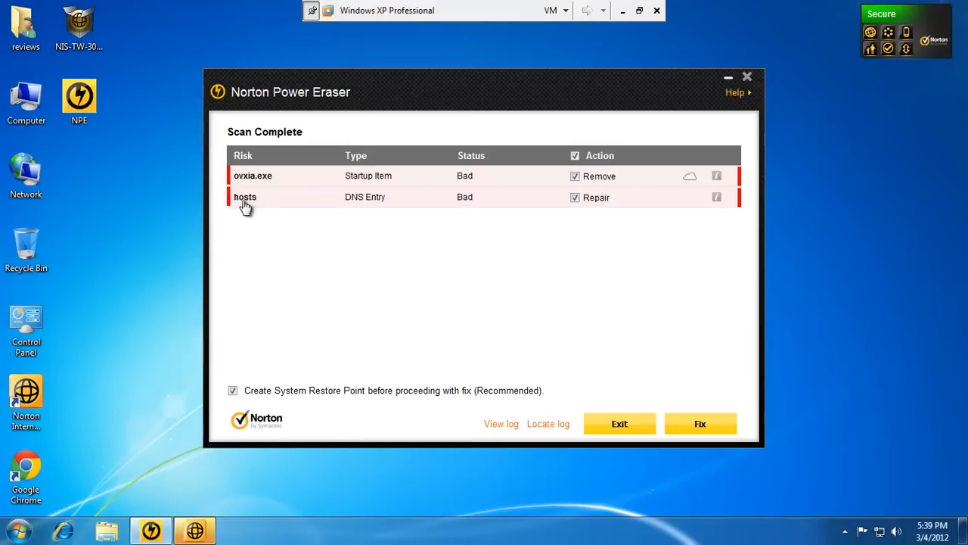
mouse_move(252, 187)
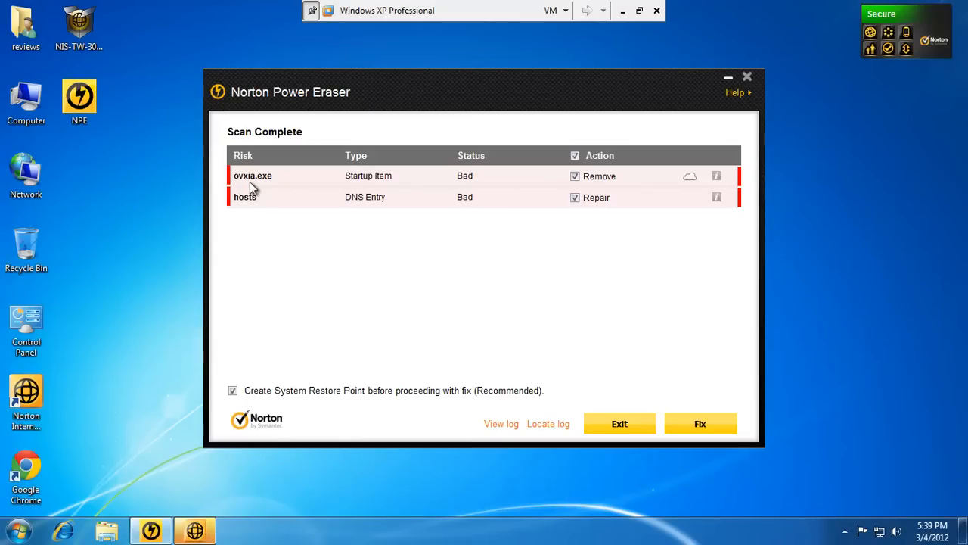
mouse_move(302, 182)
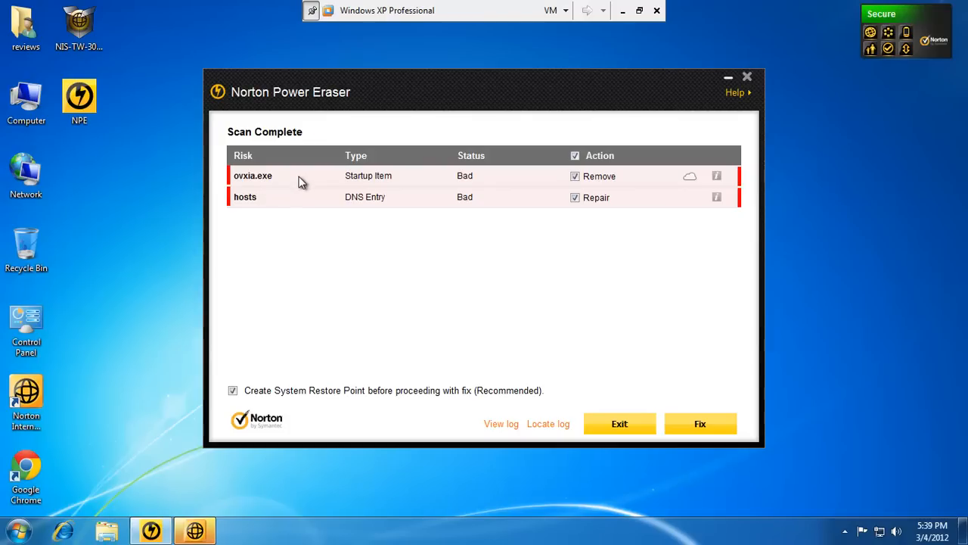
mouse_move(417, 189)
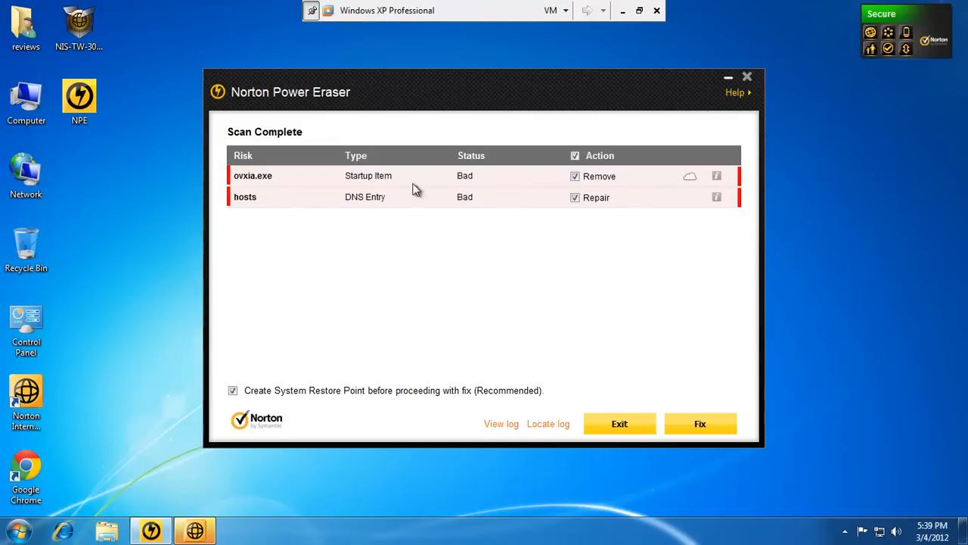
mouse_move(687, 240)
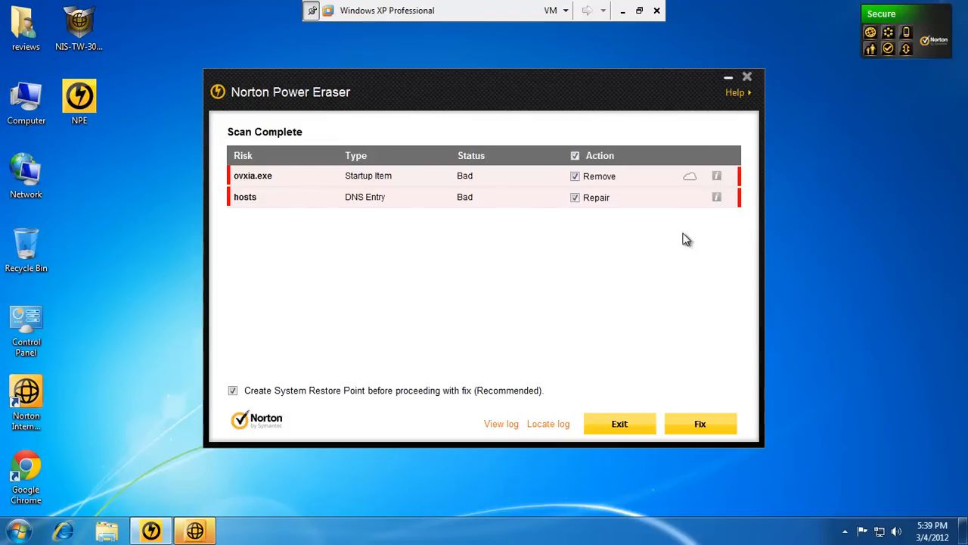
mouse_move(476, 352)
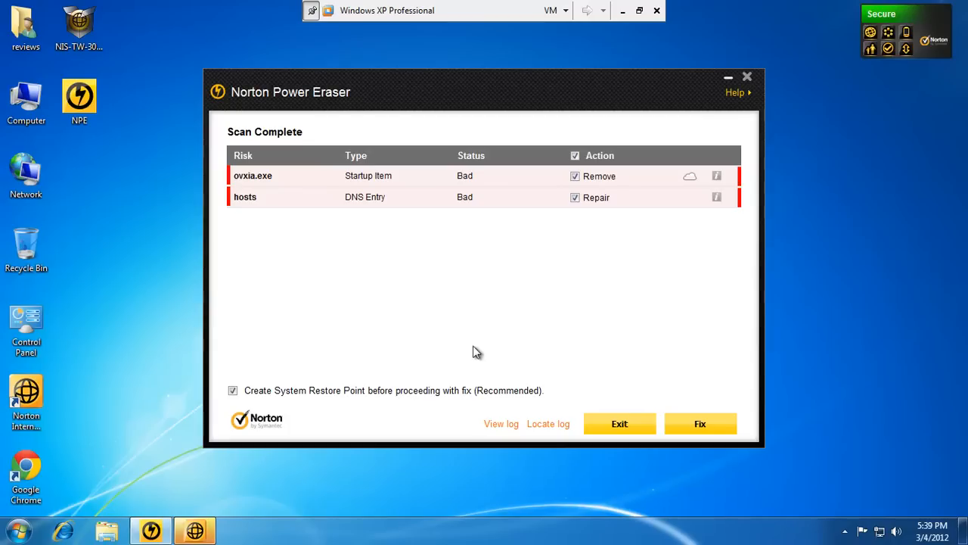
mouse_move(560, 379)
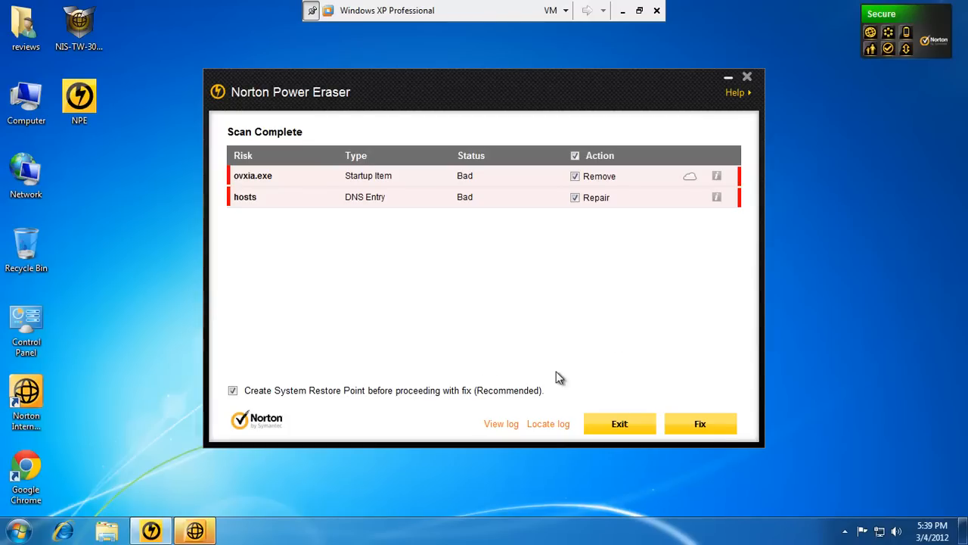
- Fix the ovxia.exe and hosts entry risks, starting with a System Restore snapshot
left_click(700, 423)
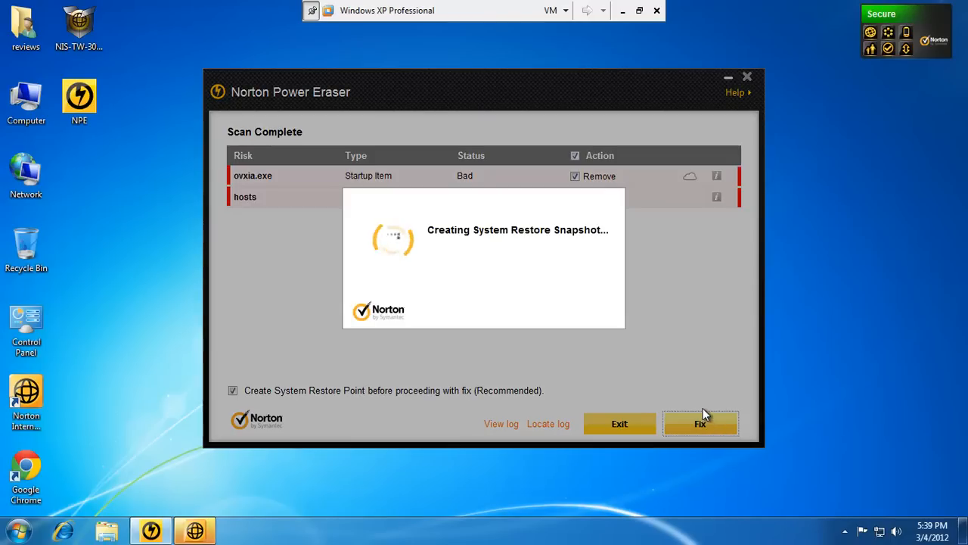
mouse_move(708, 413)
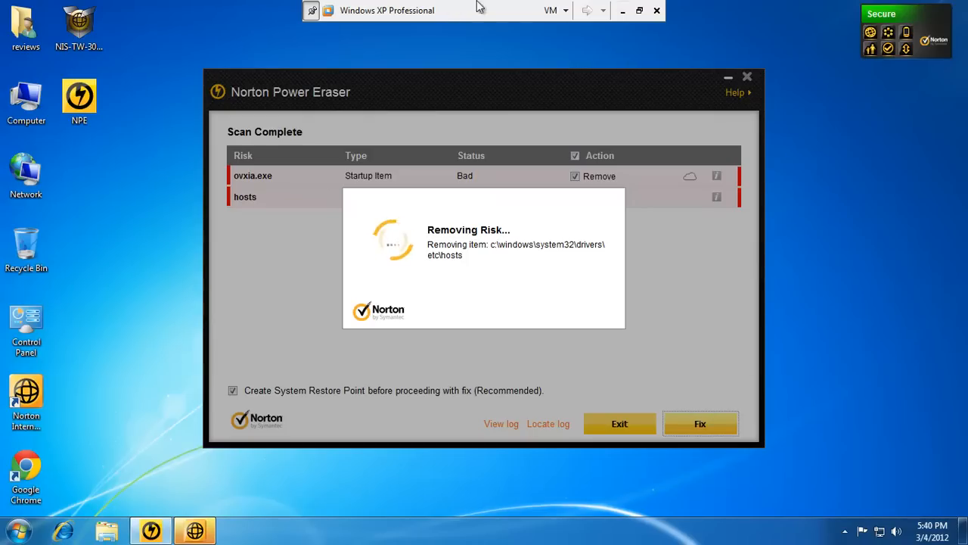
mouse_move(579, 218)
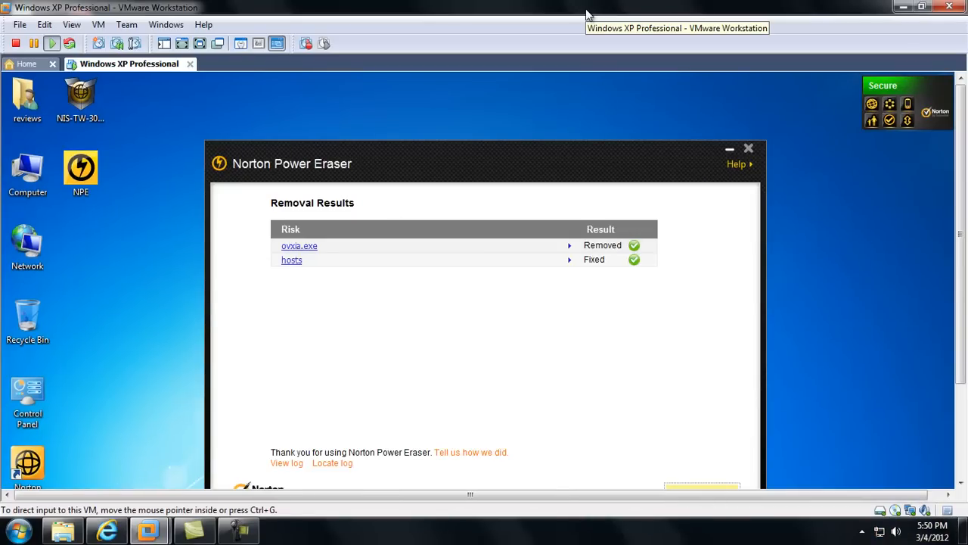
mouse_move(572, 303)
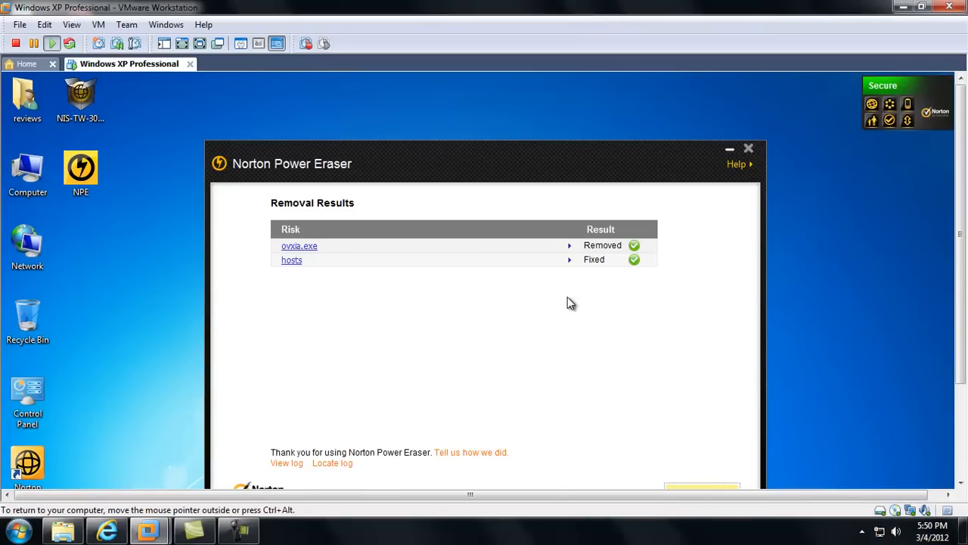
mouse_move(757, 148)
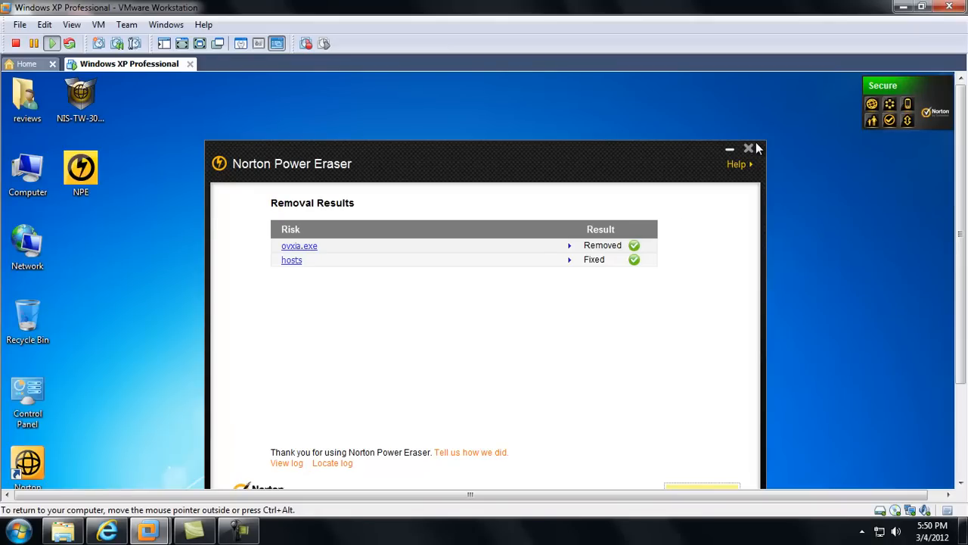
- Close Norton Power Eraser after reviewing the ovxia.exe removal and hosts fix results
left_click(748, 148)
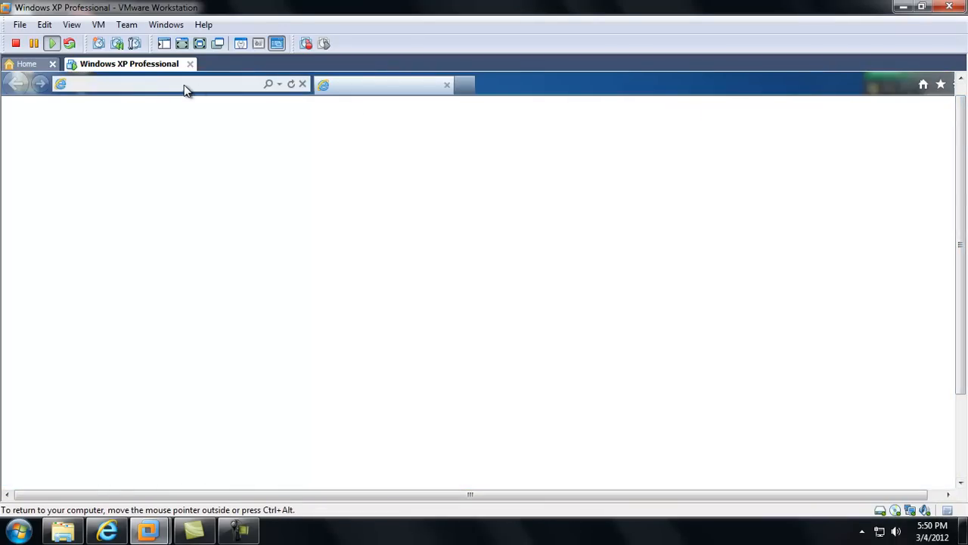
- Browse to filehippo.com and scroll down to the Anti-Malware listings
type("http://www.google.com/")
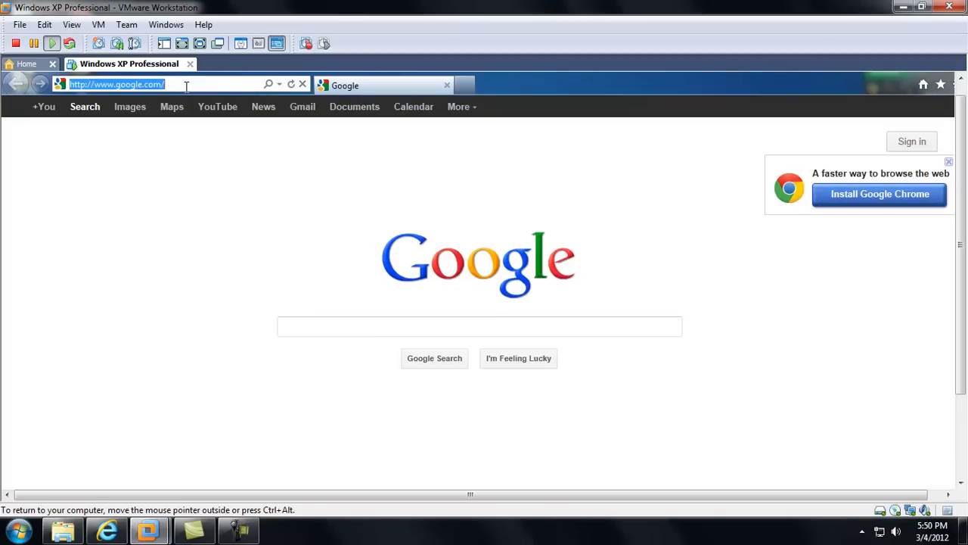
type("filehippo.com")
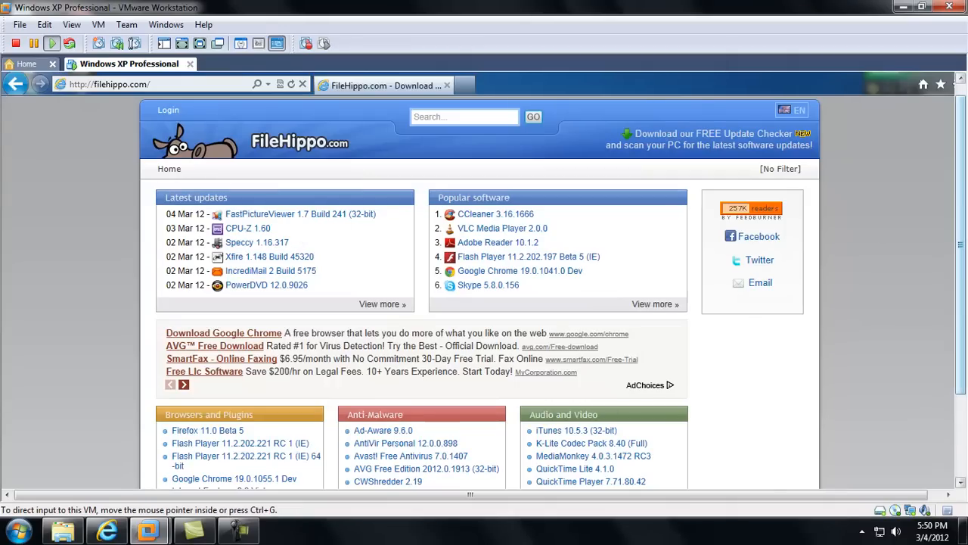
scroll("down", 3)
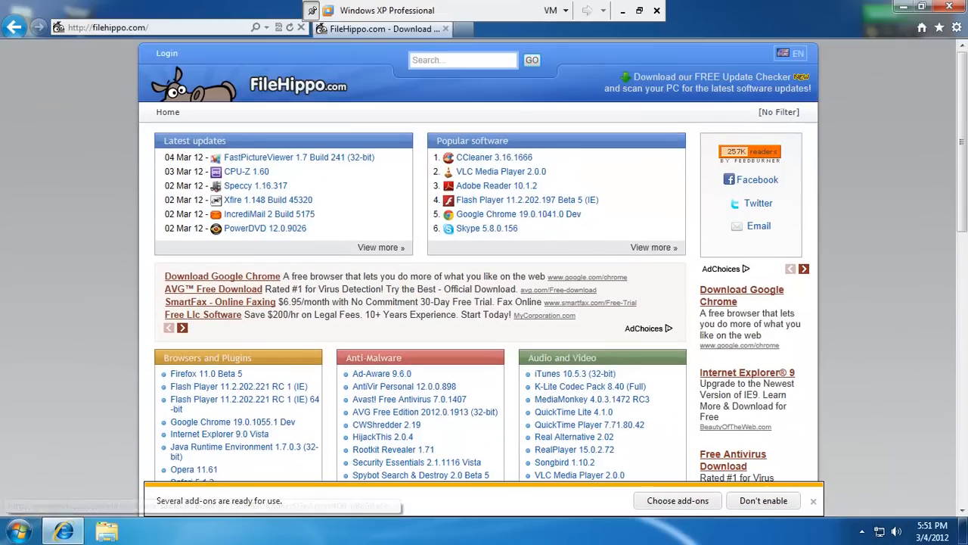
scroll("down", 3)
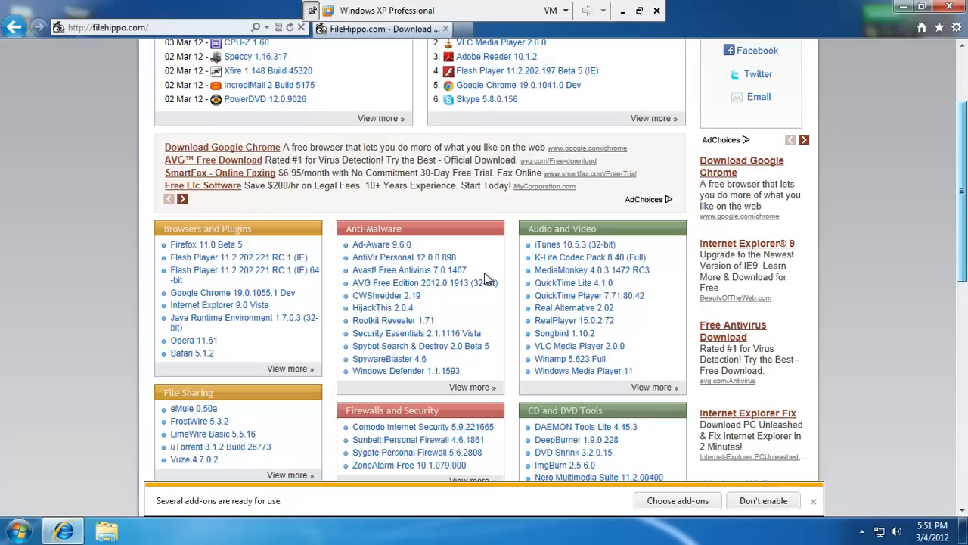
mouse_move(406, 371)
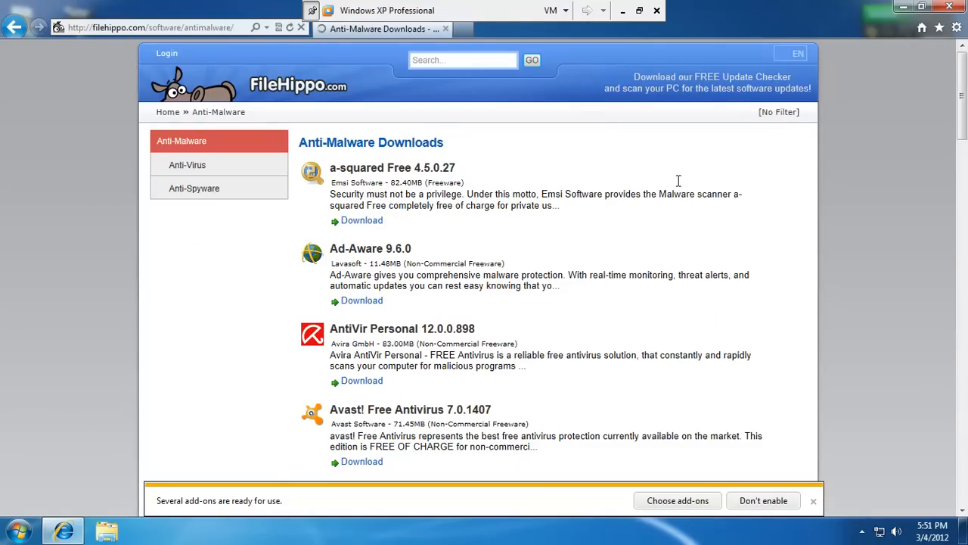
scroll("down", 3)
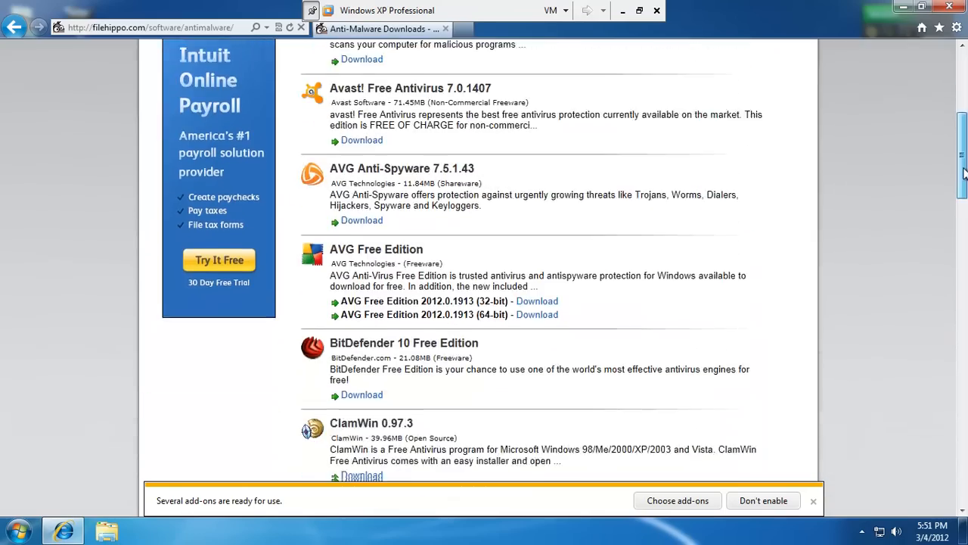
scroll("down", 3)
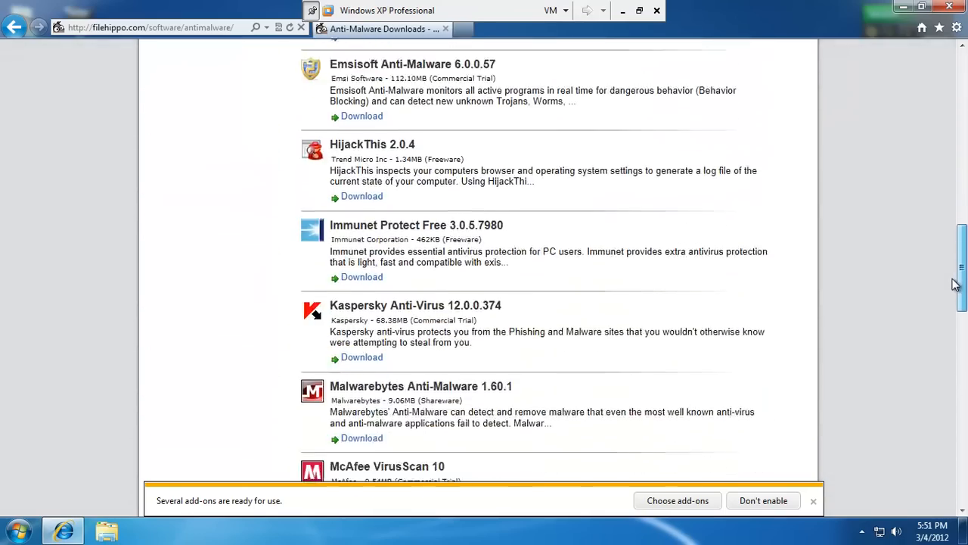
scroll("down", 3)
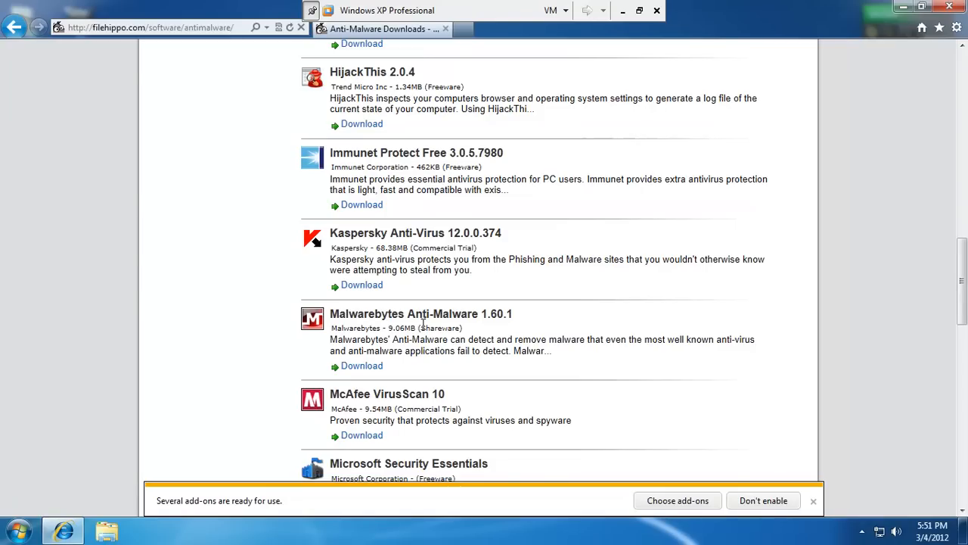
mouse_move(421, 313)
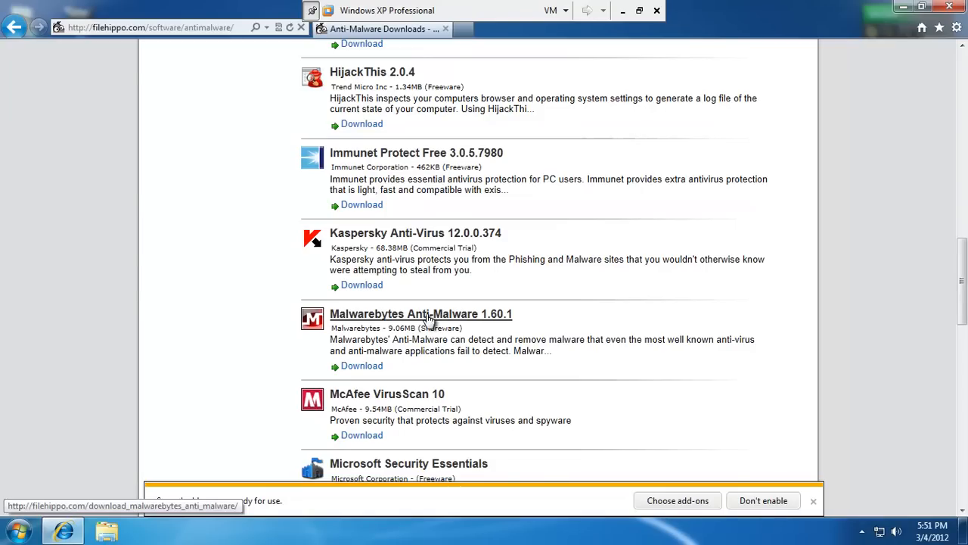
- Download Malwarebytes Anti-Malware 1.60.1 from FileHippo and run the installer
left_click(421, 313)
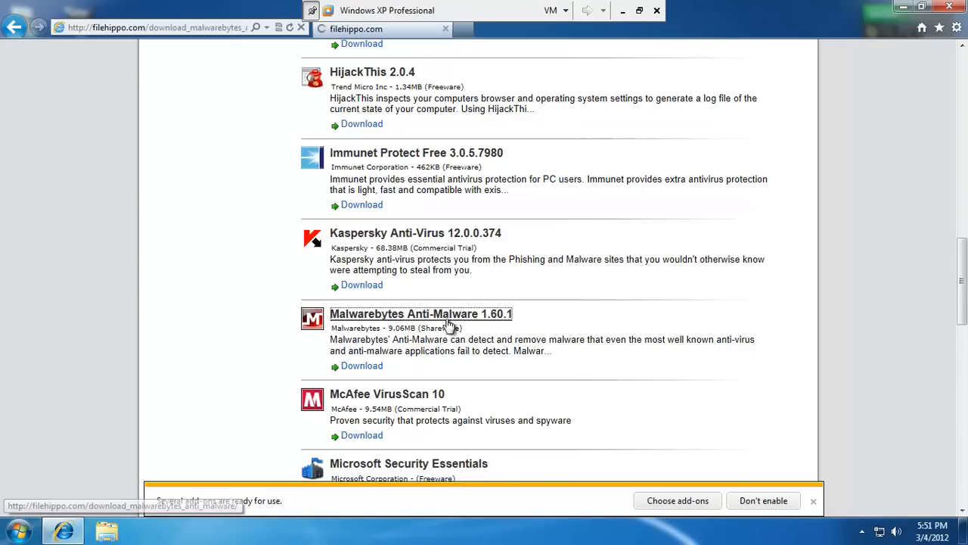
left_click(421, 313)
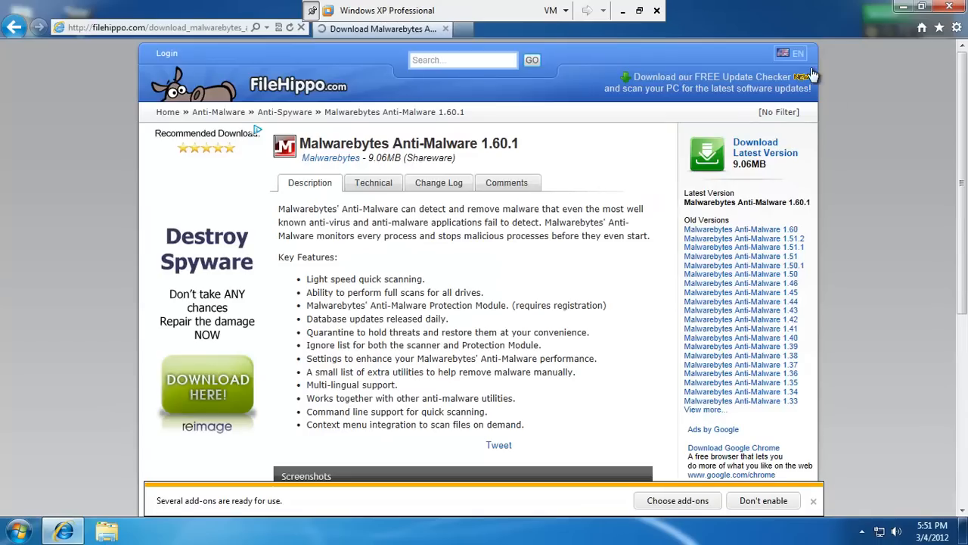
left_click(791, 53)
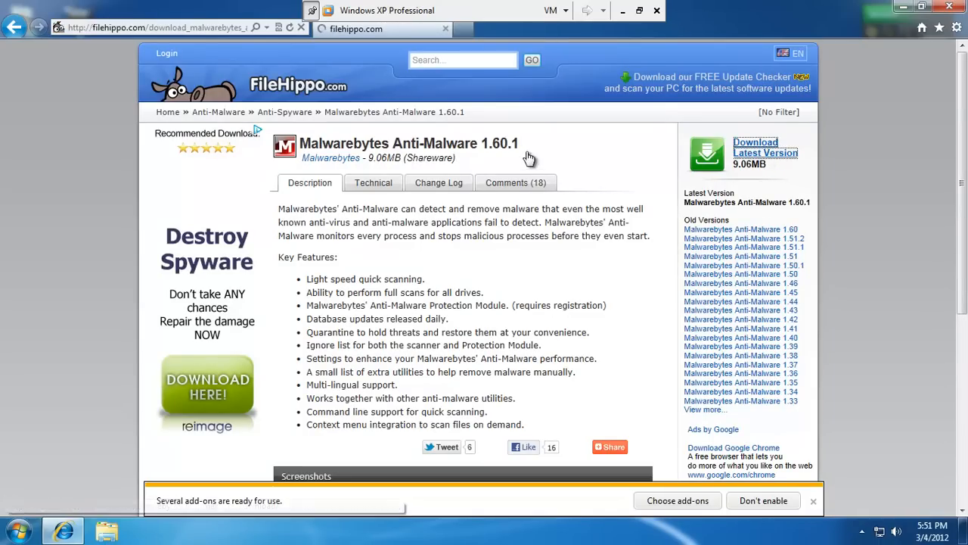
left_click(756, 152)
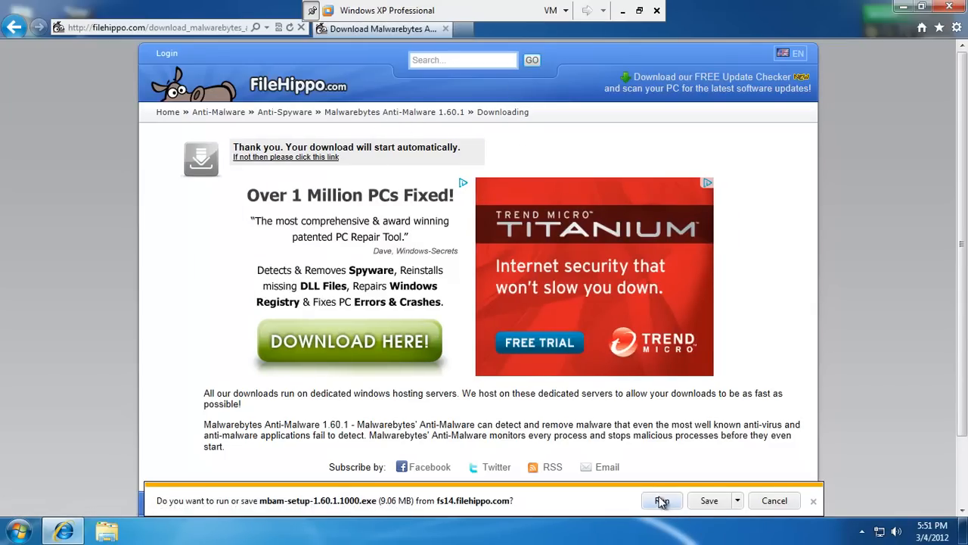
left_click(661, 500)
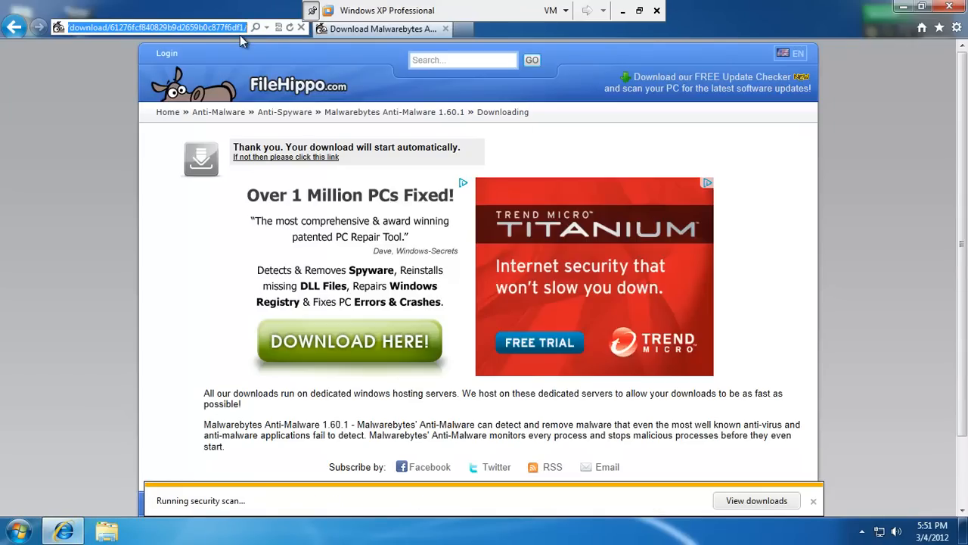
- Search Google for 'free antivirus' and check the AVG Free Antivirus result
type("googlecom/")
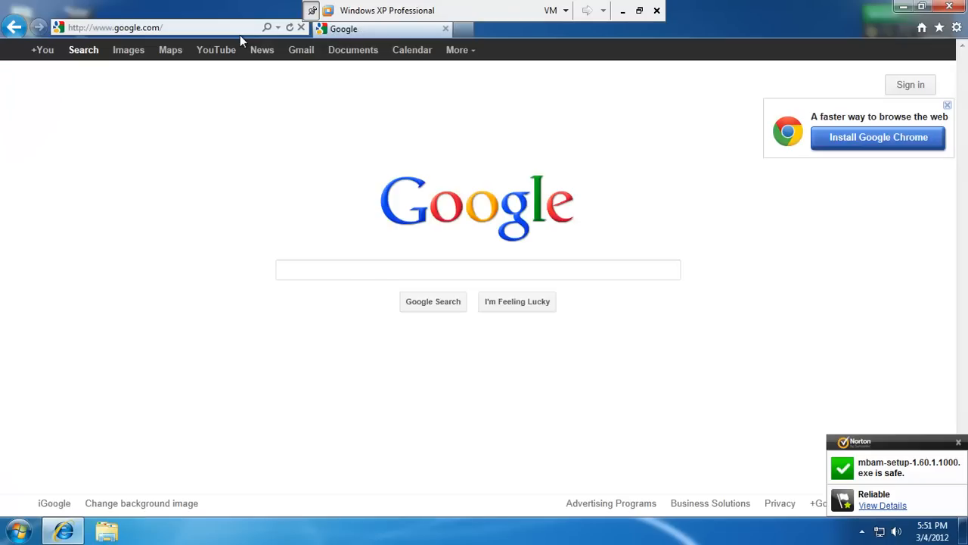
left_click(477, 270)
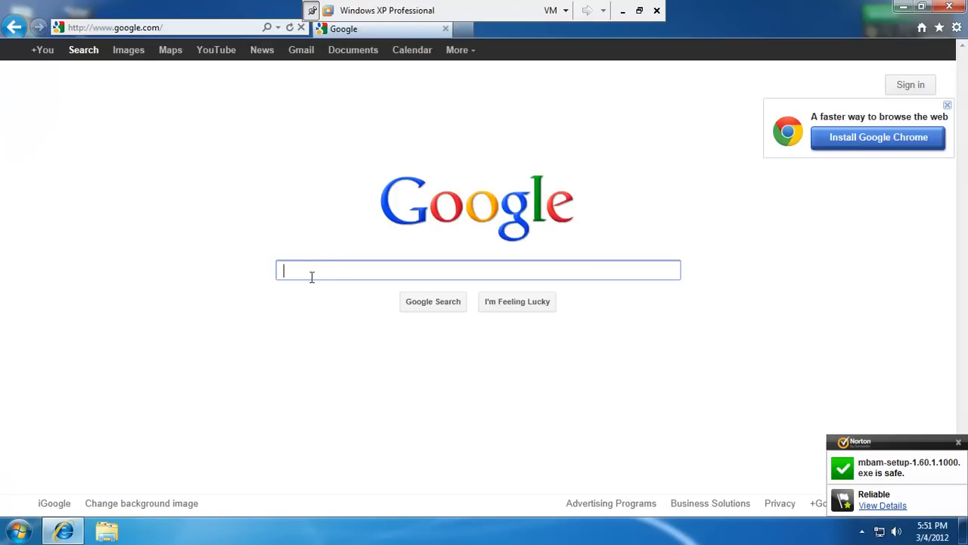
type("free antivirus")
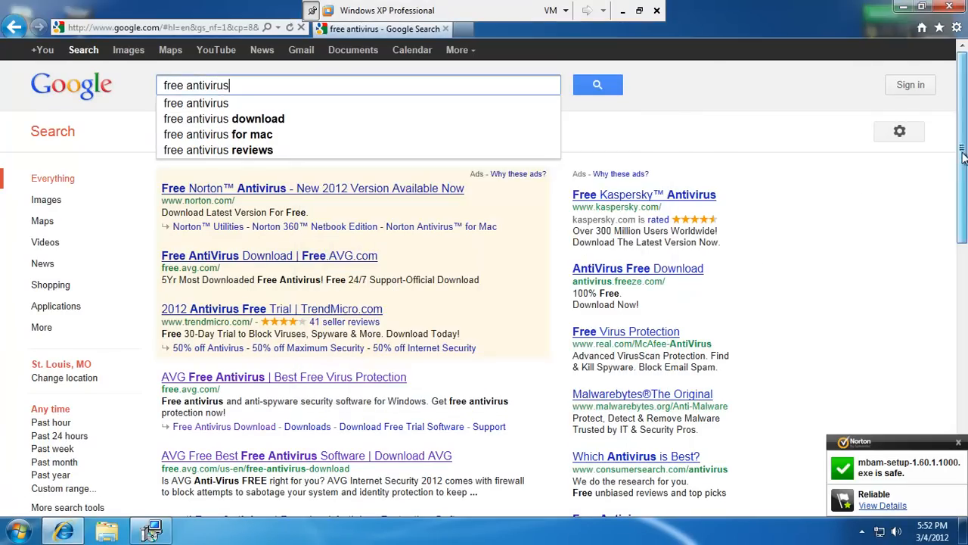
scroll("down", 3)
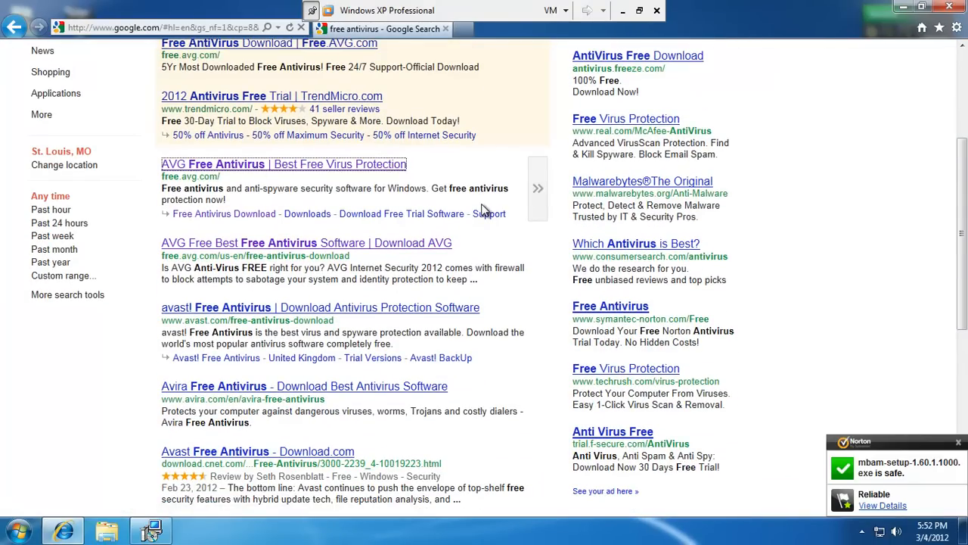
left_click(283, 165)
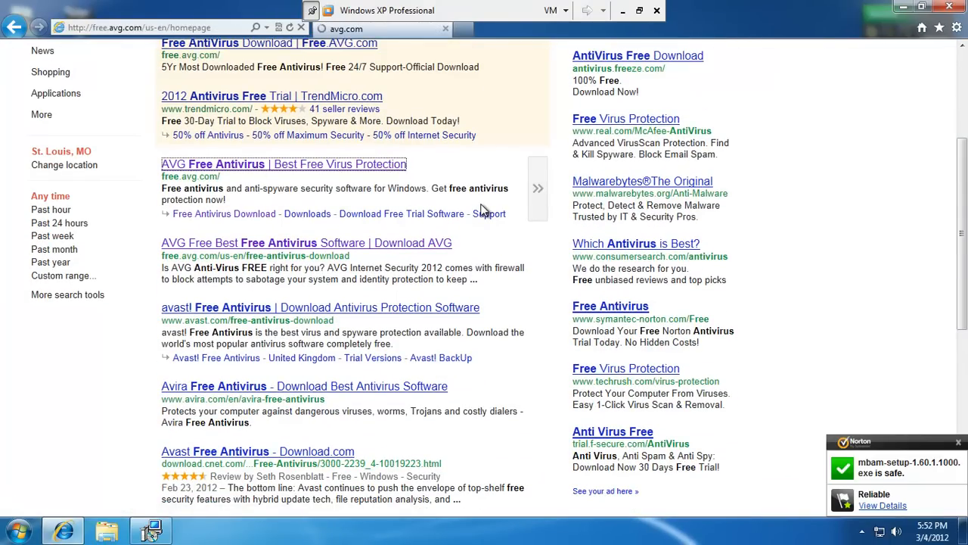
left_click(284, 165)
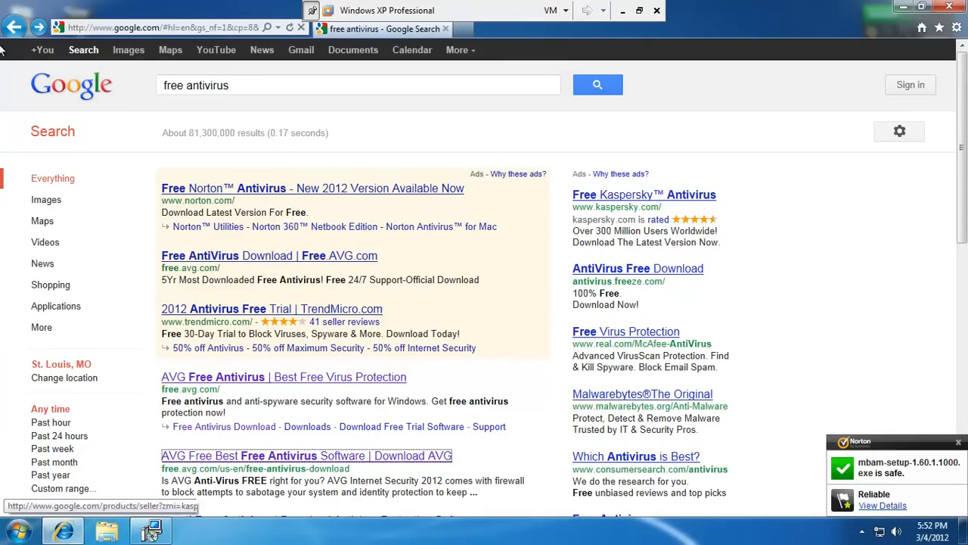
left_click(15, 27)
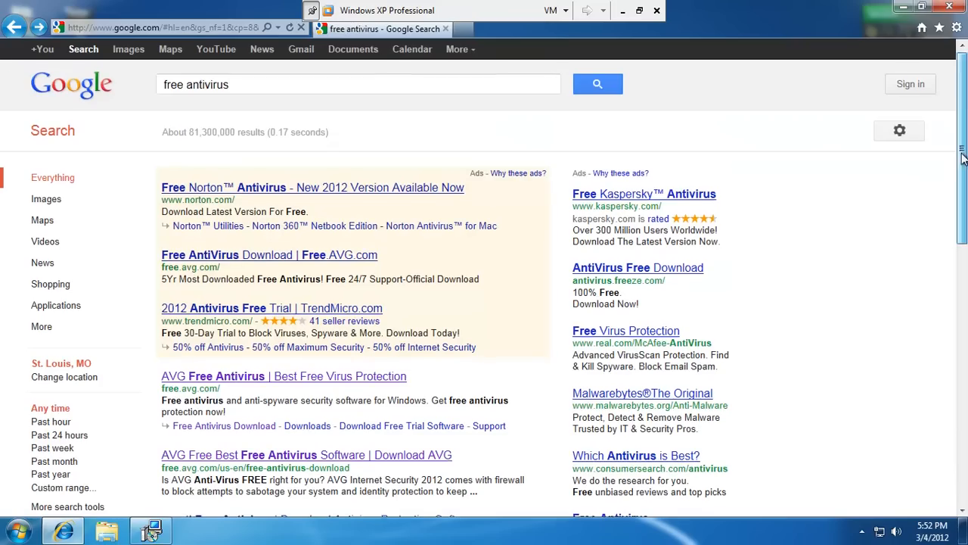
- Look at the avast! Free Antivirus page, then open PC Tools' free antivirus comparison
scroll("down", 3)
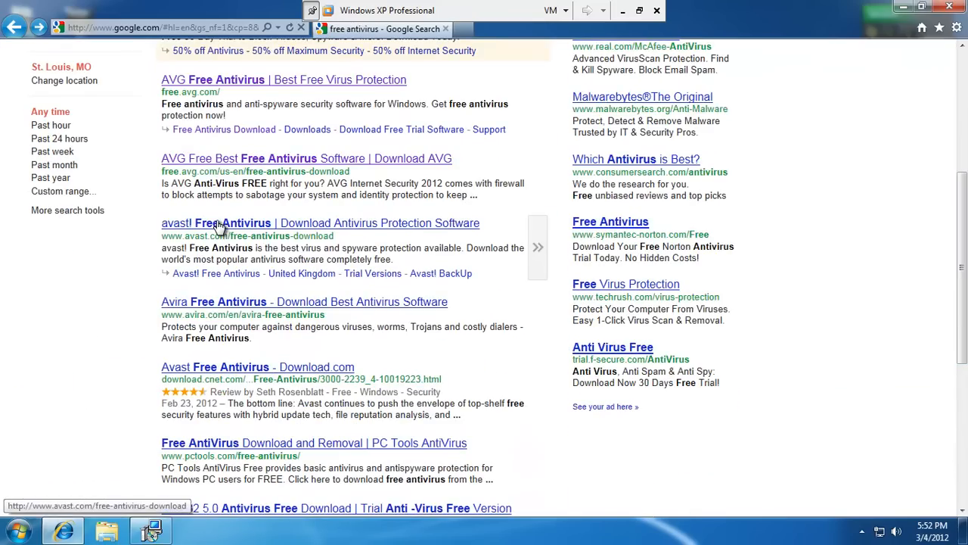
left_click(218, 223)
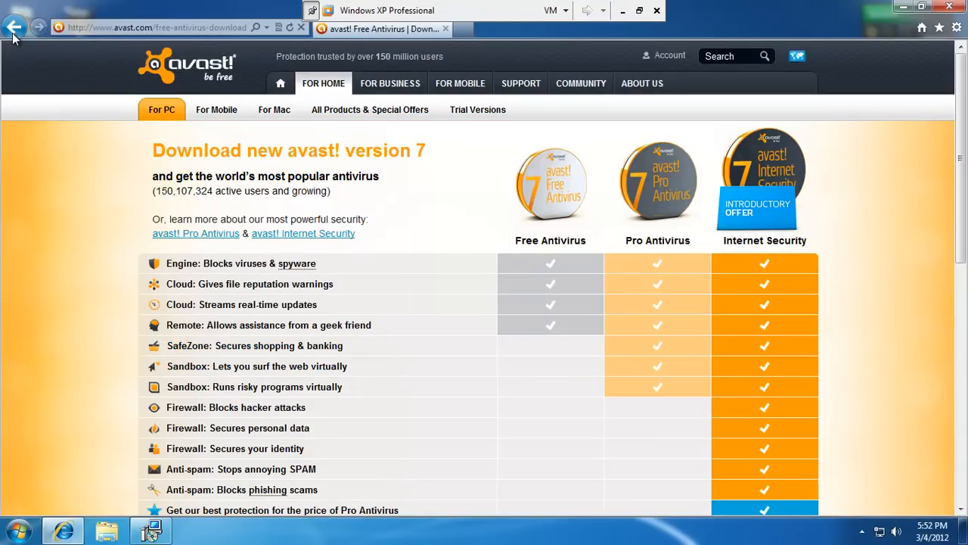
left_click(14, 28)
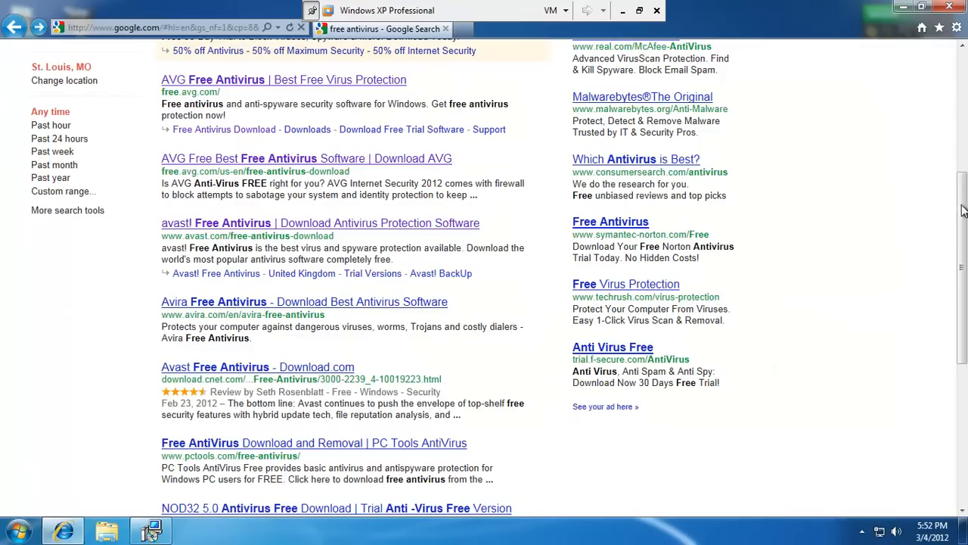
mouse_move(106, 221)
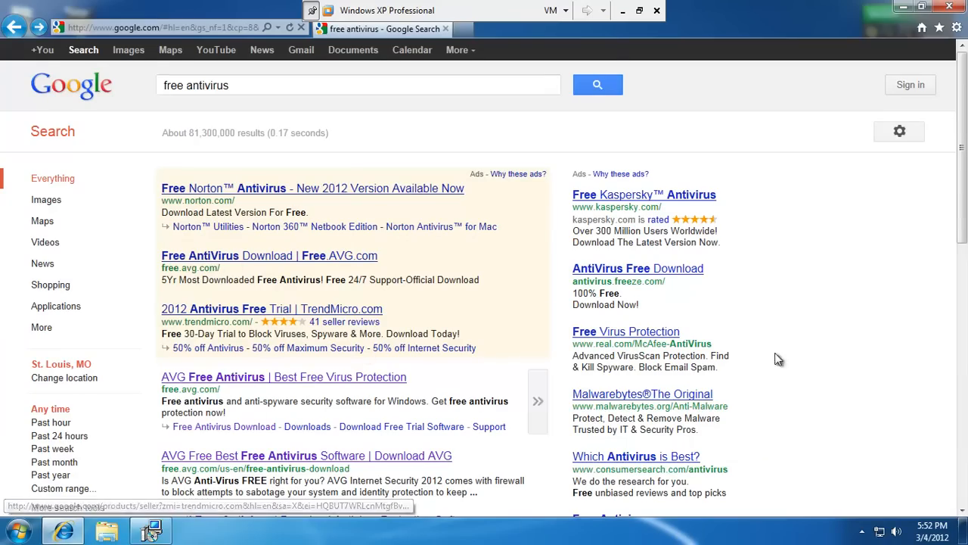
scroll("down", 3)
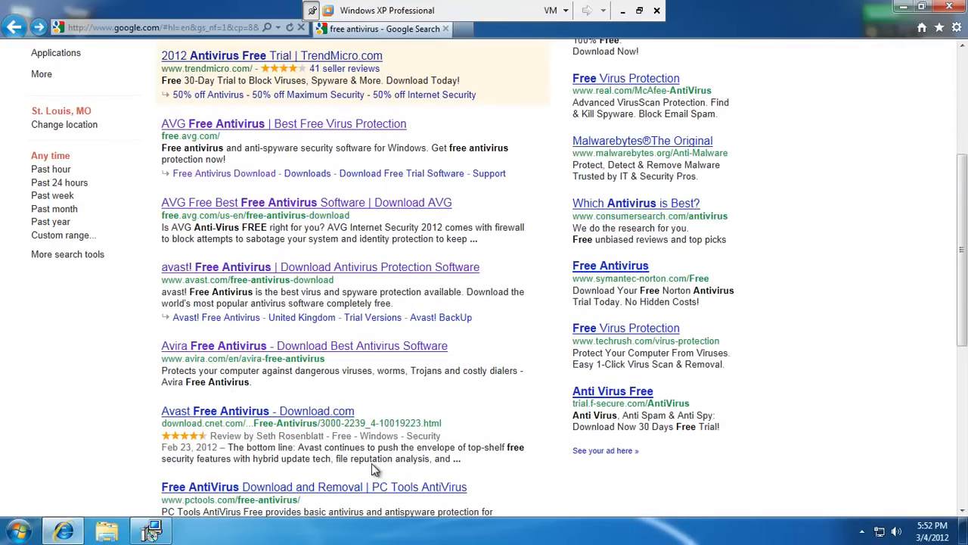
scroll("down", 3)
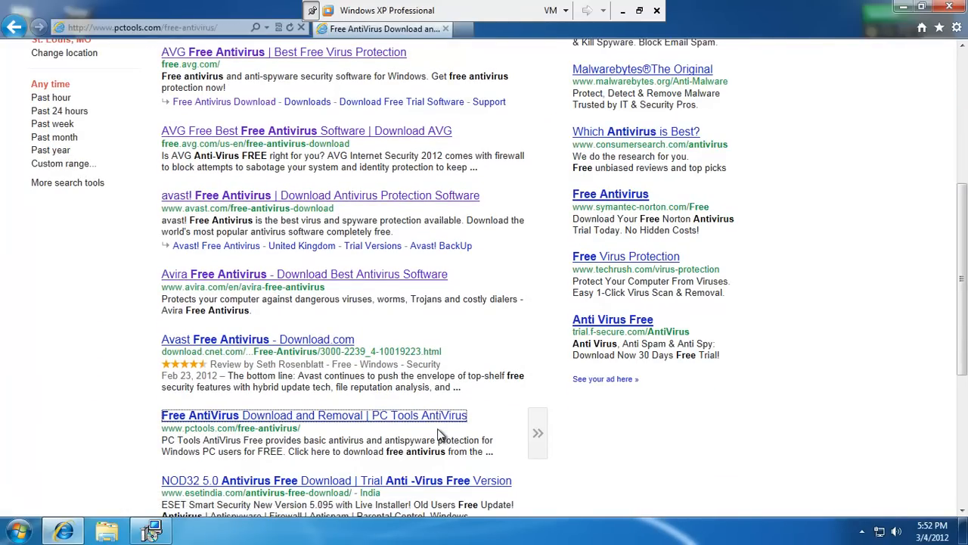
left_click(314, 414)
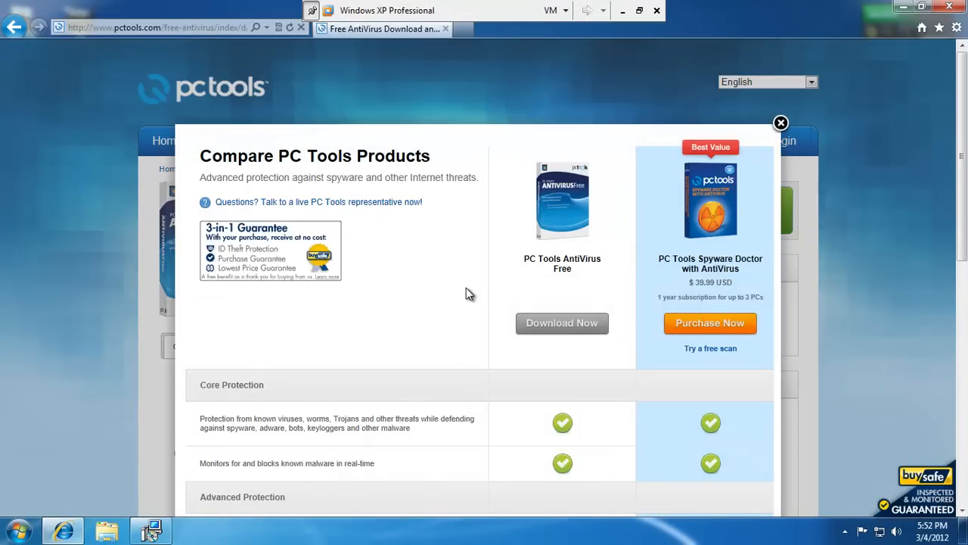
mouse_move(463, 280)
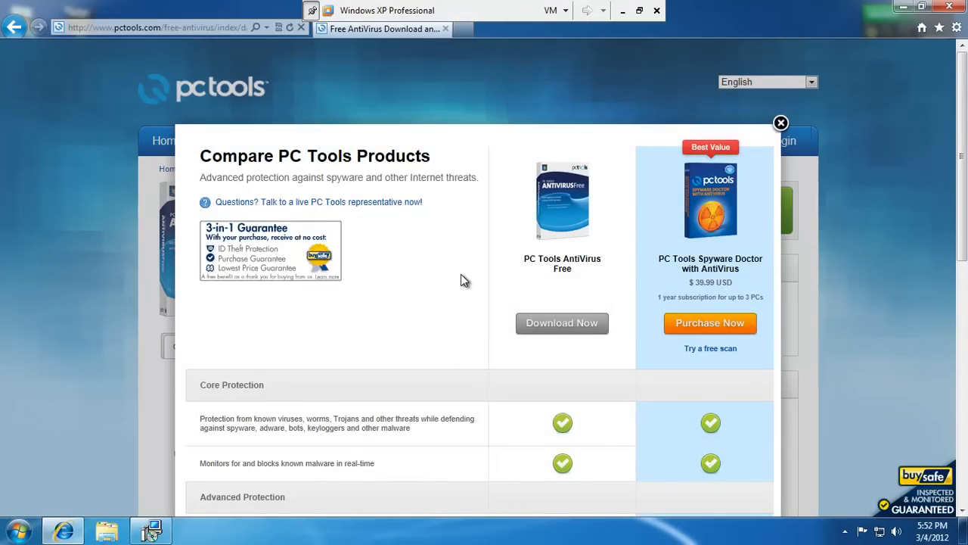
mouse_move(463, 251)
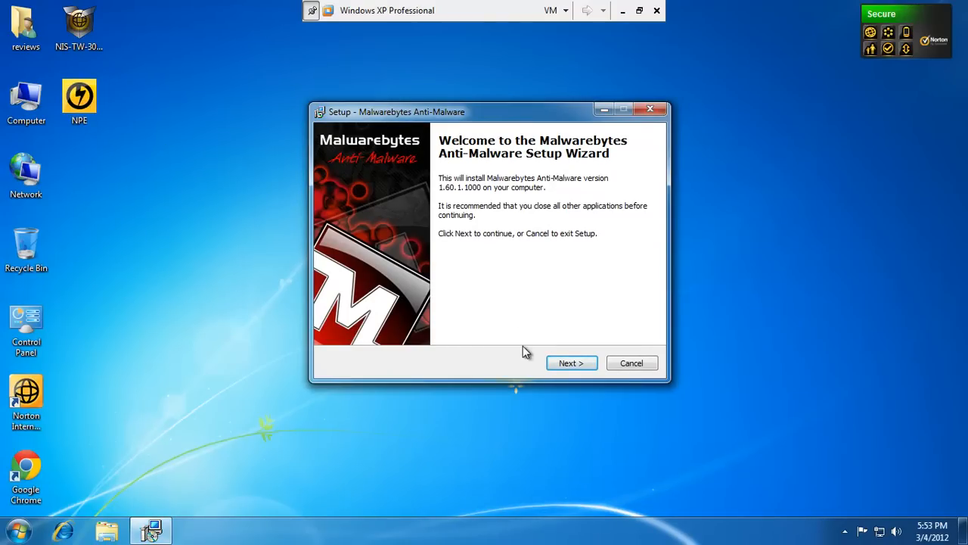
- Install Malwarebytes Anti-Malware 1.60.1 and finish setup with Update and Launch checked
left_click(571, 363)
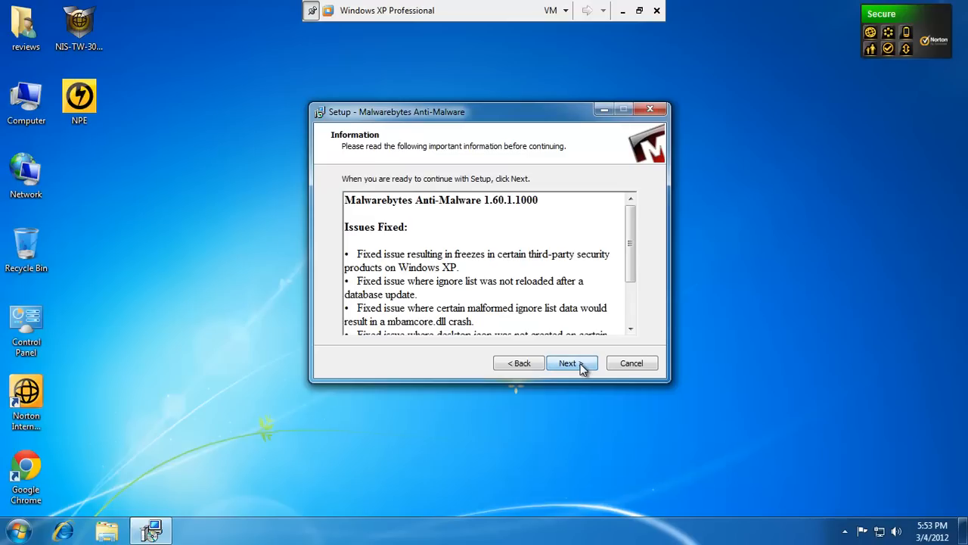
left_click(567, 363)
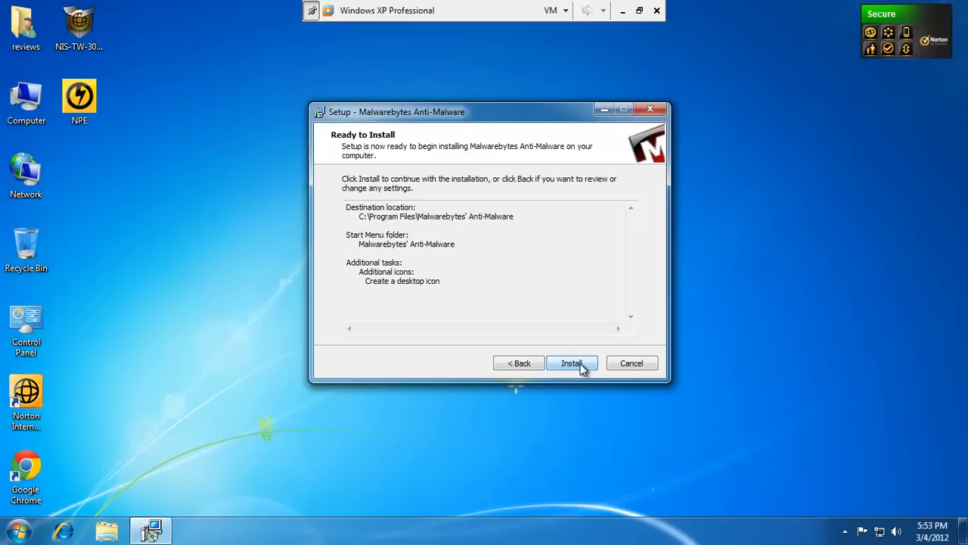
left_click(572, 362)
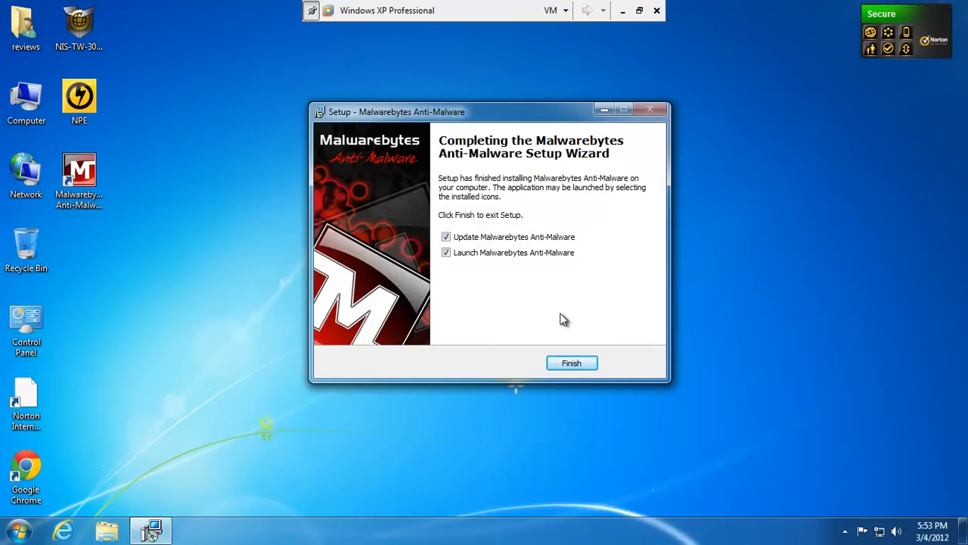
left_click(571, 363)
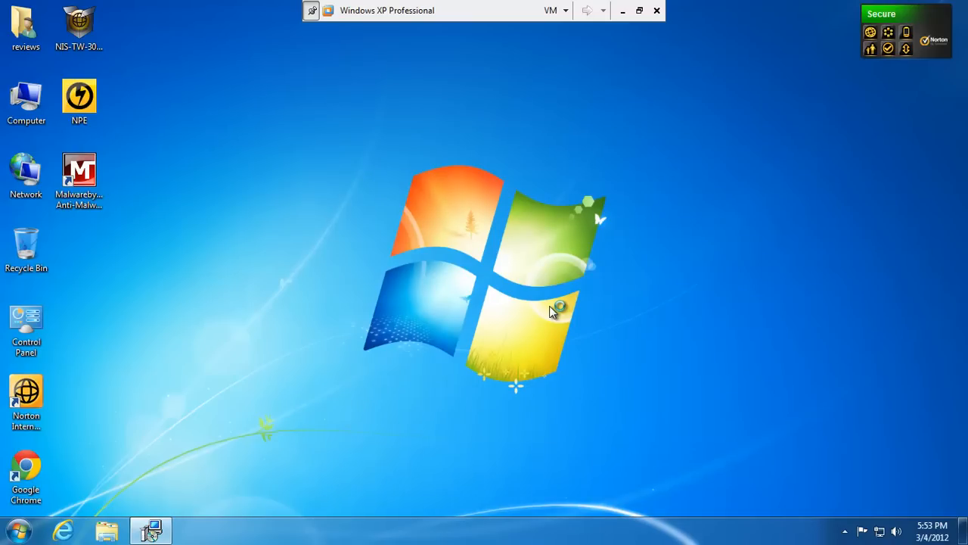
mouse_move(552, 318)
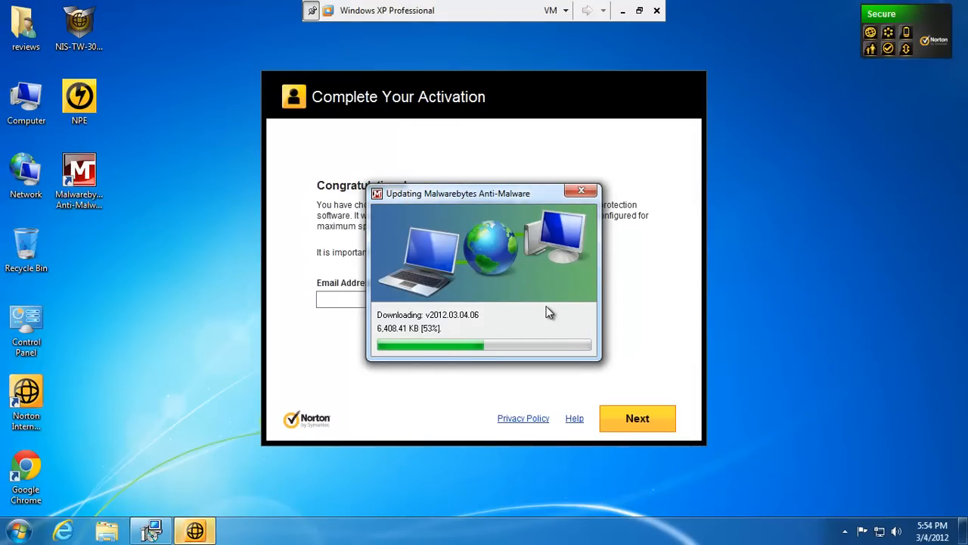
- Move the updater aside, end Norton Account in Task Manager, and acknowledge the database update
left_click_drag(457, 193, 467, 212)
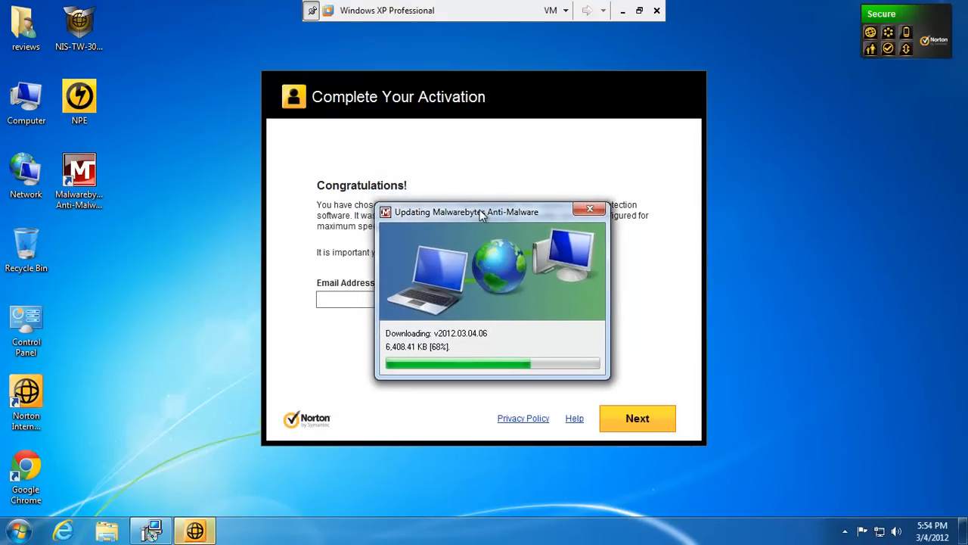
left_click_drag(466, 212, 825, 199)
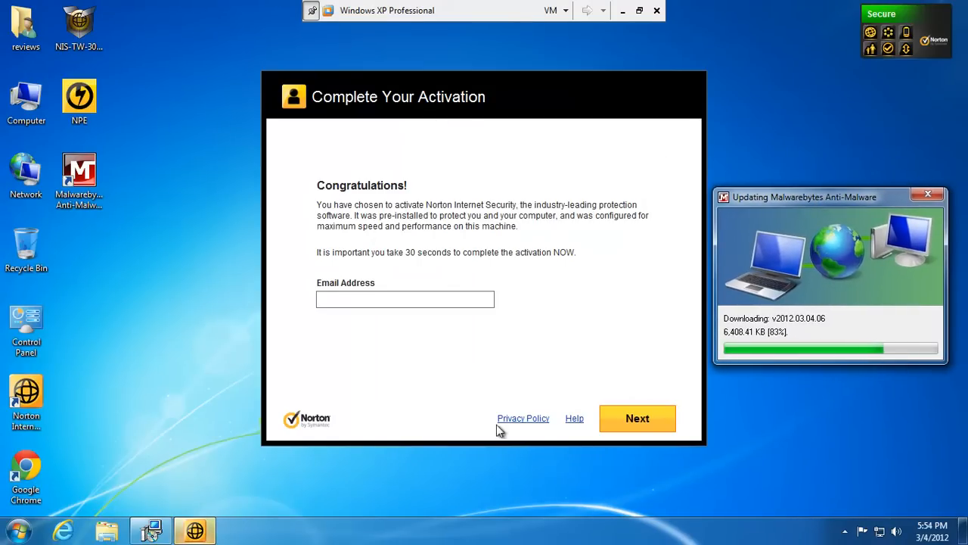
mouse_move(274, 539)
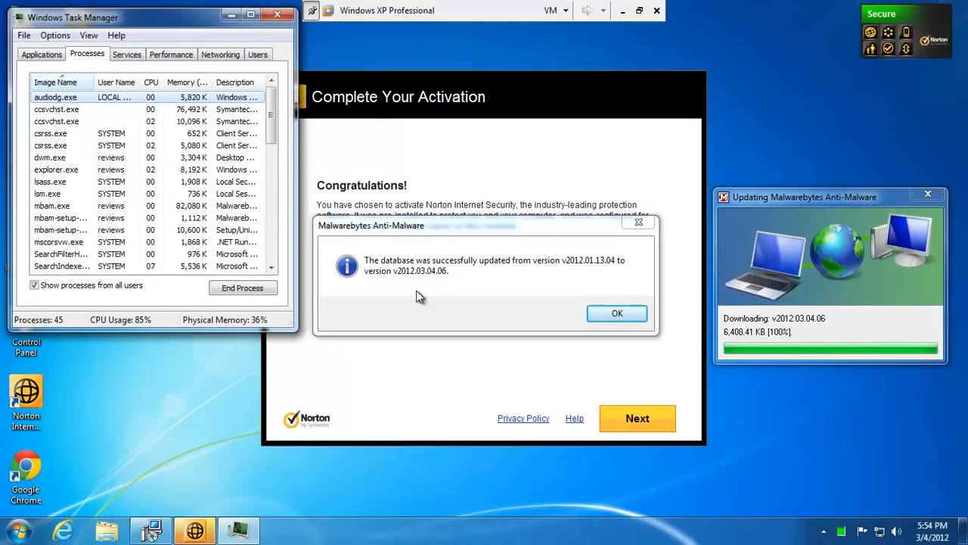
left_click(41, 54)
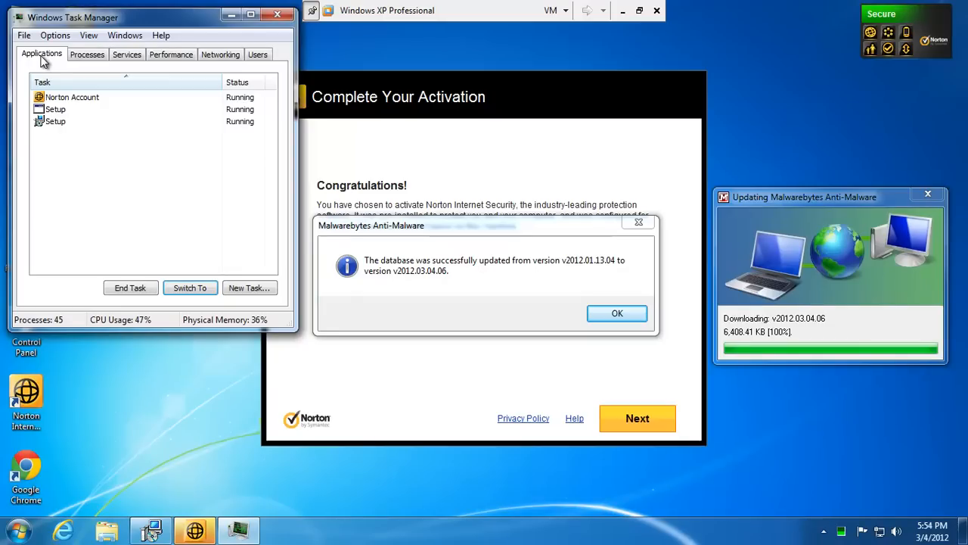
left_click(72, 97)
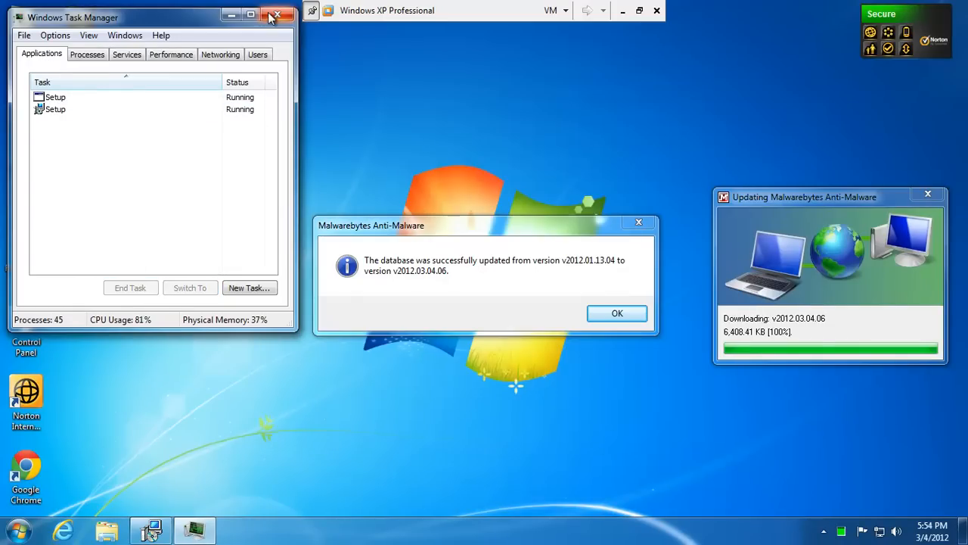
left_click(277, 16)
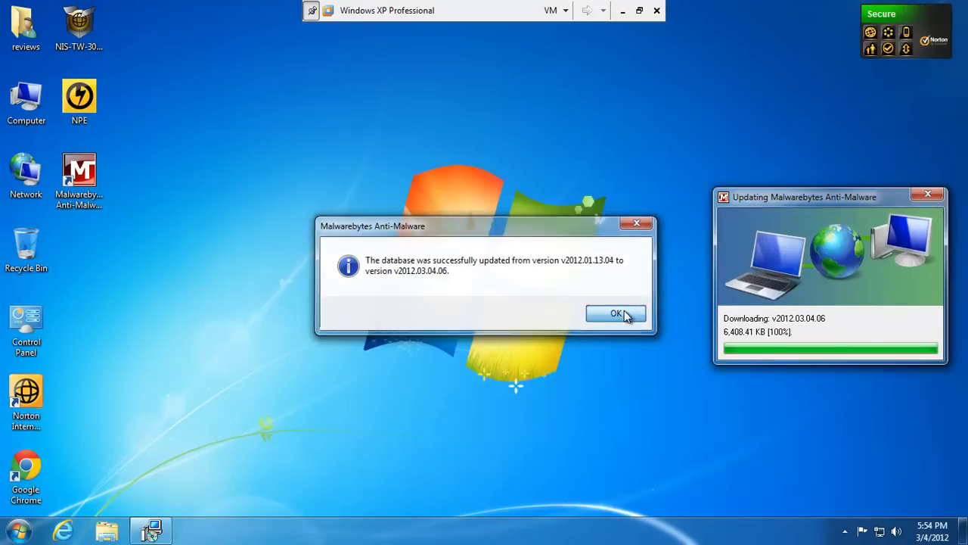
left_click(617, 313)
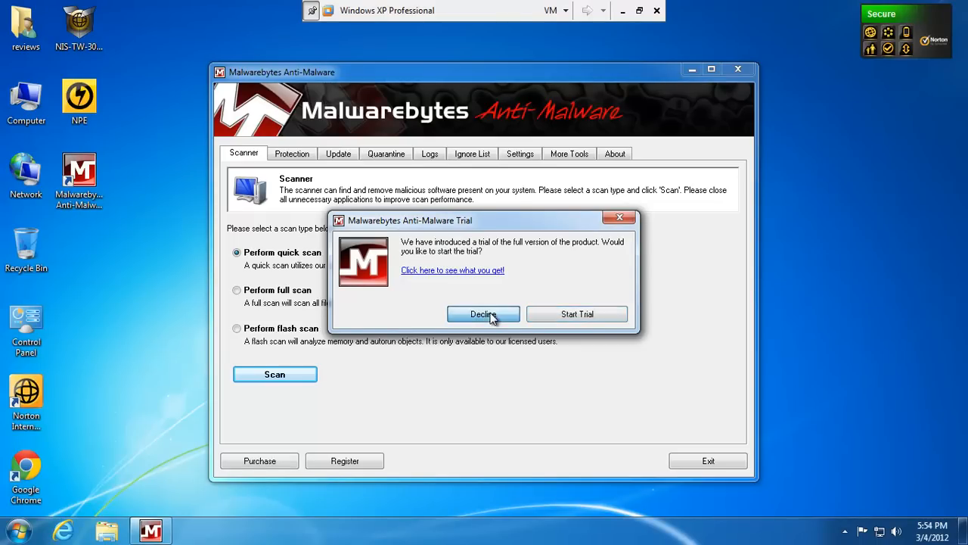
- Decline the Malwarebytes trial, check for database updates, and return to the scan type choices
left_click(483, 314)
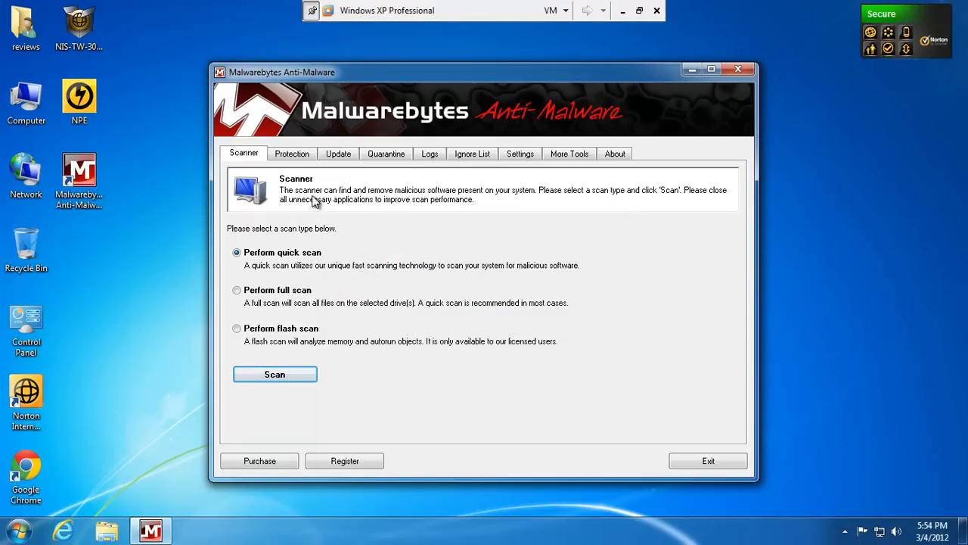
left_click(338, 154)
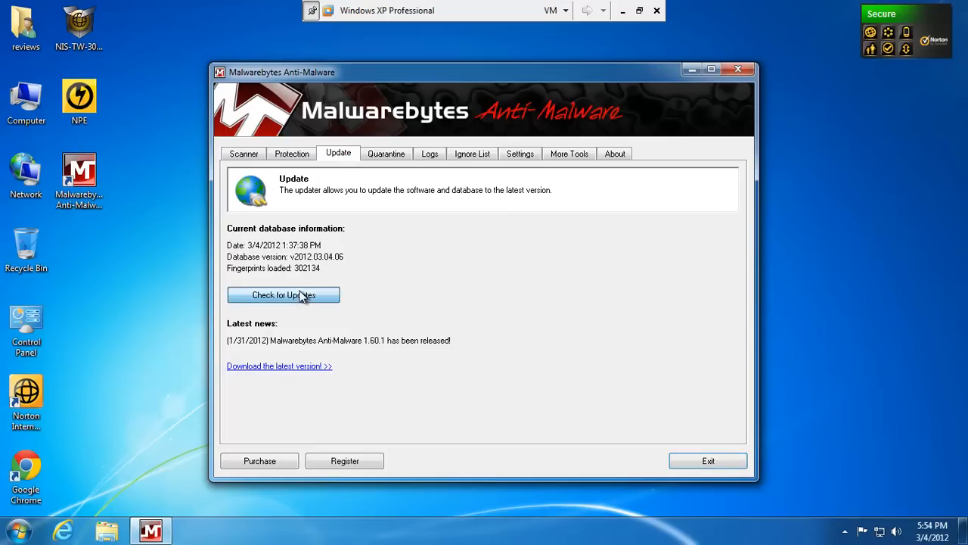
left_click(282, 295)
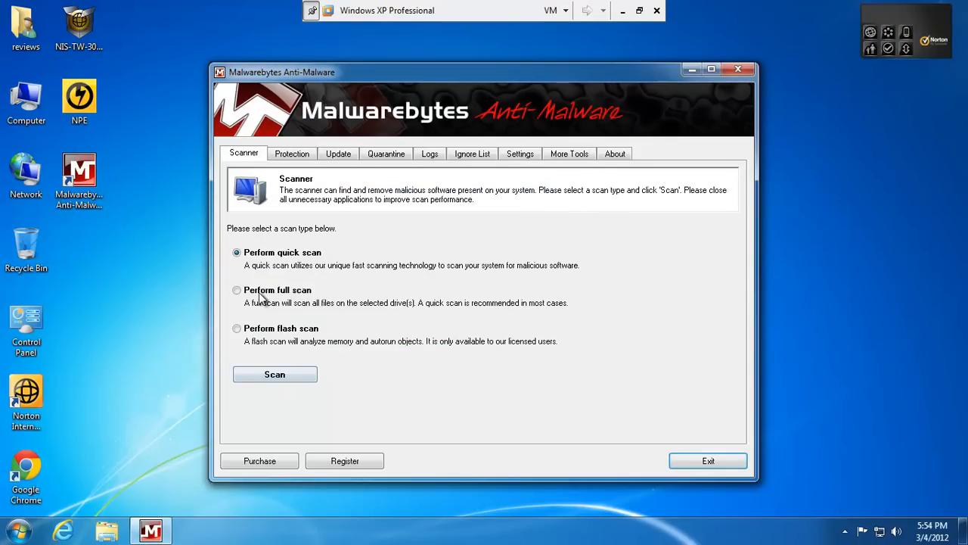
mouse_move(250, 165)
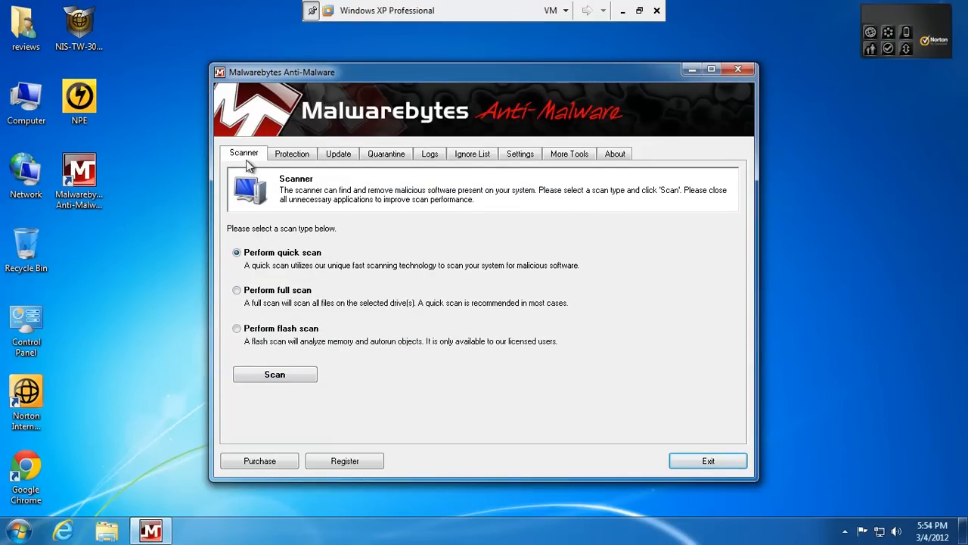
left_click(275, 373)
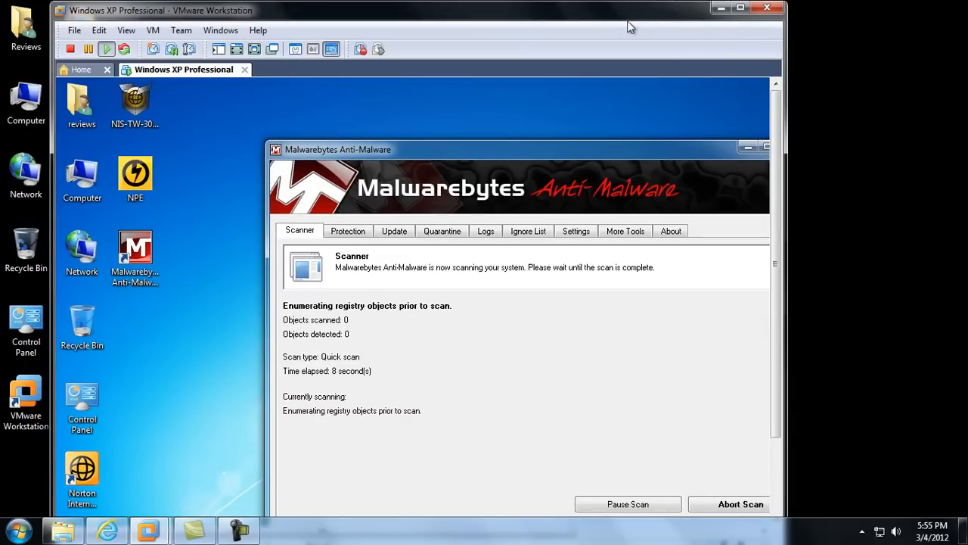
mouse_move(544, 356)
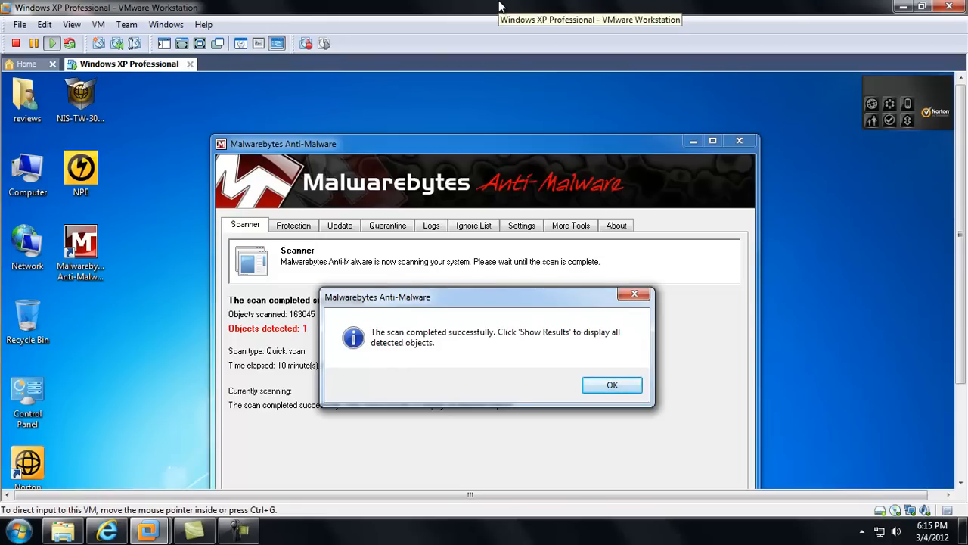
mouse_move(644, 392)
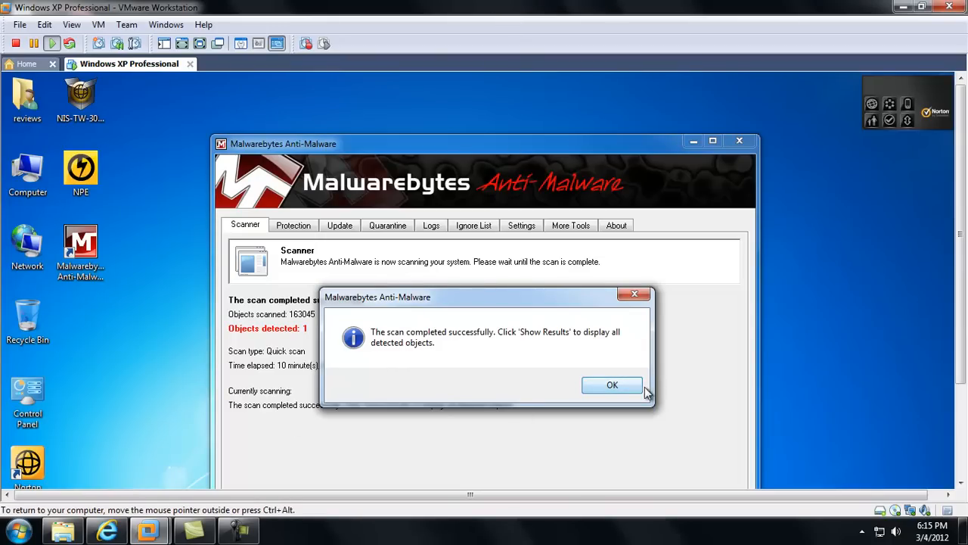
- Dismiss the quick scan's completion notice reporting one detected object
left_click(612, 385)
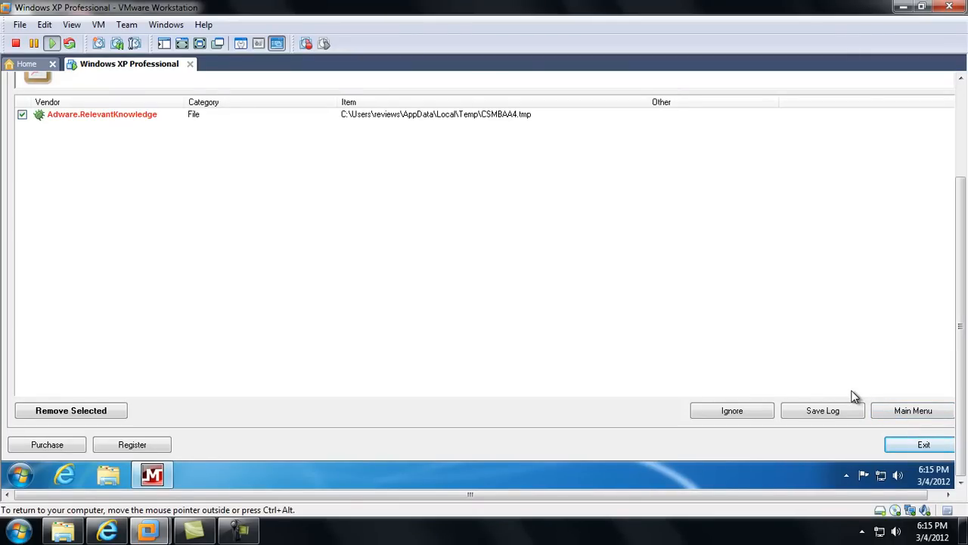
mouse_move(67, 127)
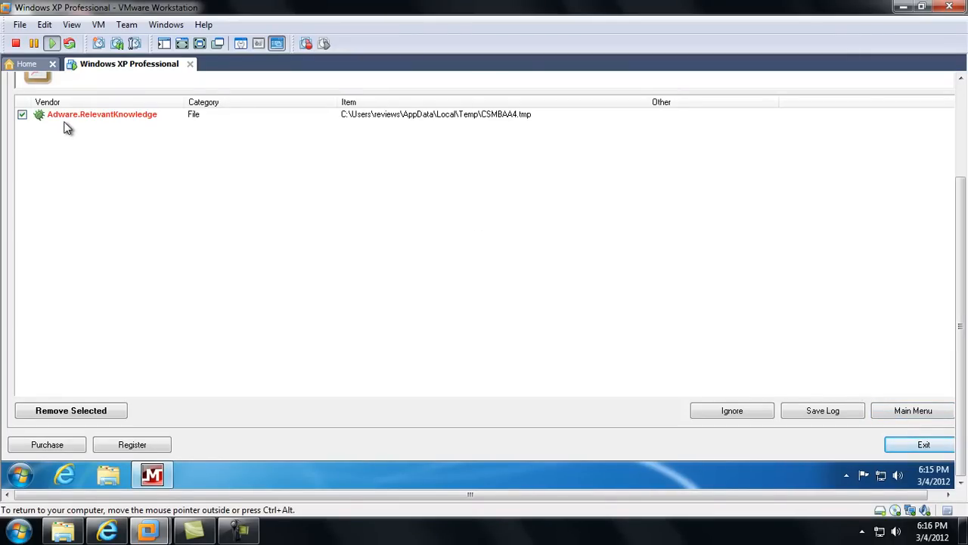
mouse_move(127, 399)
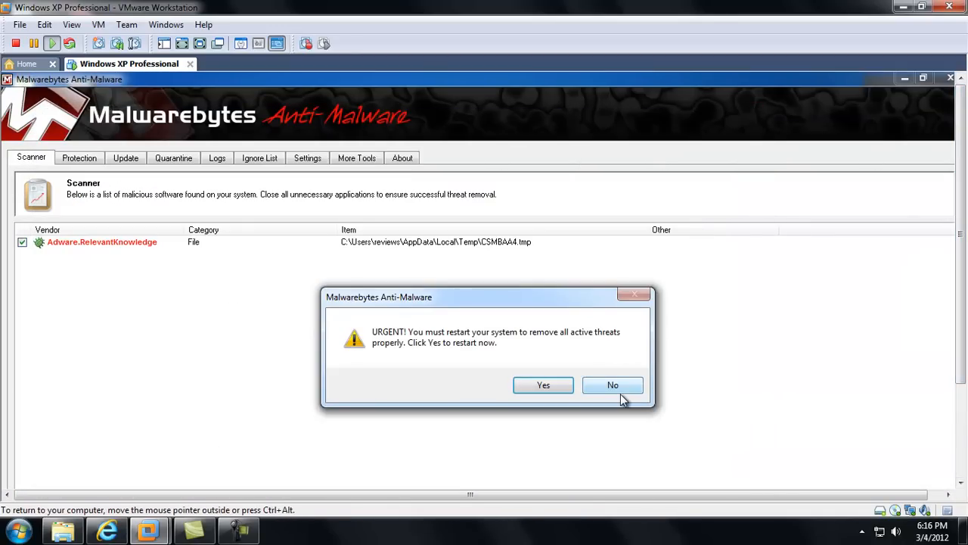
- Decline the urgent restart prompt after removing Adware.RelevantKnowledge
left_click(613, 385)
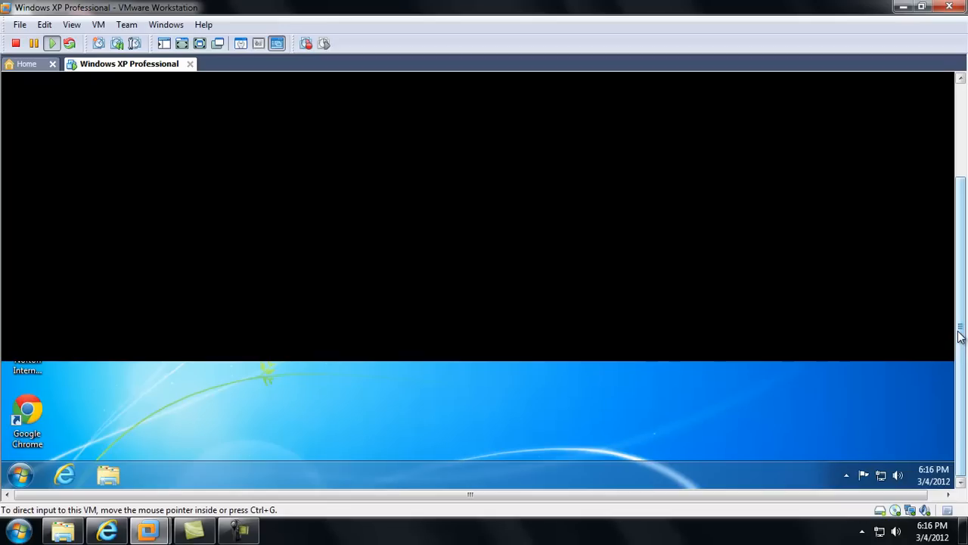
mouse_move(731, 433)
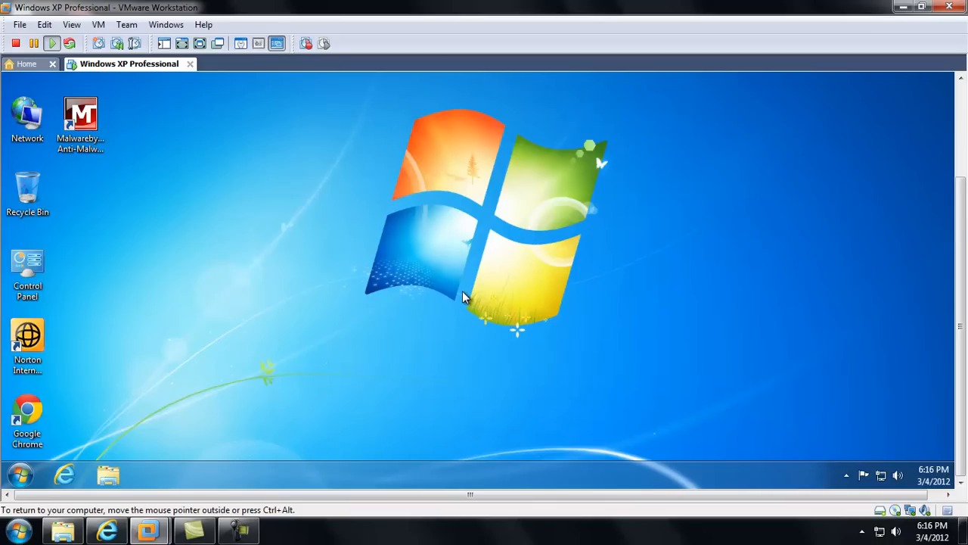
mouse_move(477, 6)
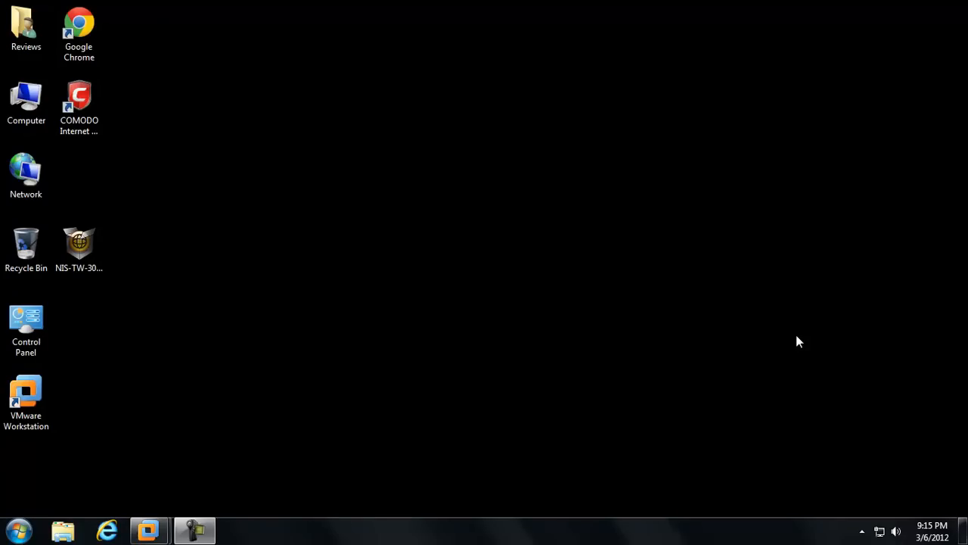
mouse_move(831, 346)
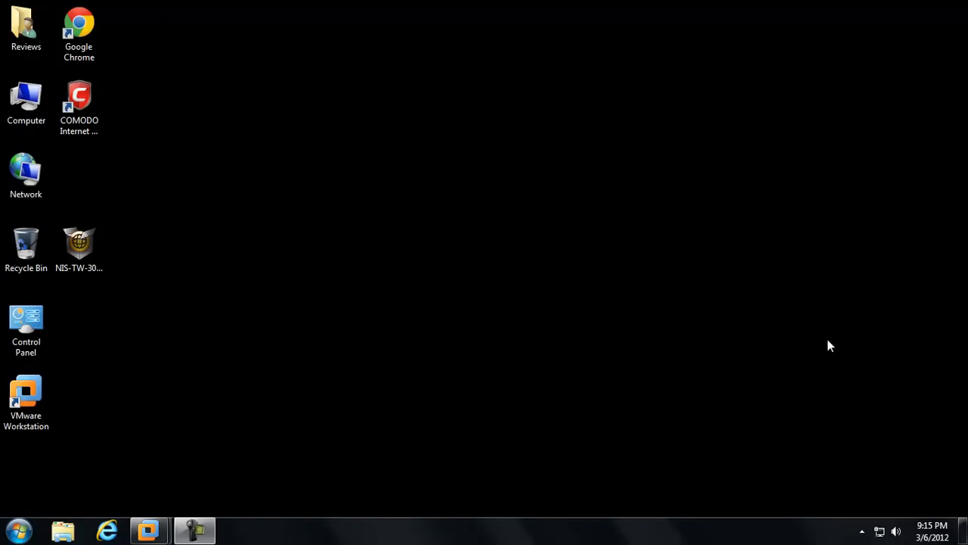
mouse_move(400, 328)
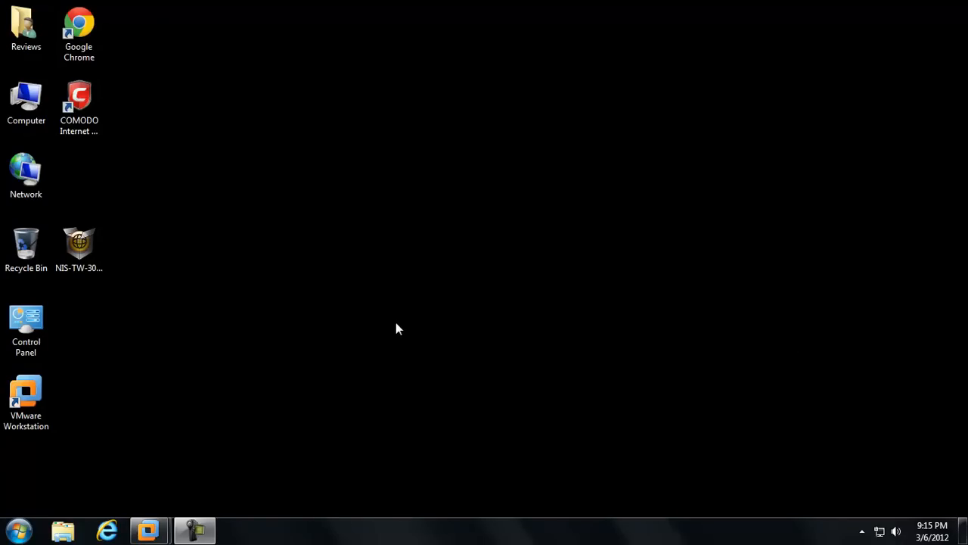
mouse_move(732, 414)
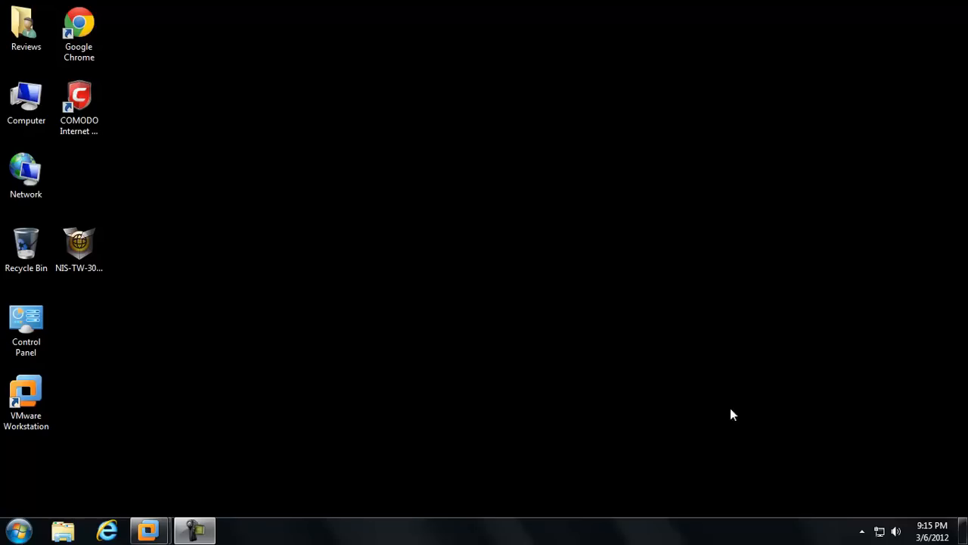
mouse_move(817, 536)
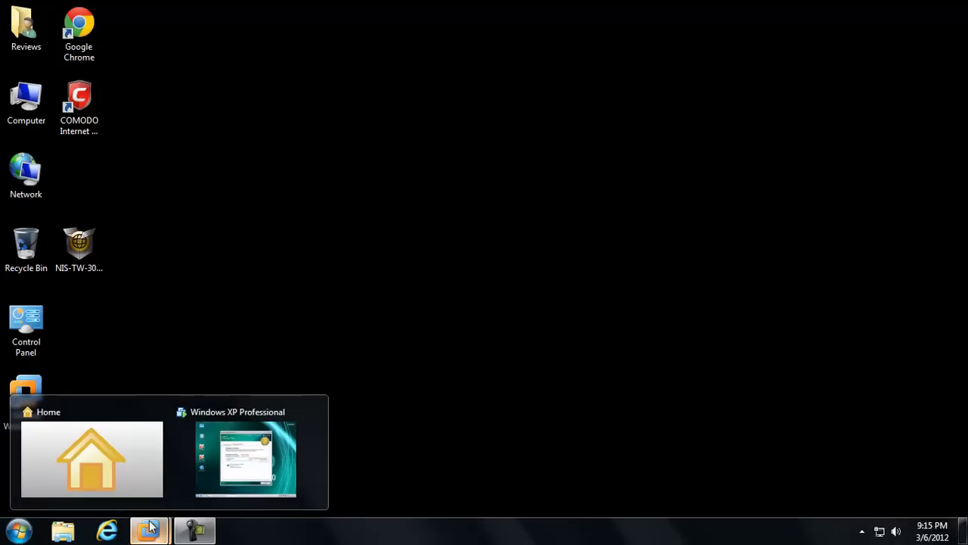
- Restore the VMware guest window showing Kaspersky Rescue Disk from the taskbar
left_click(245, 459)
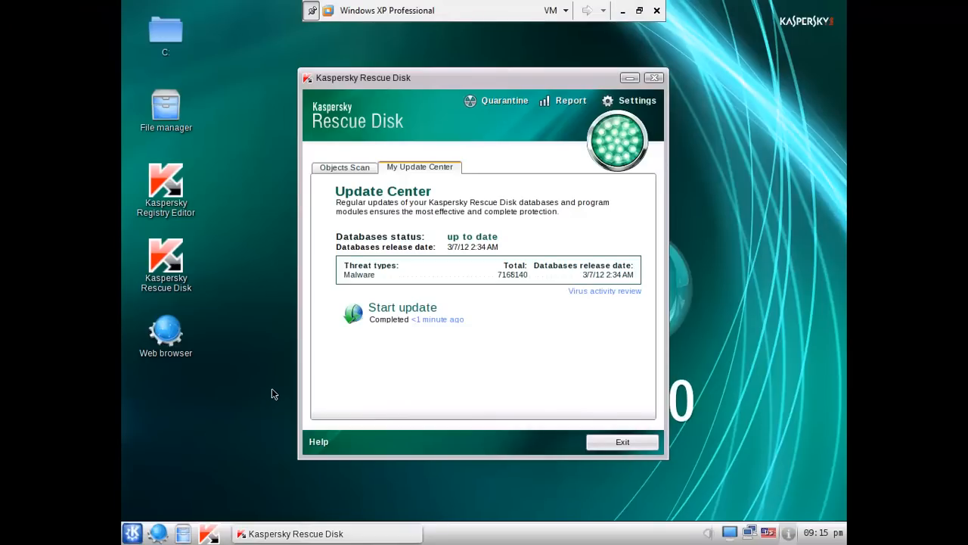
mouse_move(277, 389)
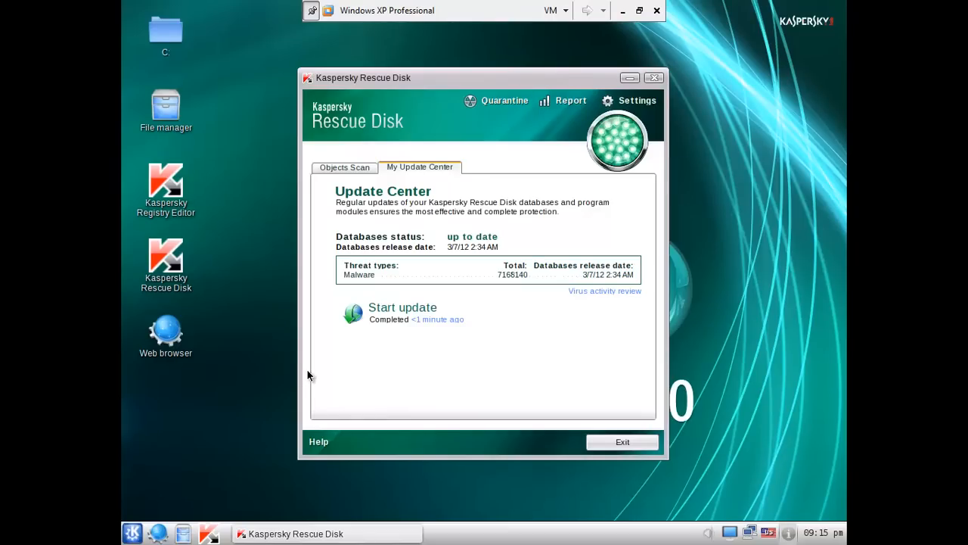
mouse_move(334, 339)
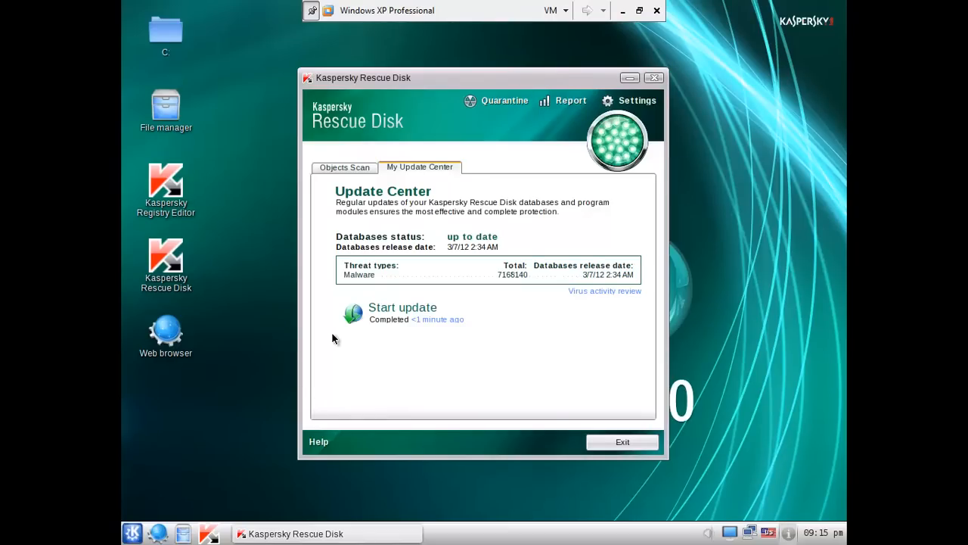
mouse_move(192, 5)
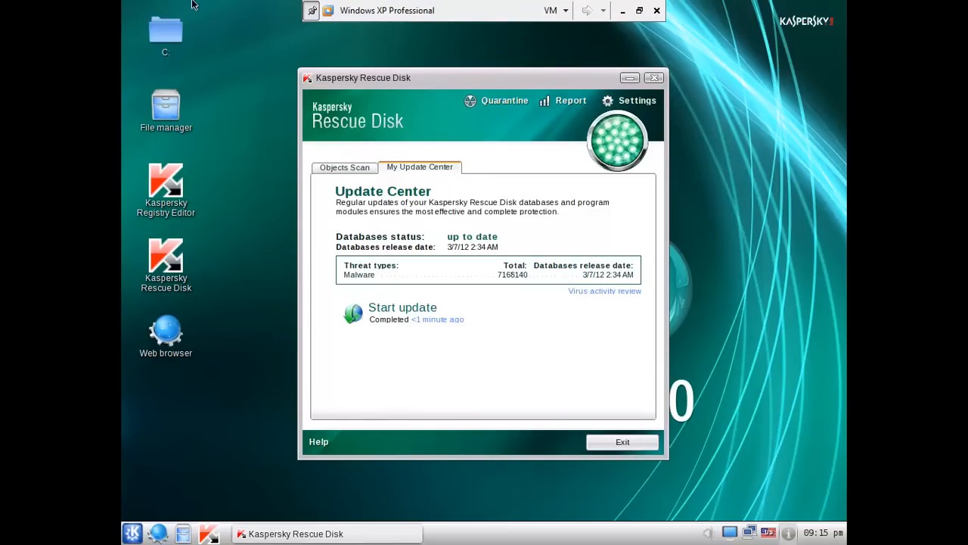
mouse_move(275, 265)
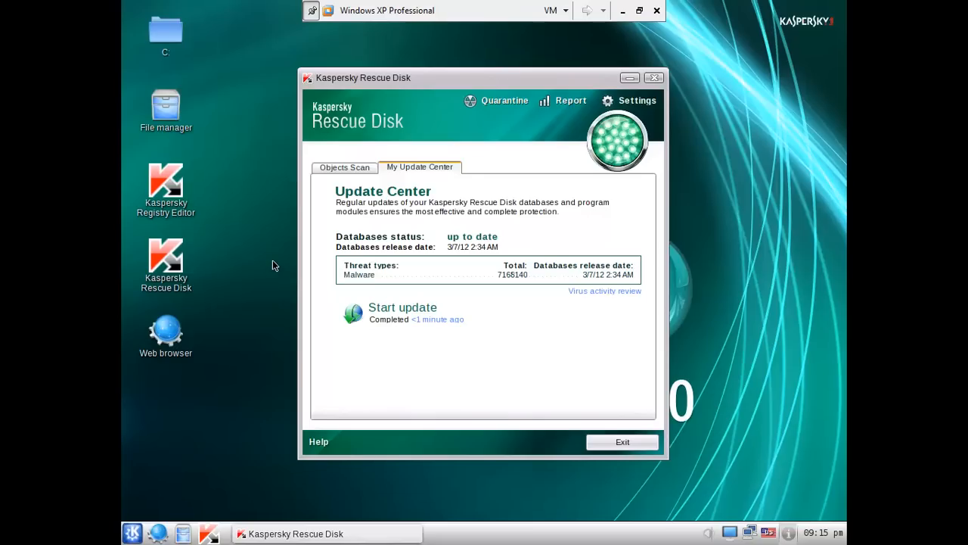
mouse_move(259, 172)
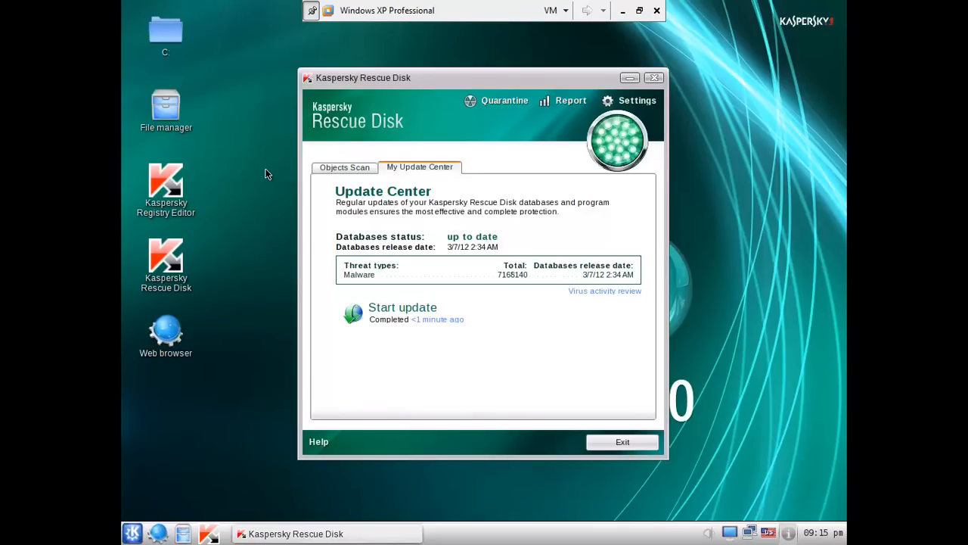
mouse_move(421, 255)
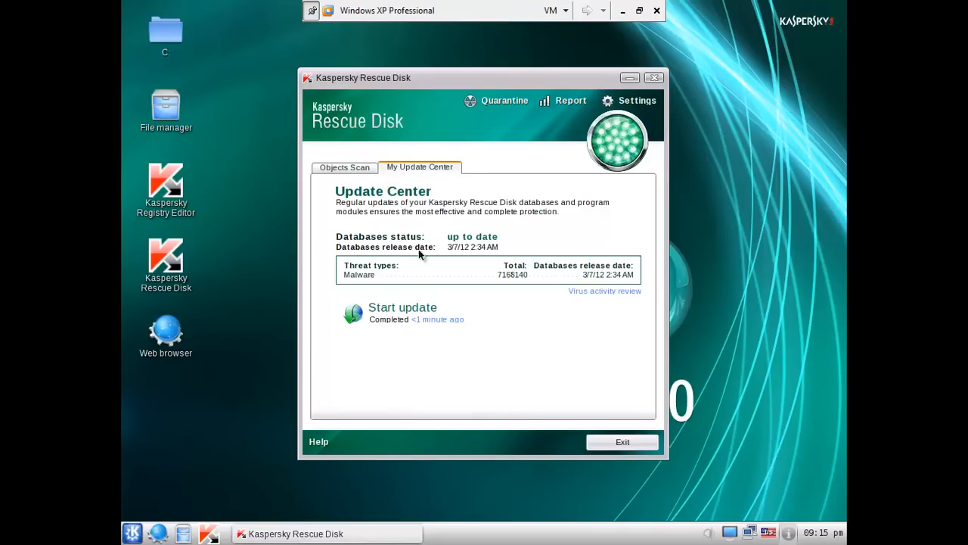
mouse_move(371, 368)
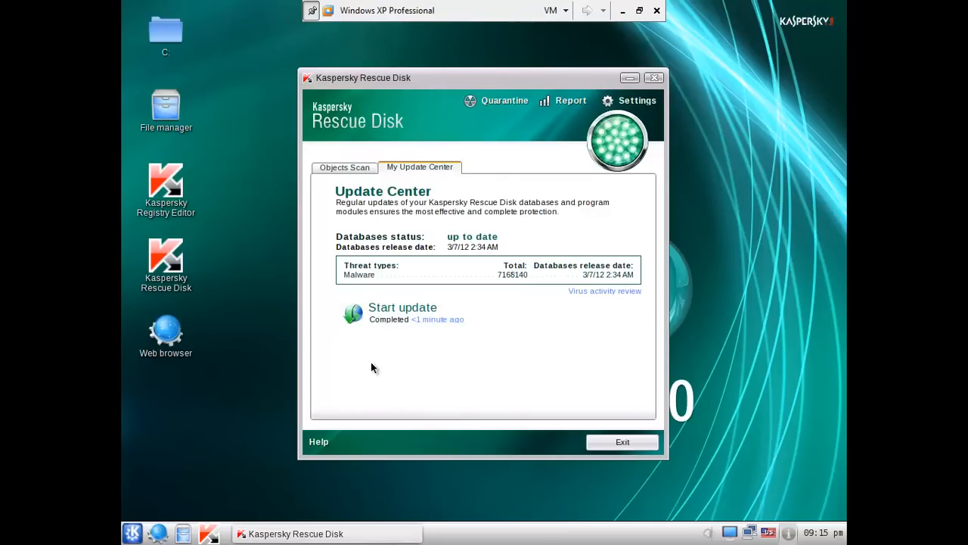
mouse_move(615, 381)
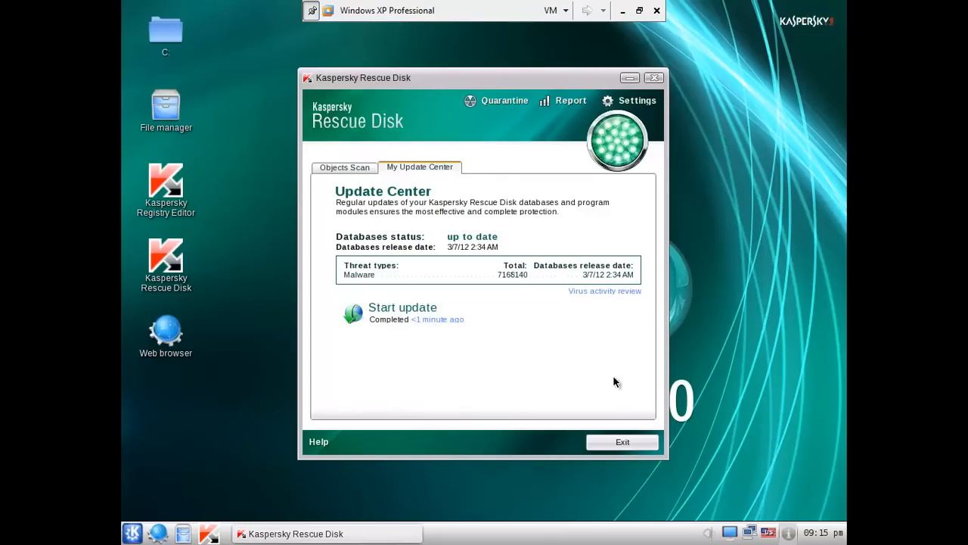
mouse_move(363, 166)
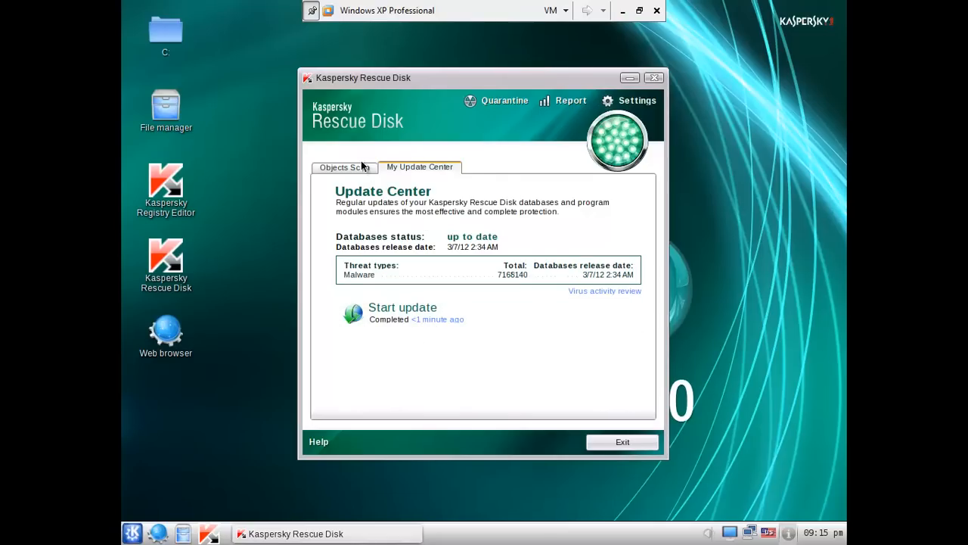
- On the Objects Scan page, untick Hidden startup objects and tick drive C:
left_click(343, 168)
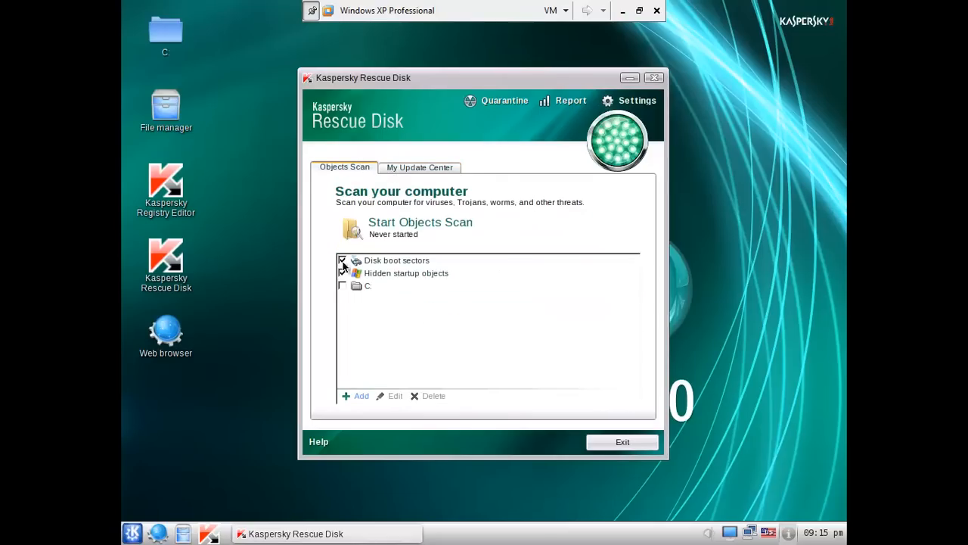
left_click(342, 260)
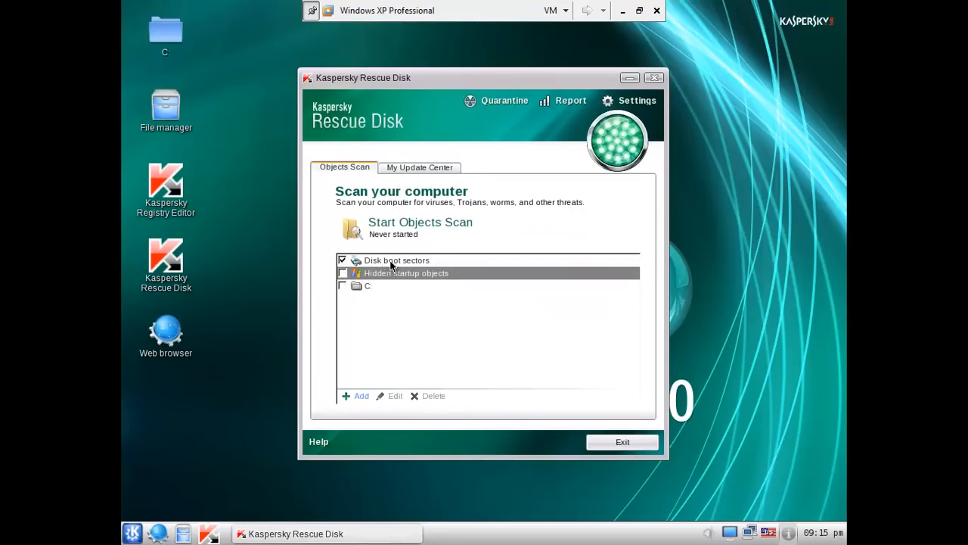
left_click(342, 285)
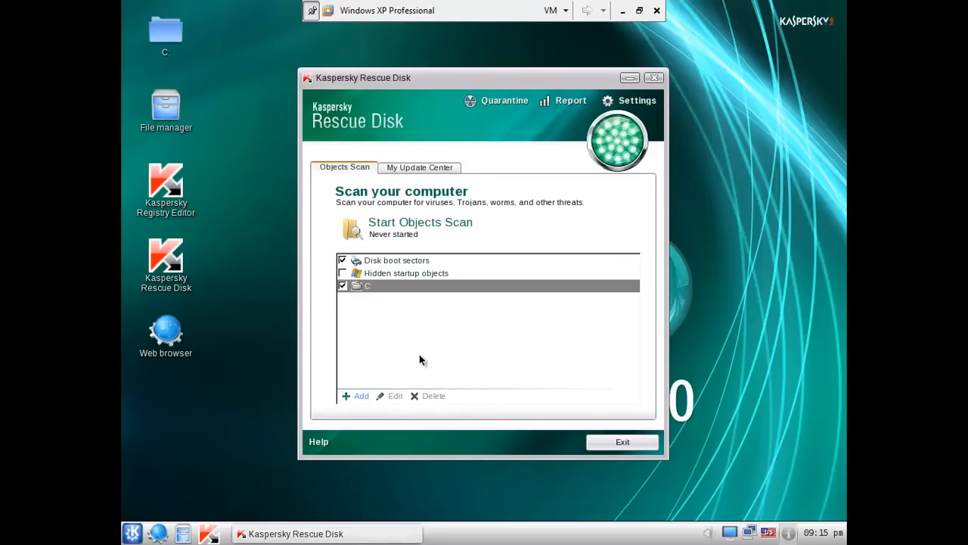
mouse_move(454, 335)
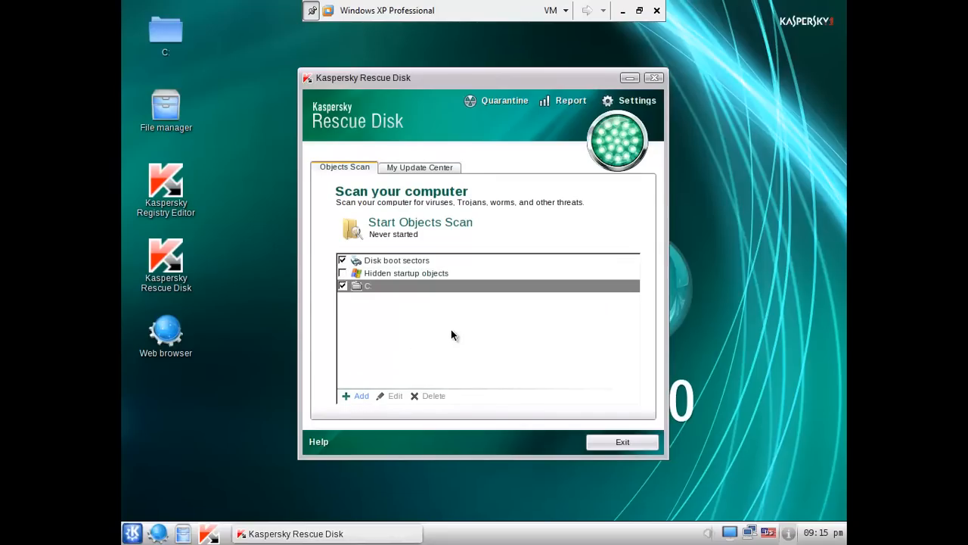
mouse_move(456, 331)
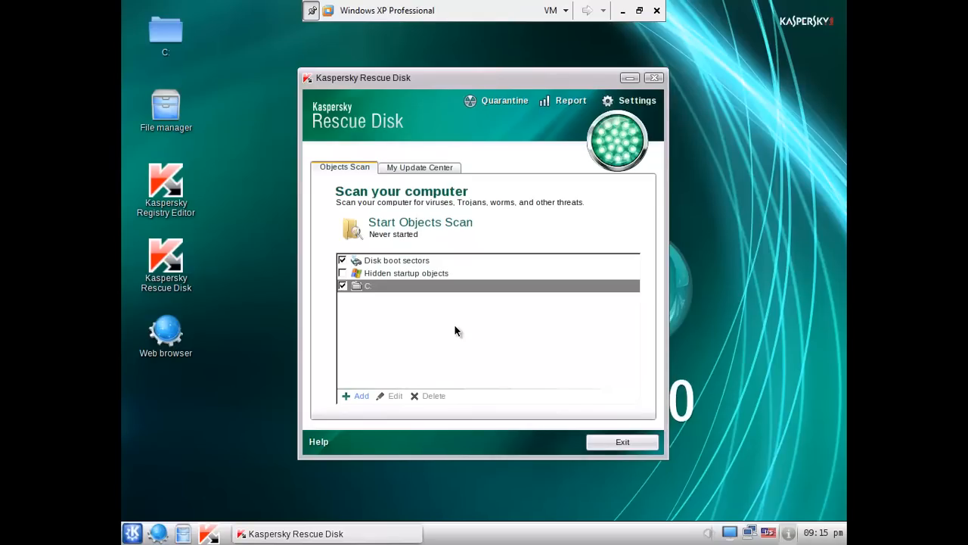
mouse_move(459, 327)
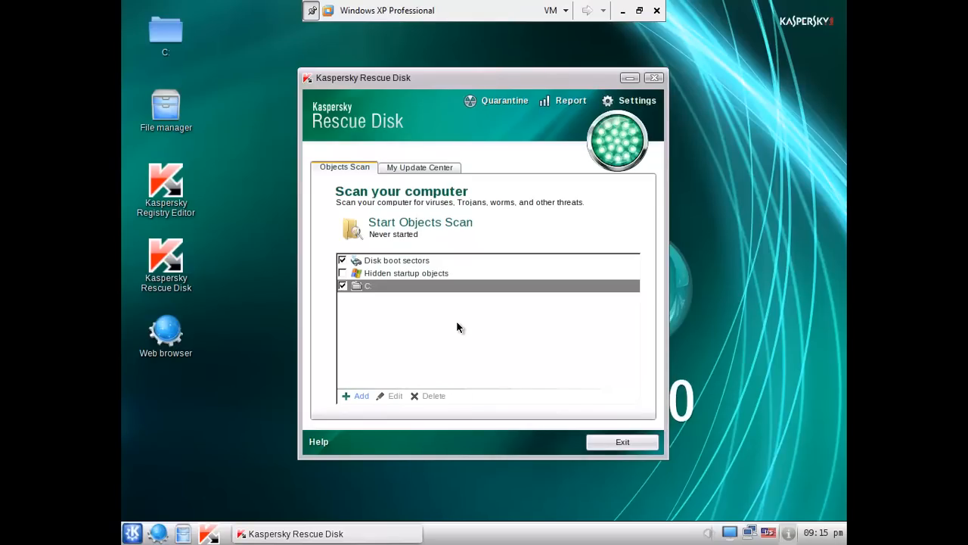
mouse_move(463, 326)
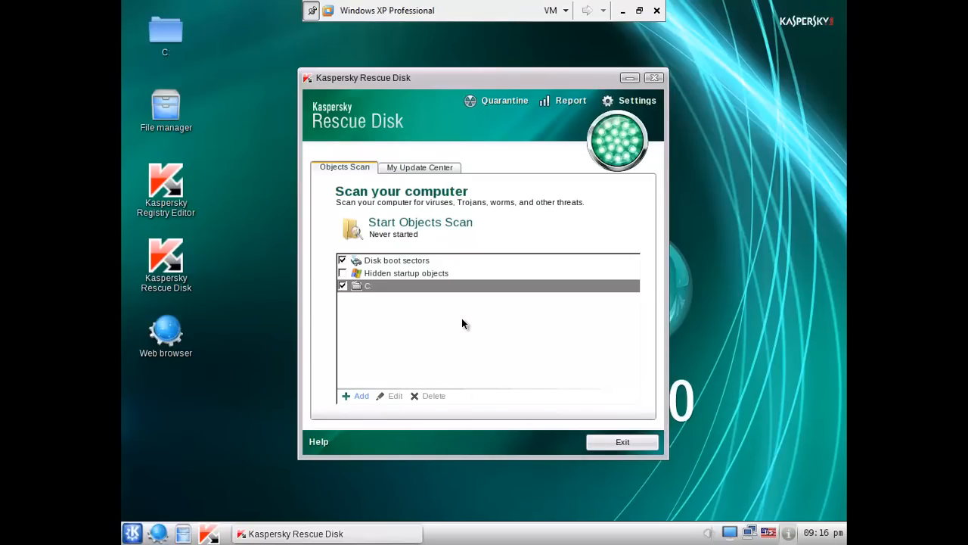
mouse_move(466, 320)
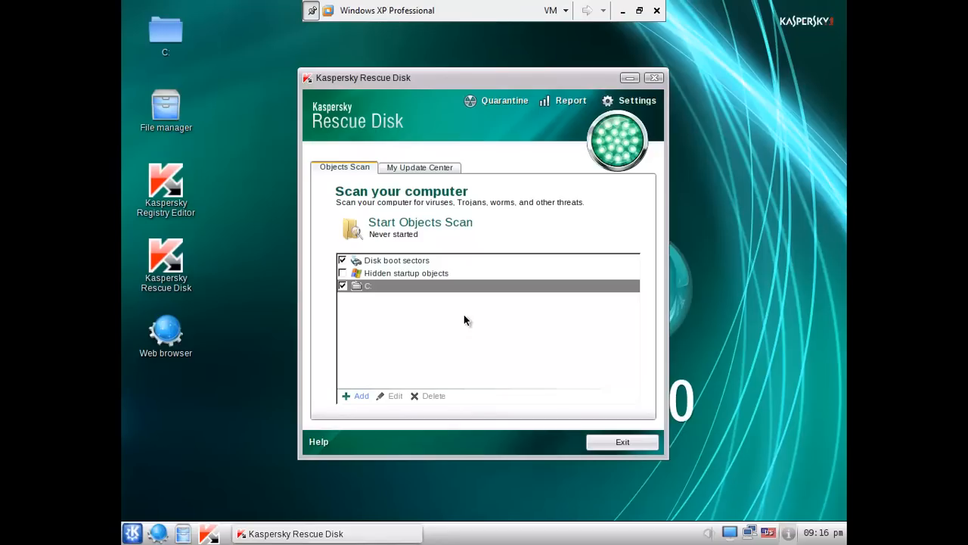
mouse_move(471, 313)
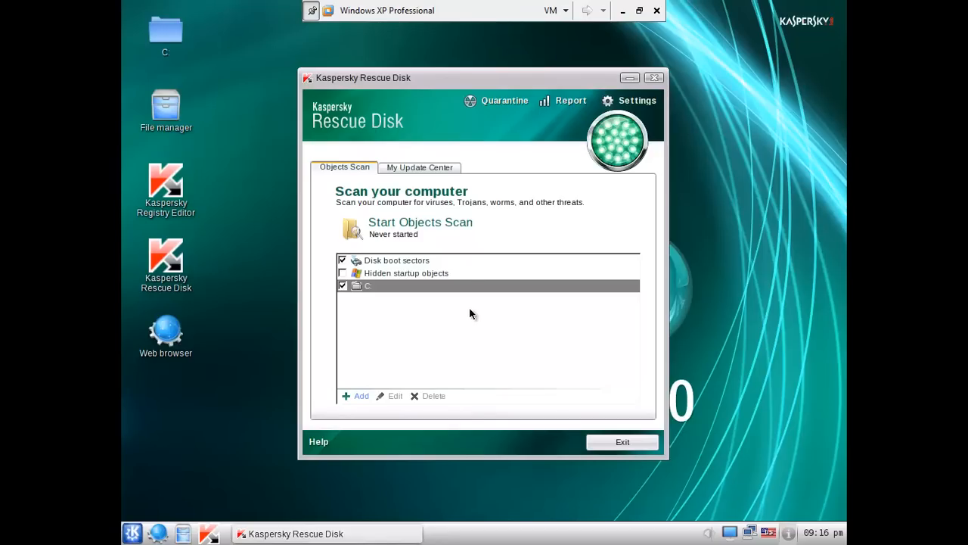
mouse_move(421, 184)
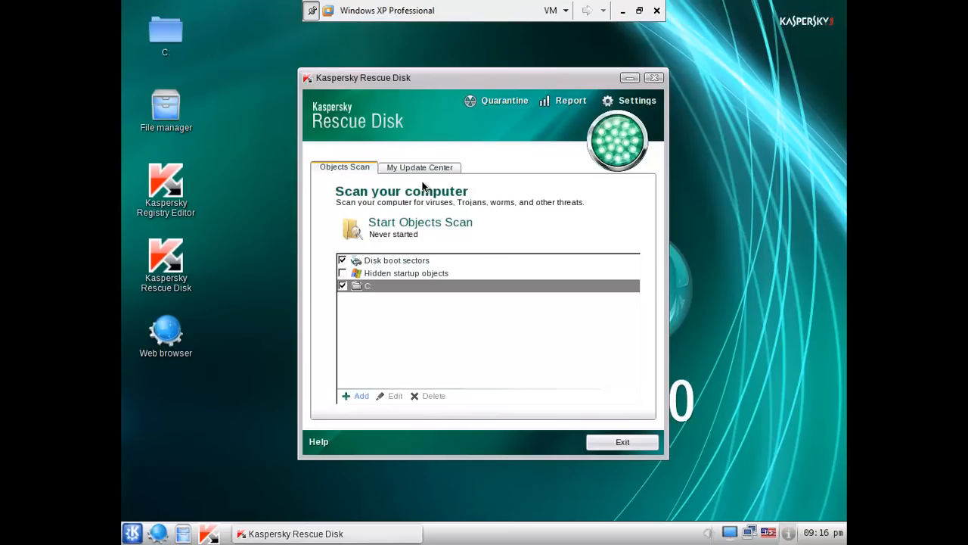
mouse_move(462, 248)
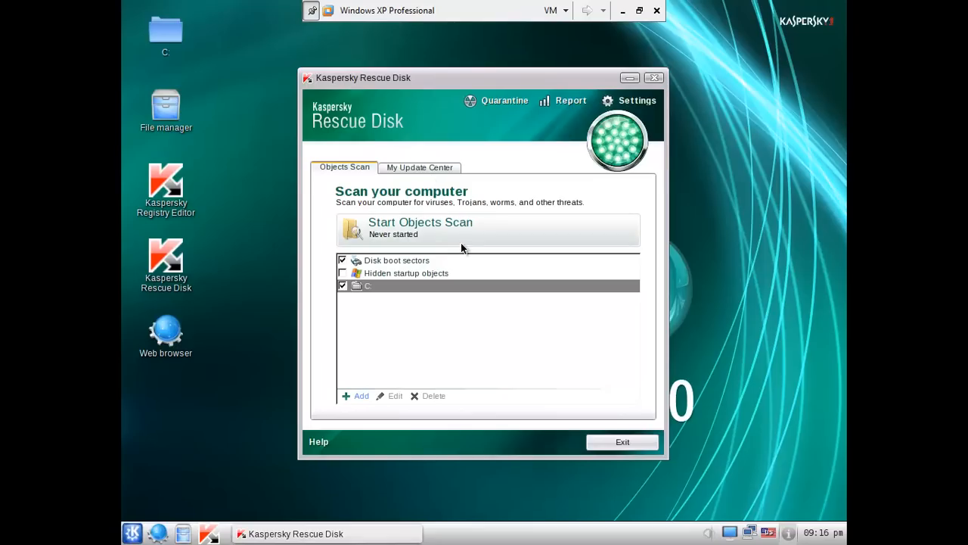
mouse_move(464, 241)
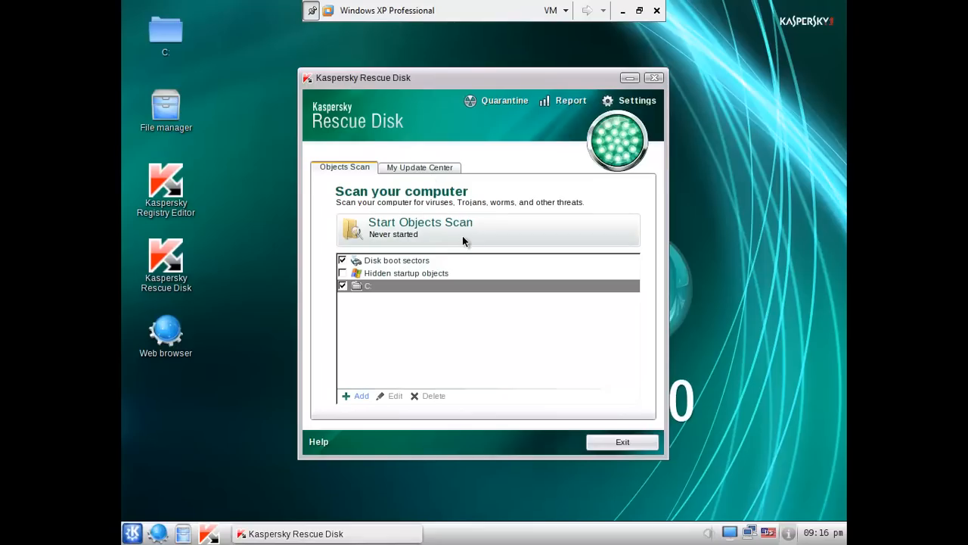
- Start the Objects Scan of disk boot sectors and drive C:
left_click(420, 222)
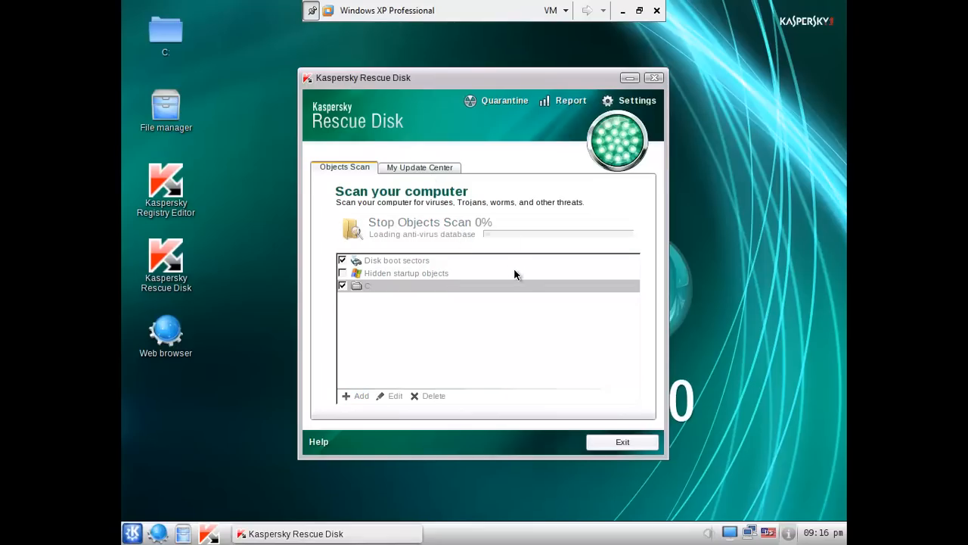
mouse_move(617, 341)
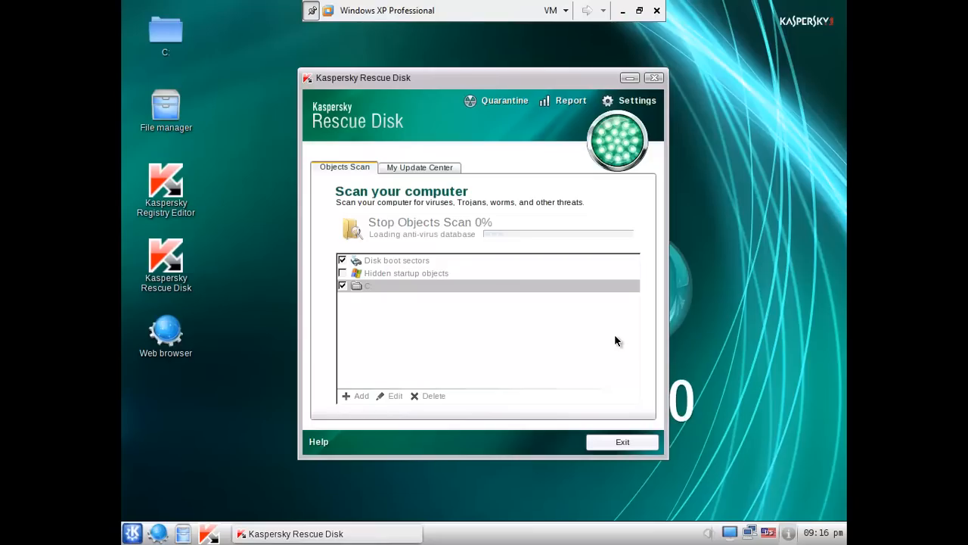
mouse_move(618, 327)
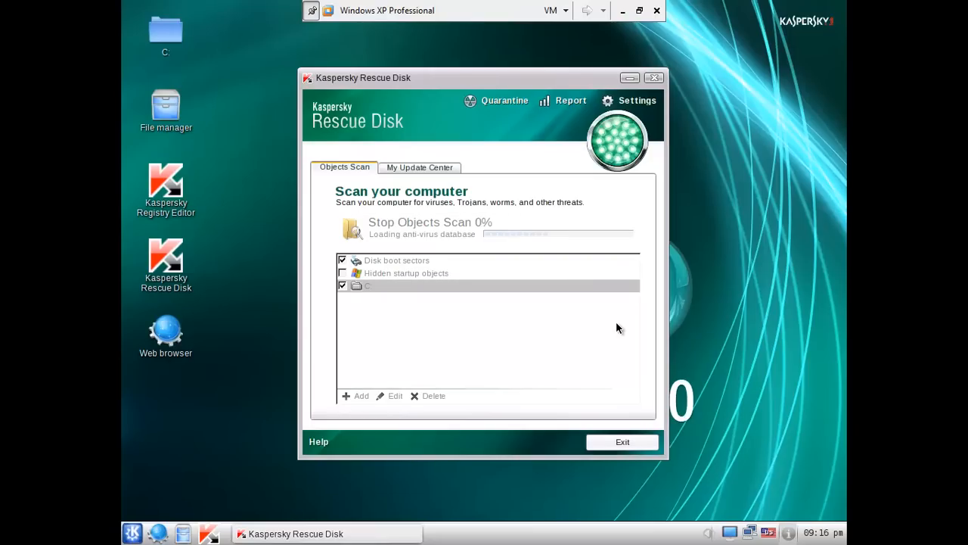
mouse_move(787, 212)
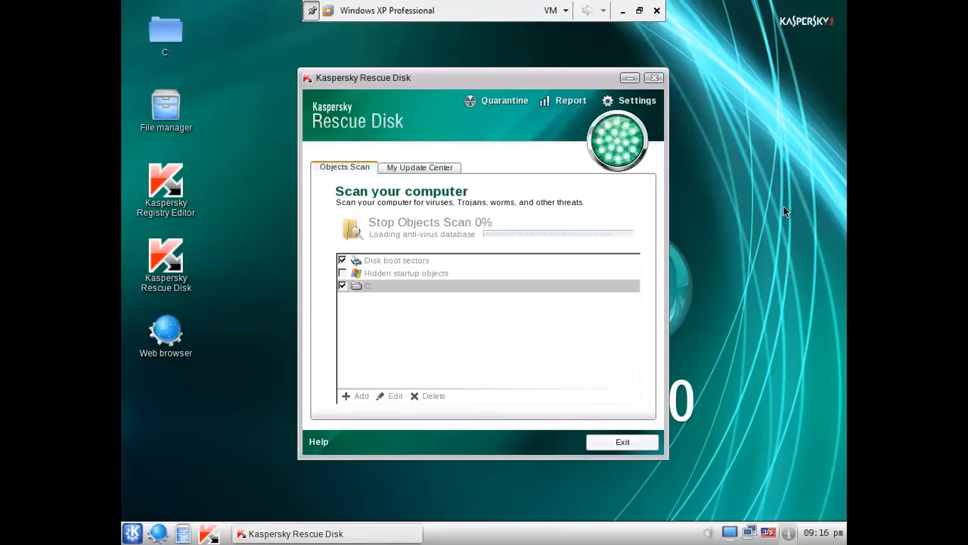
mouse_move(755, 226)
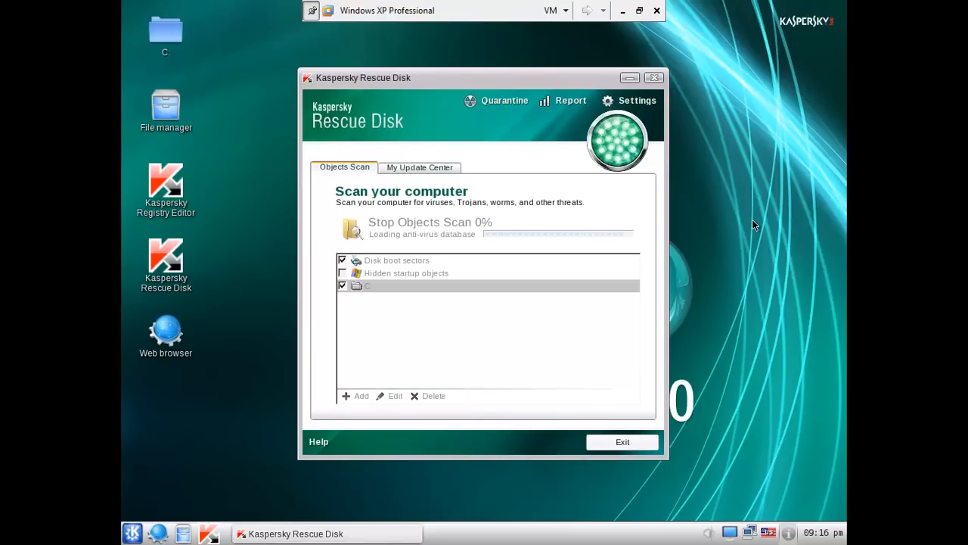
mouse_move(806, 414)
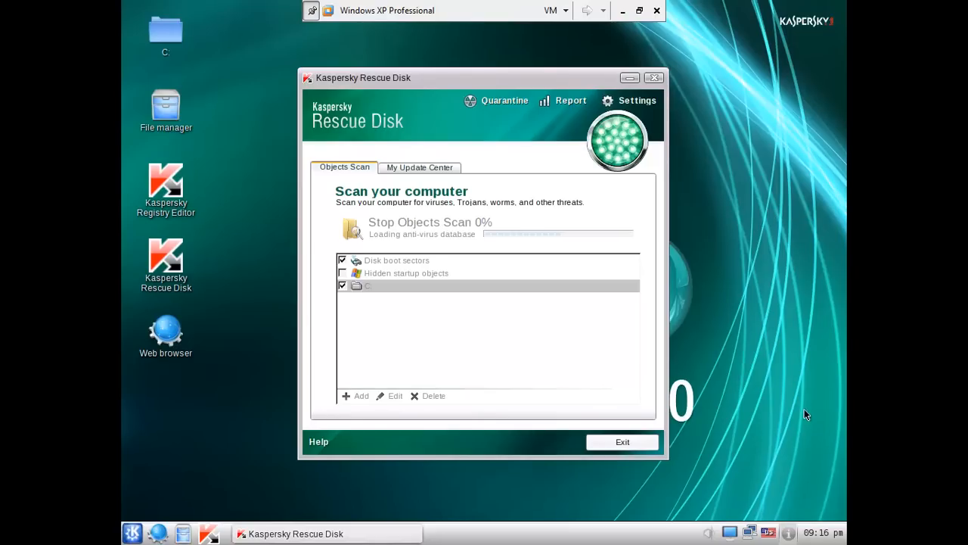
mouse_move(683, 460)
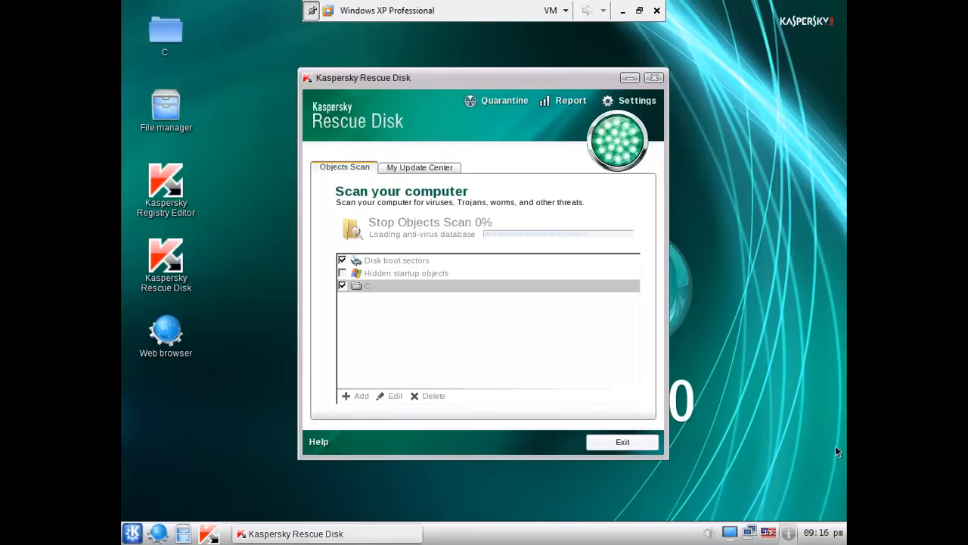
mouse_move(645, 439)
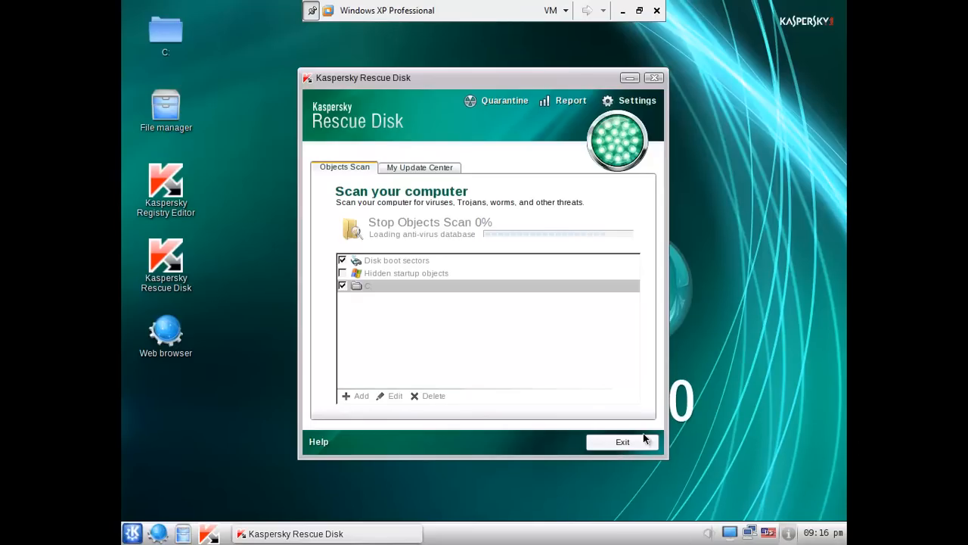
mouse_move(808, 512)
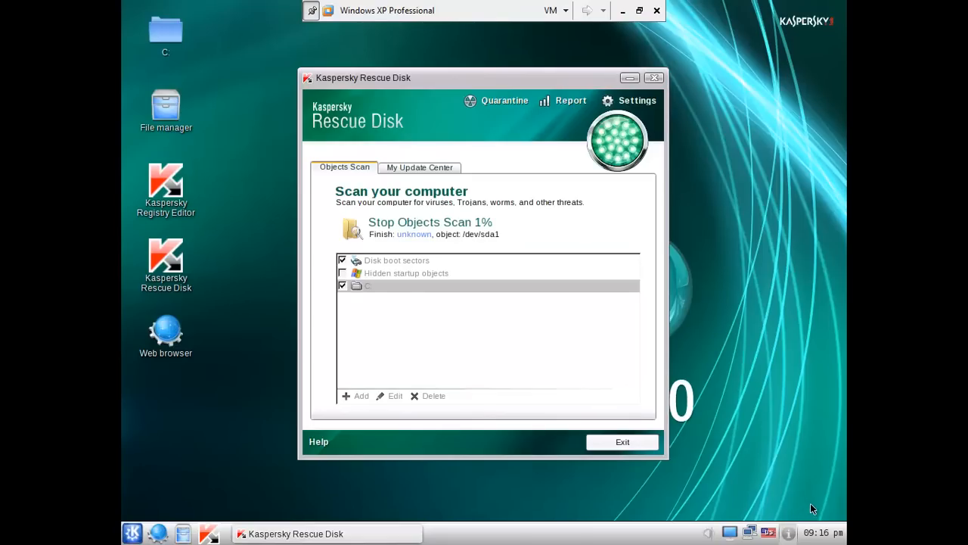
mouse_move(753, 466)
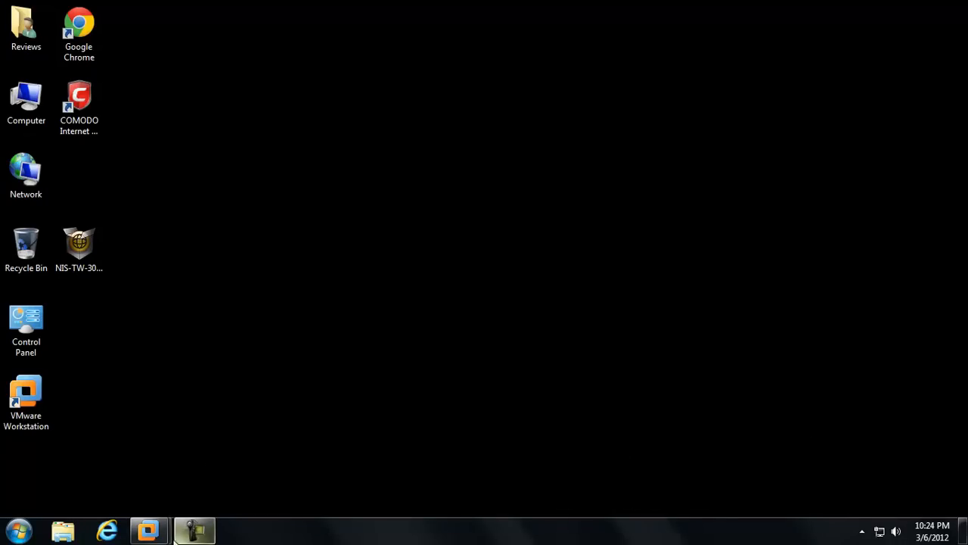
- Quarantine dplayx.dll flagged as HEUR:Trojan.Win32.Generic in the Alarm window
left_click(193, 529)
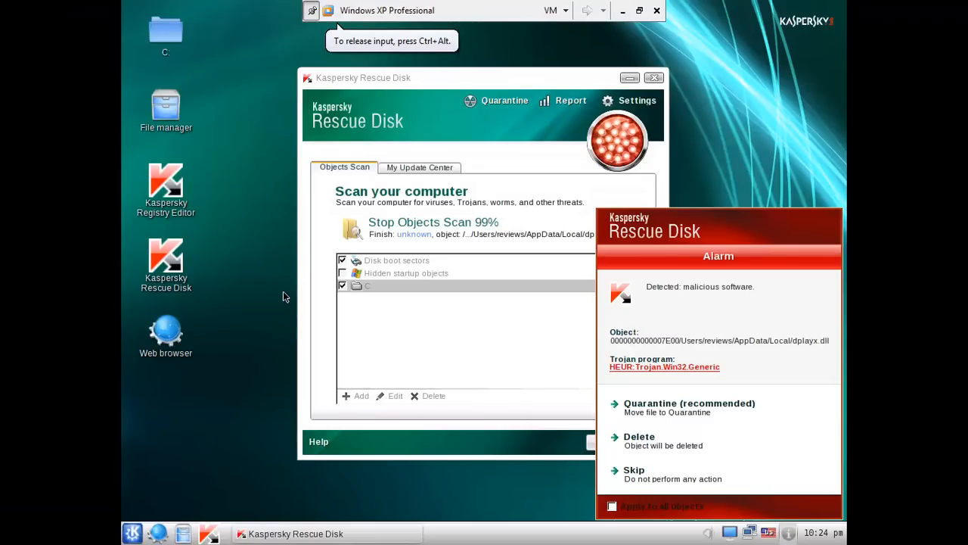
mouse_move(280, 307)
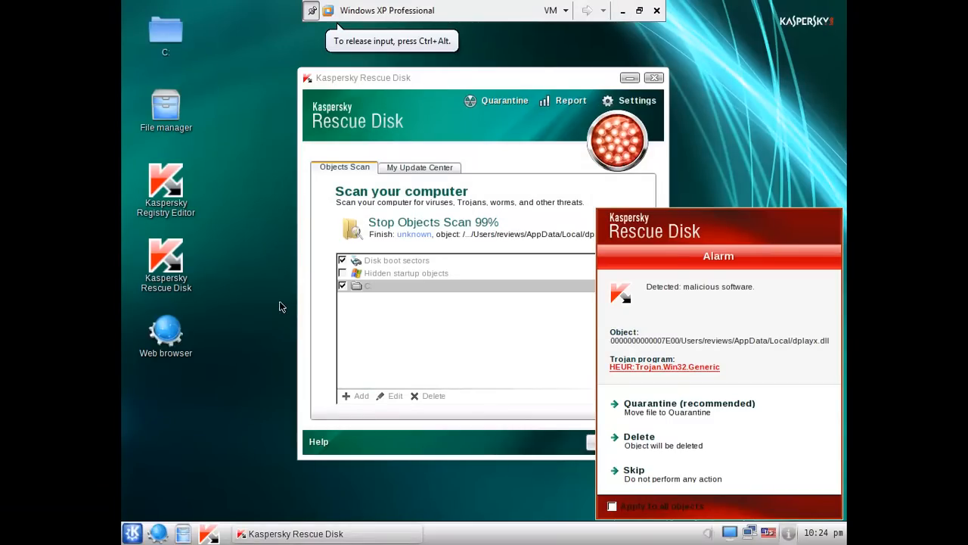
mouse_move(577, 301)
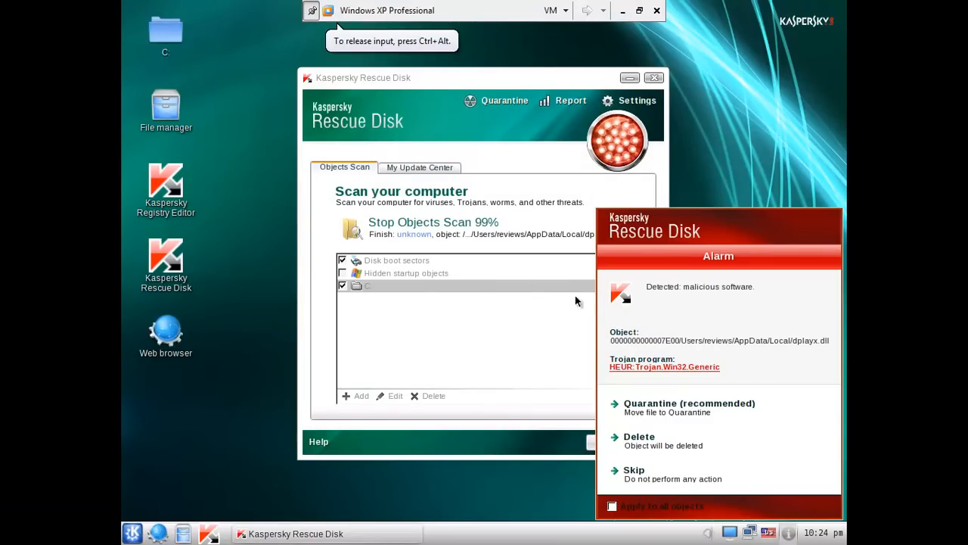
mouse_move(599, 373)
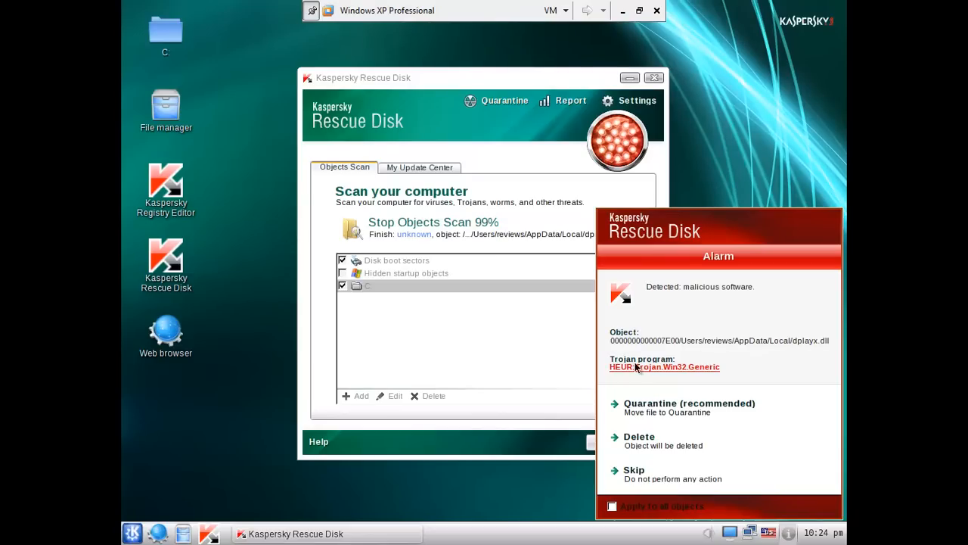
mouse_move(658, 378)
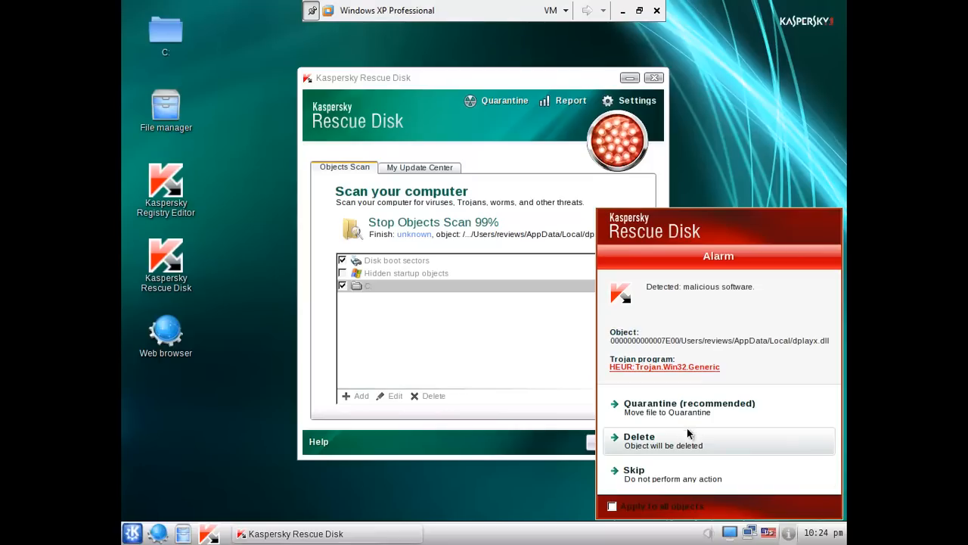
left_click(611, 505)
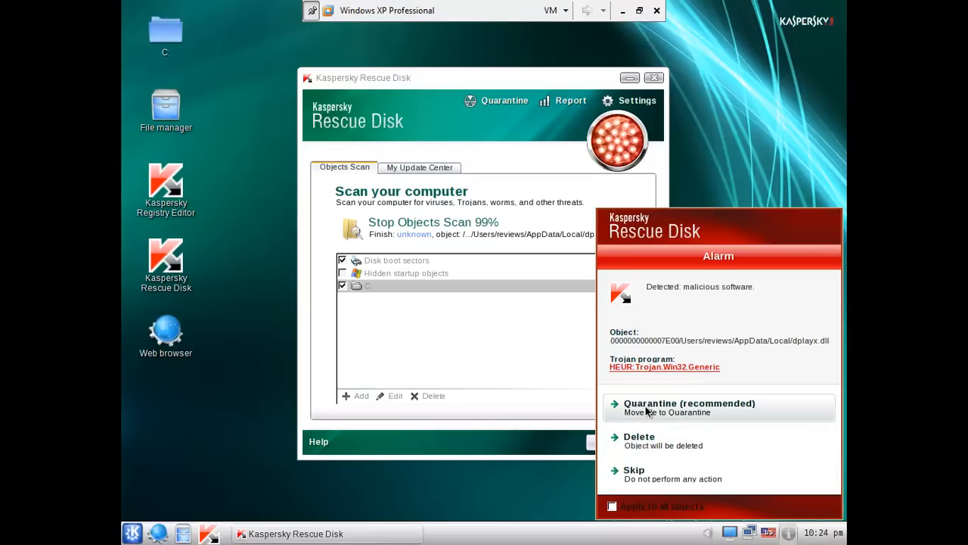
left_click(689, 403)
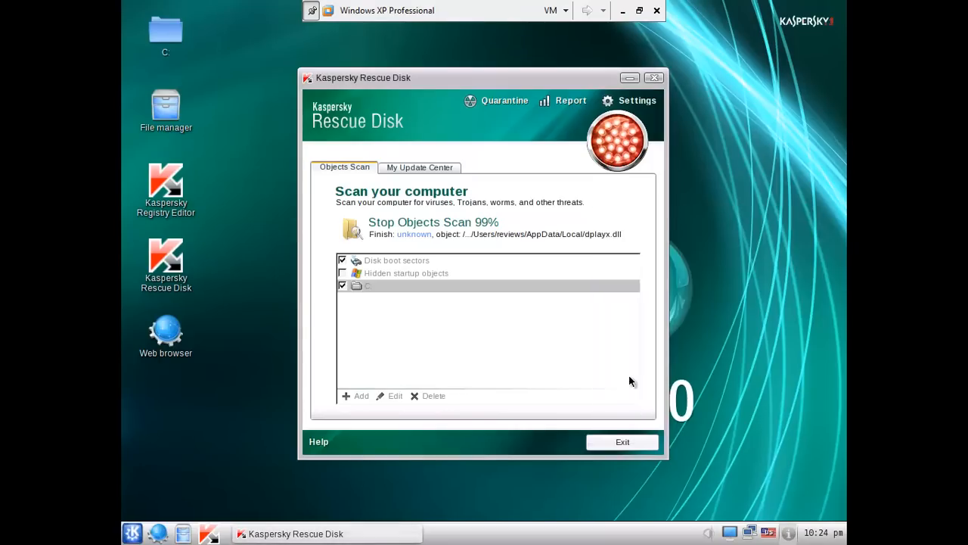
mouse_move(618, 336)
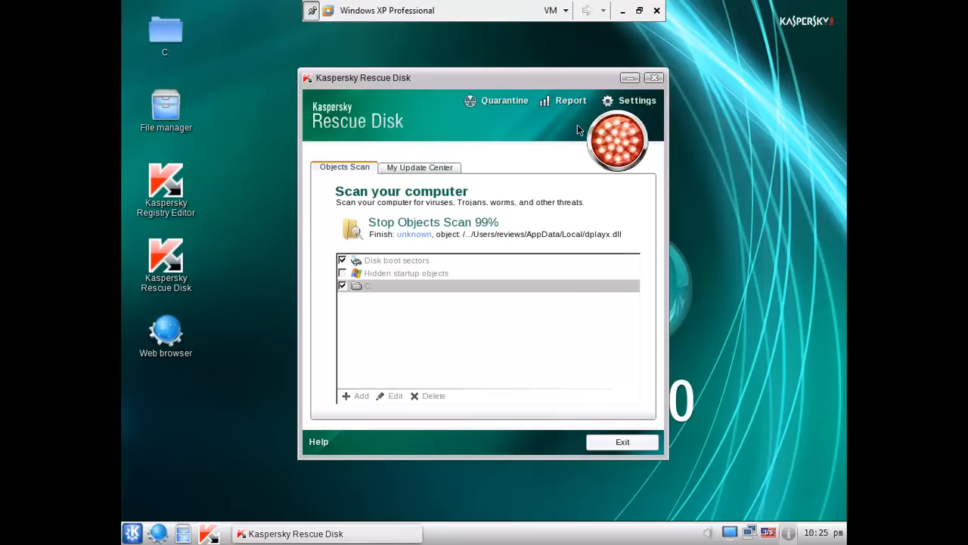
mouse_move(626, 168)
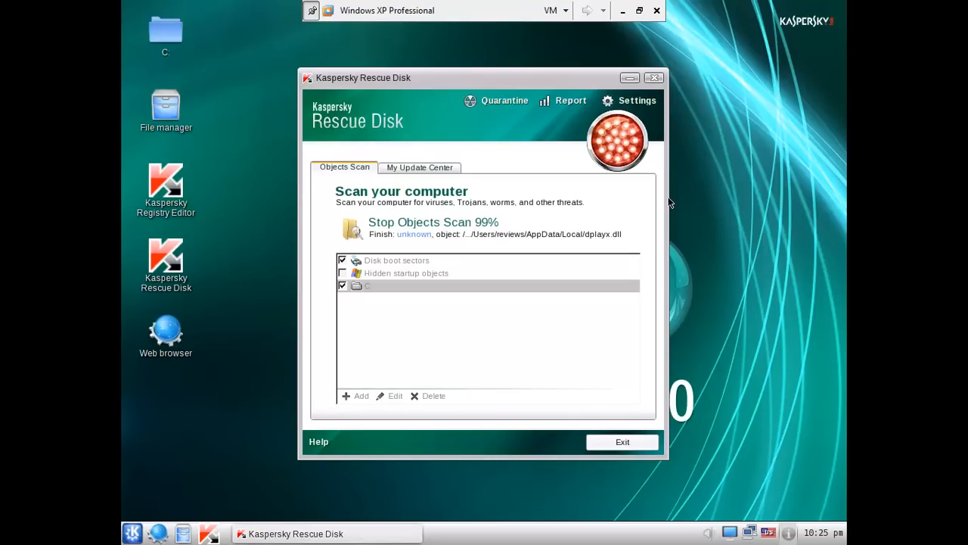
mouse_move(669, 206)
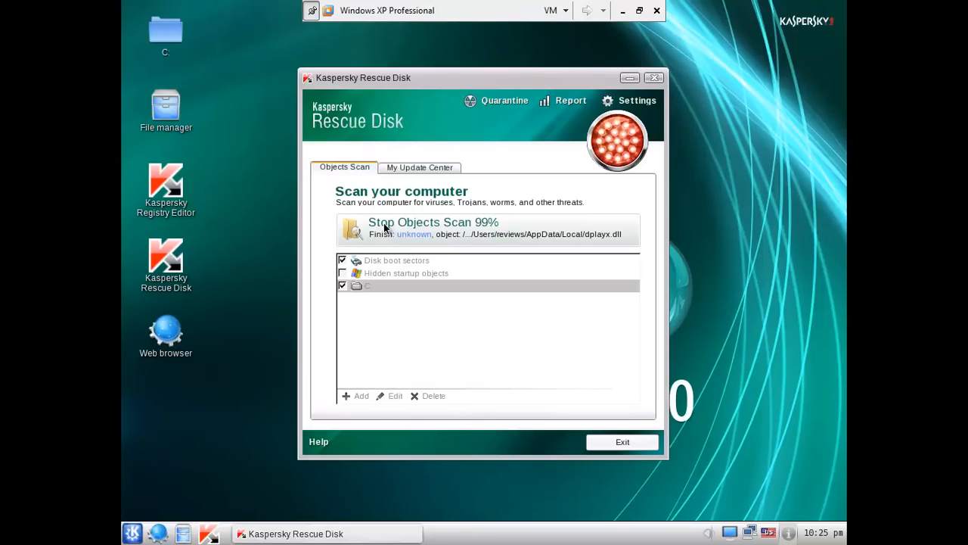
mouse_move(392, 233)
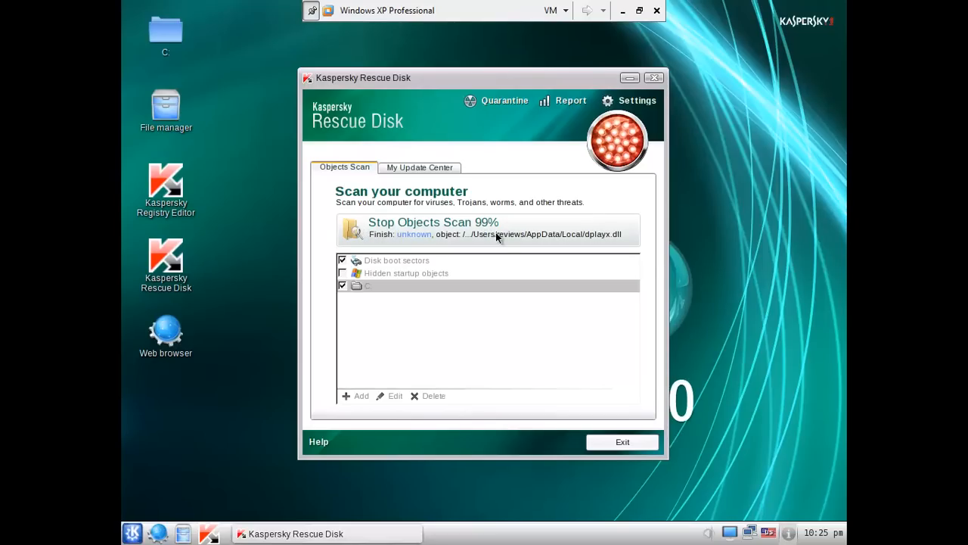
mouse_move(376, 522)
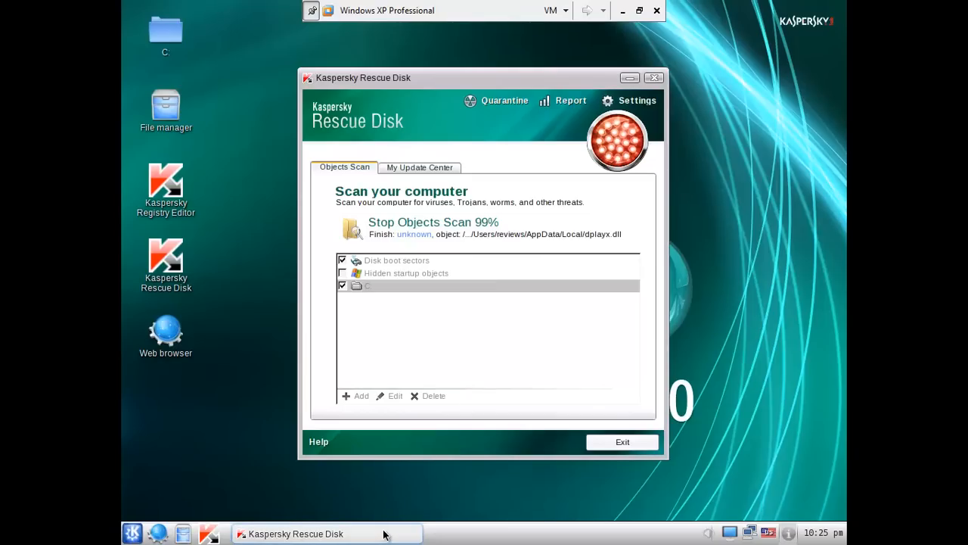
mouse_move(392, 524)
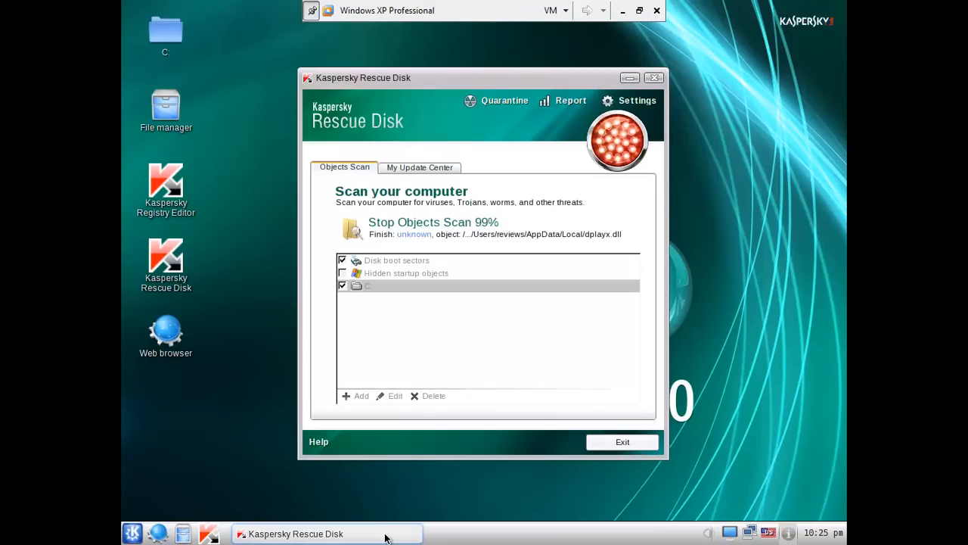
mouse_move(387, 515)
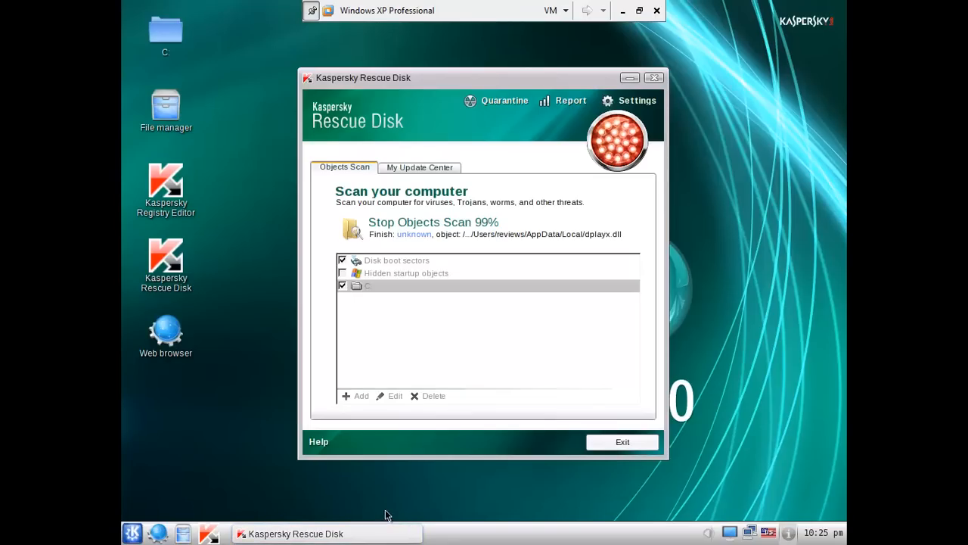
mouse_move(183, 163)
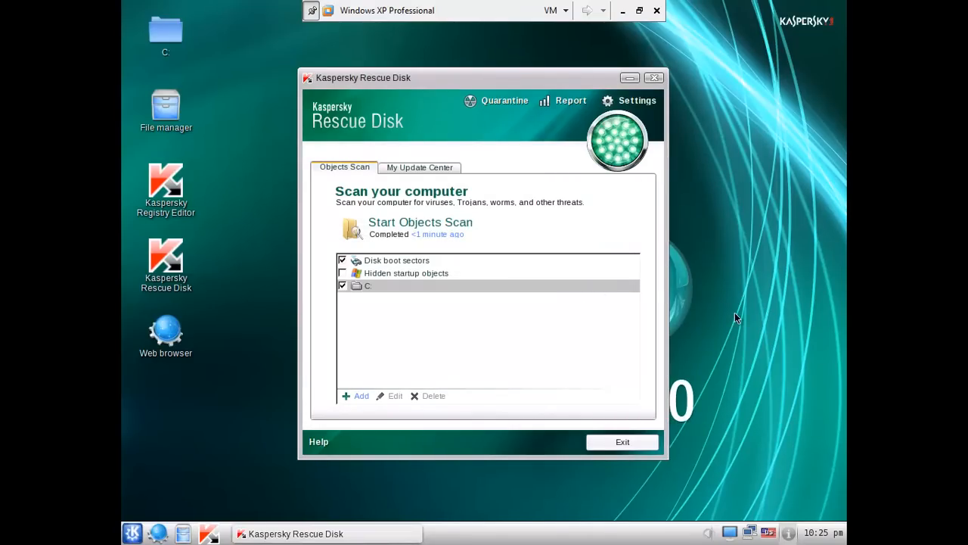
mouse_move(710, 327)
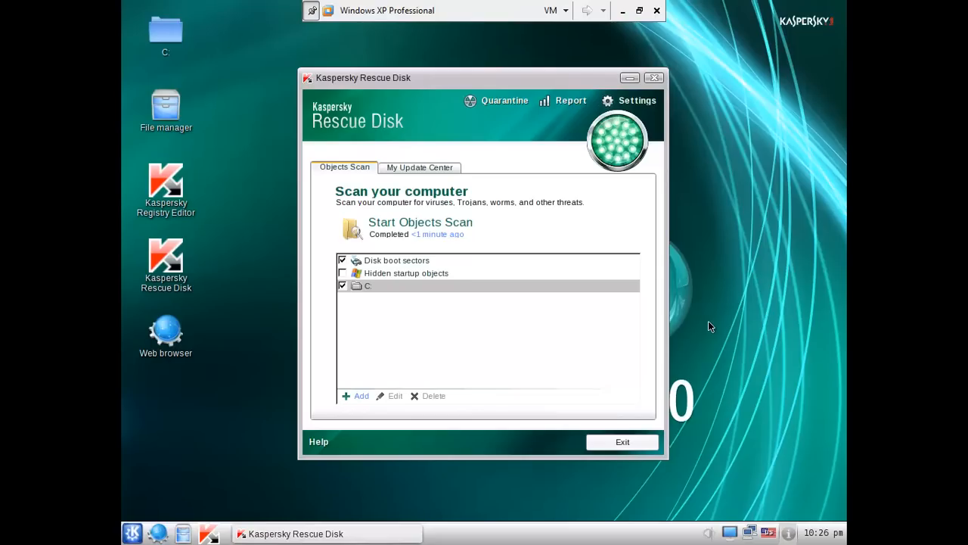
mouse_move(512, 11)
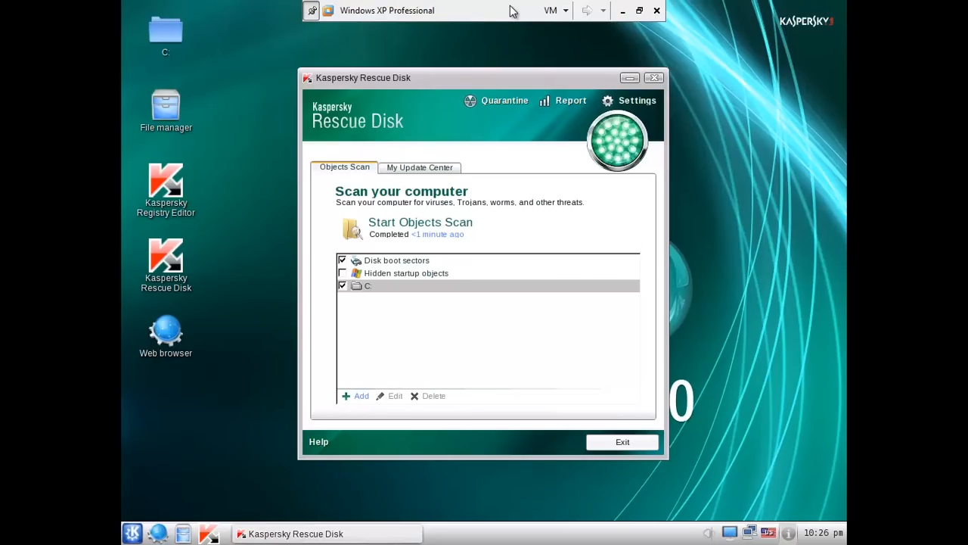
mouse_move(537, 12)
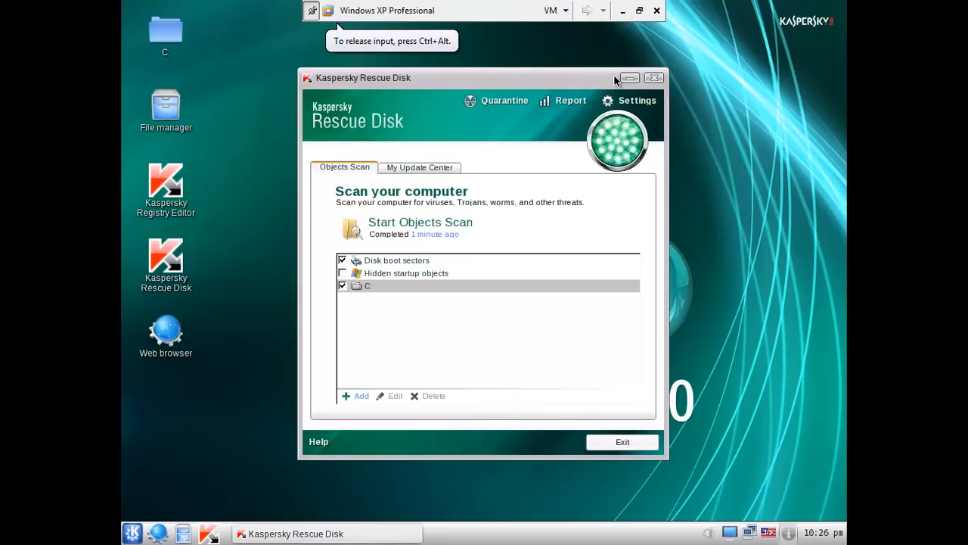
mouse_move(640, 11)
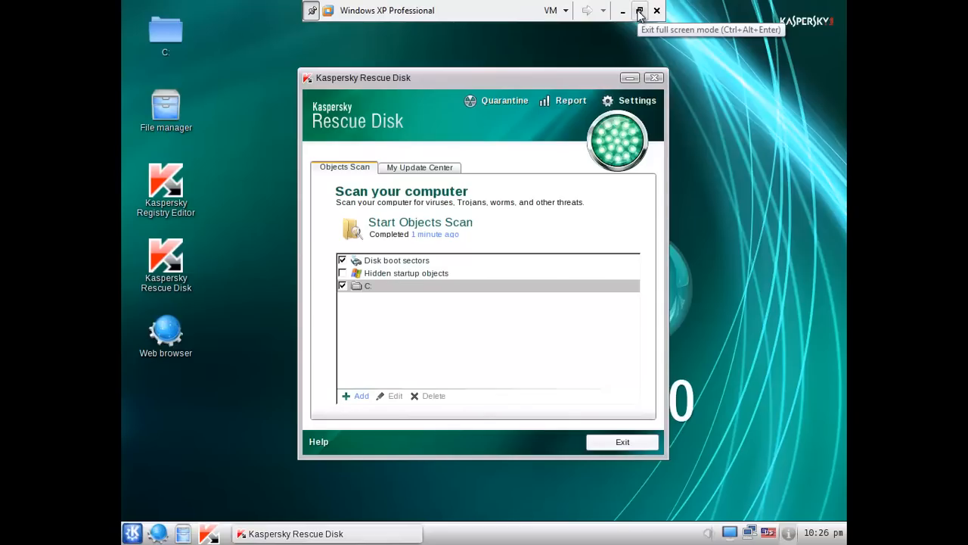
- Exit VMware full screen mode to show the guest in a regular window
left_click(640, 11)
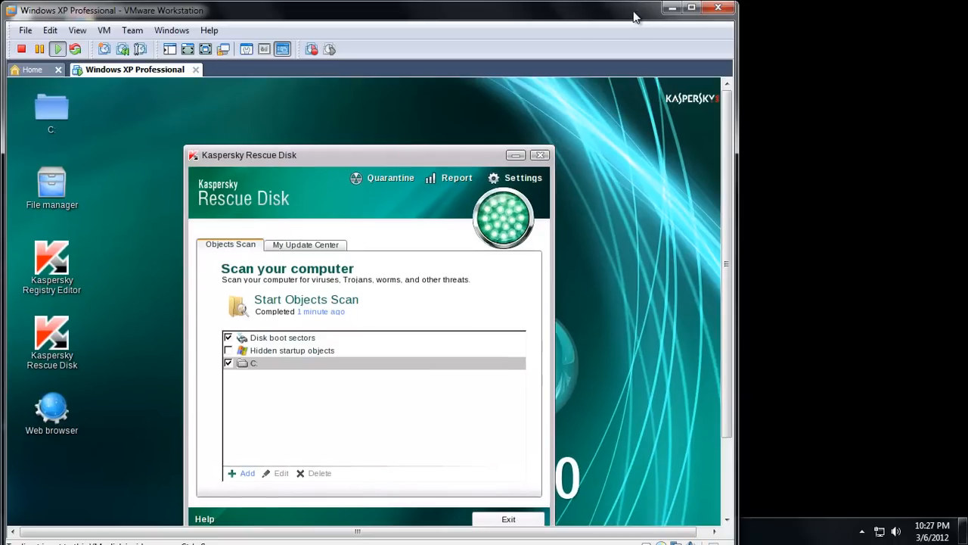
mouse_move(530, 13)
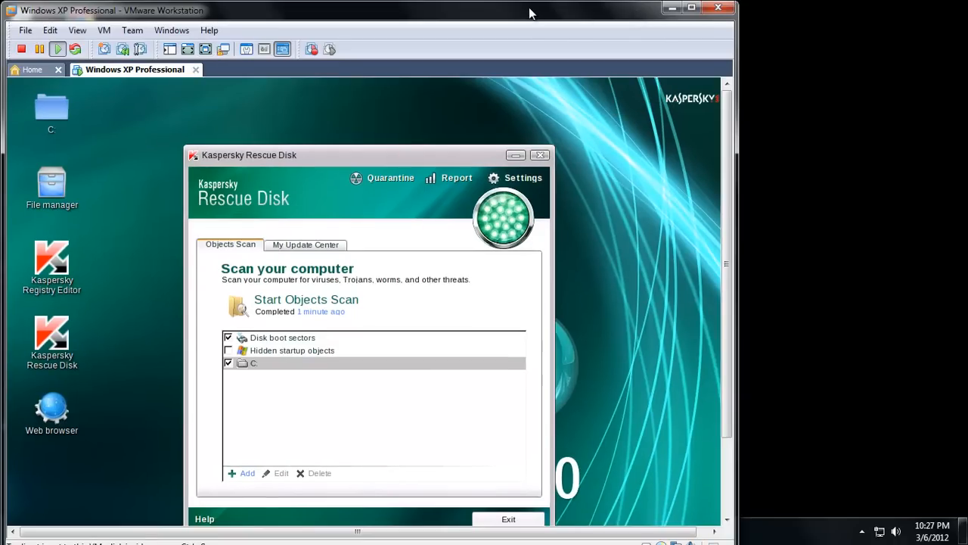
mouse_move(530, 13)
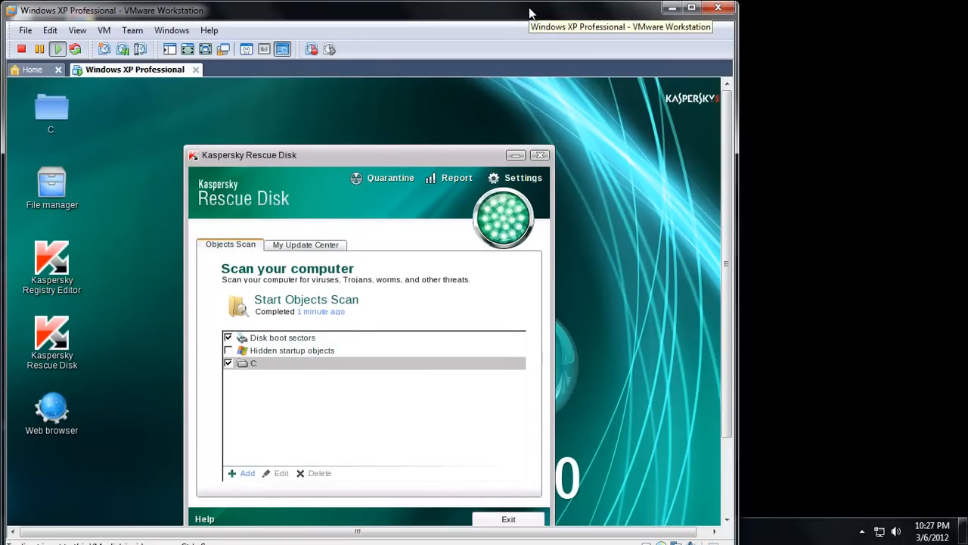